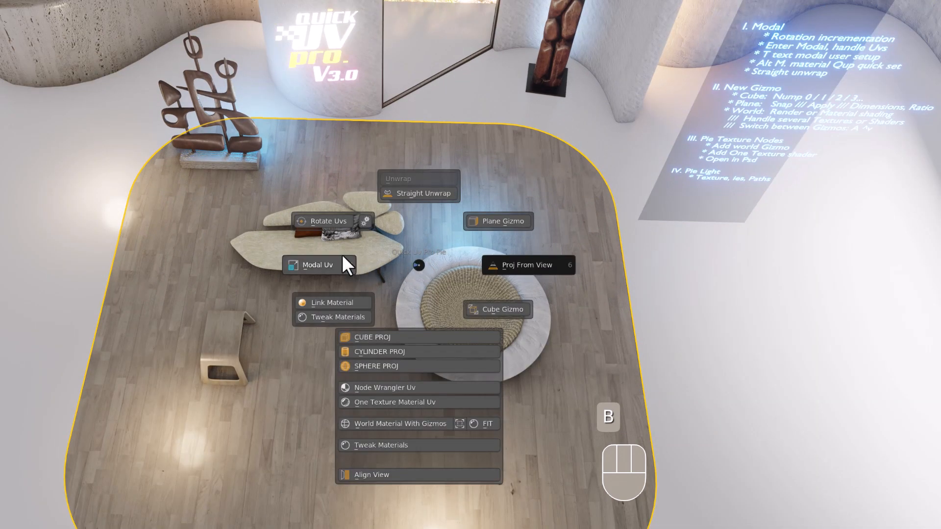
mouse_move(329, 221)
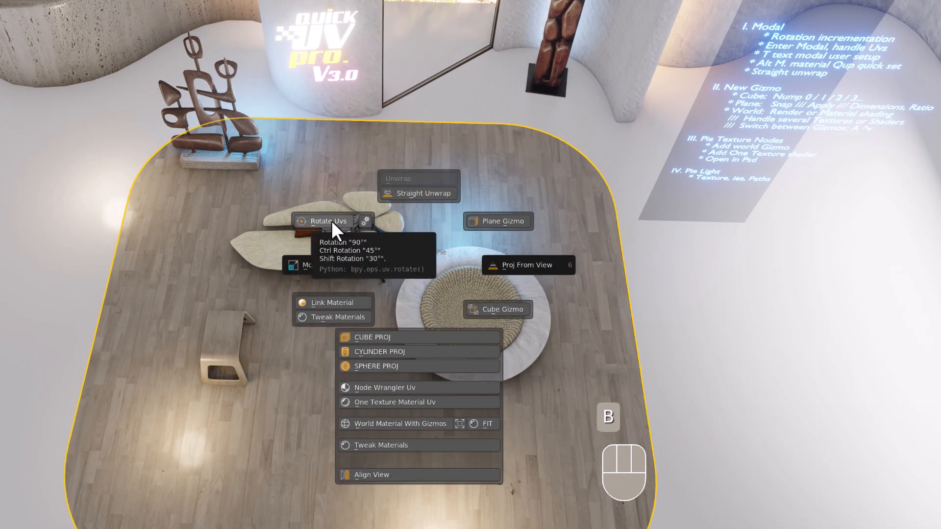
- Rotate the carpet floor texture by one 15° step in the Rotate UVs settings
left_click(328, 221)
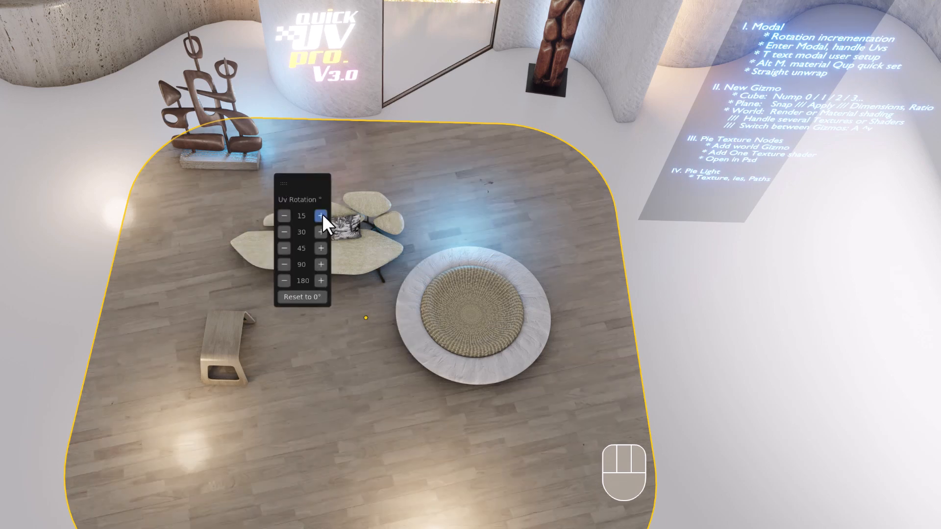
left_click(321, 215)
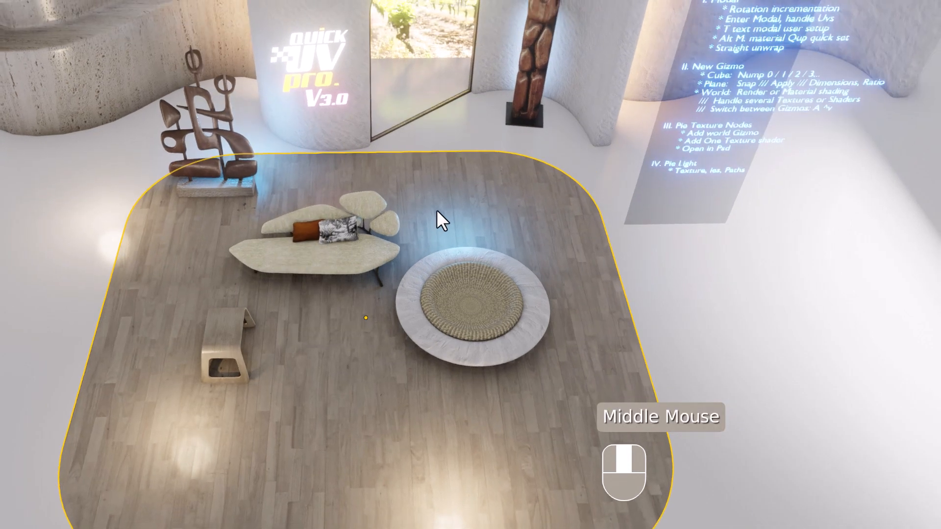
- Add a plane, link the carpet's wood material to it, and loop-cut it into strips
scroll("down", 3)
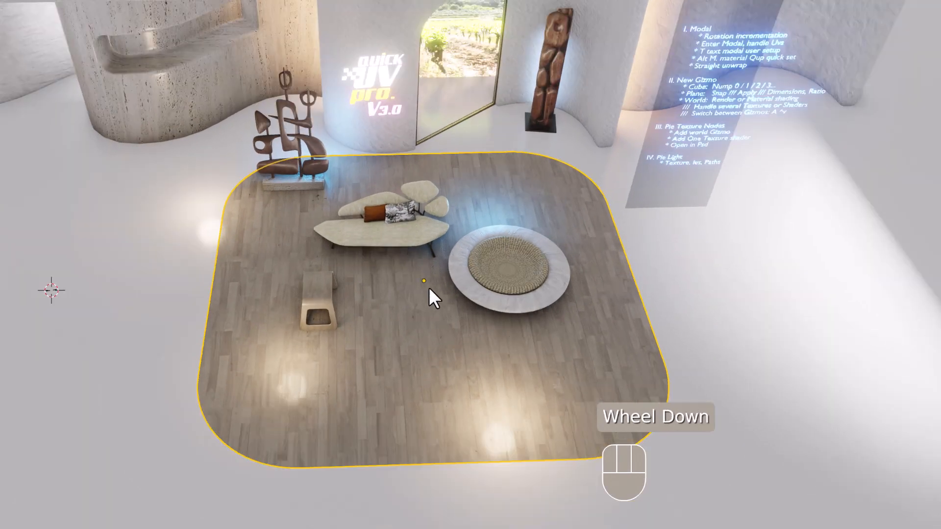
key("Shift+A")
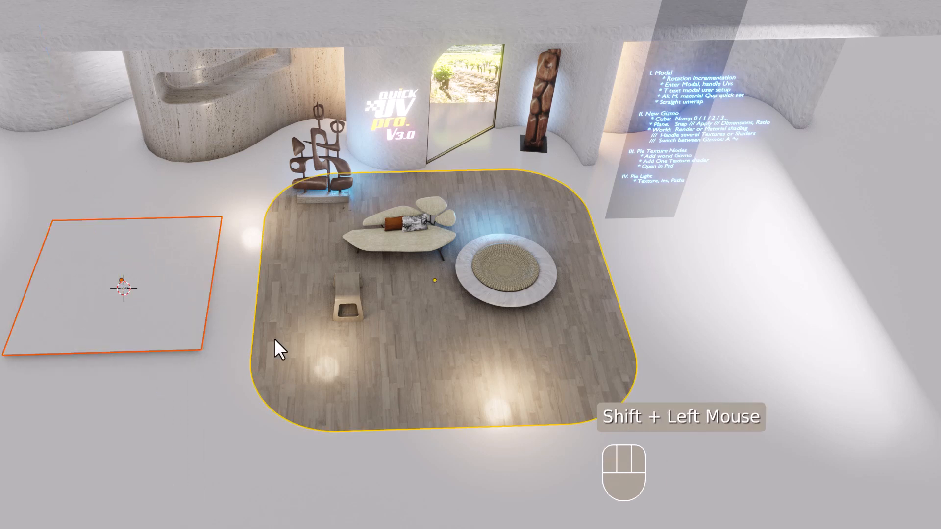
left_click(275, 339)
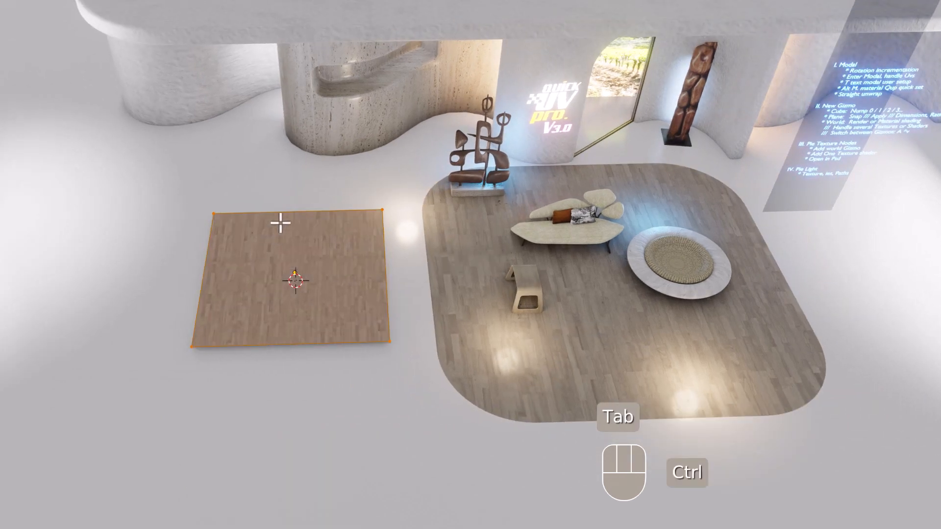
key("Ctrl+R")
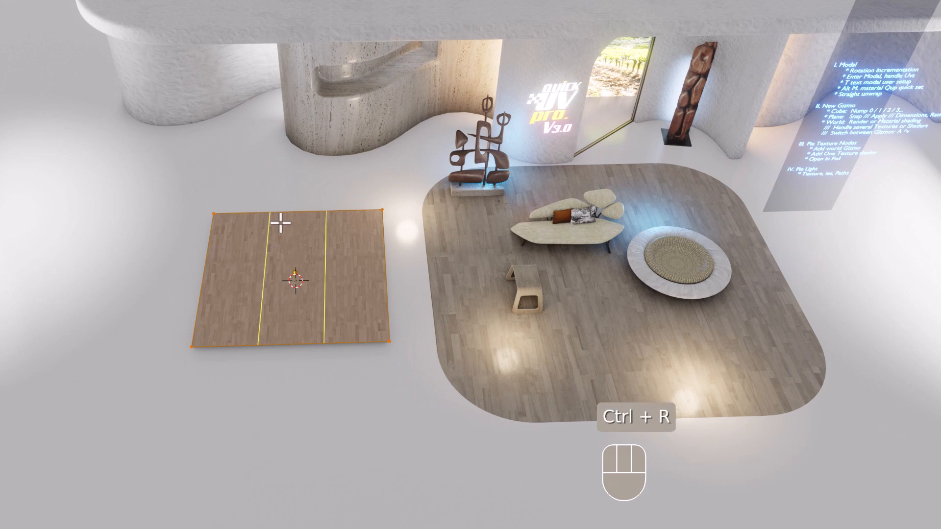
key("Tab")
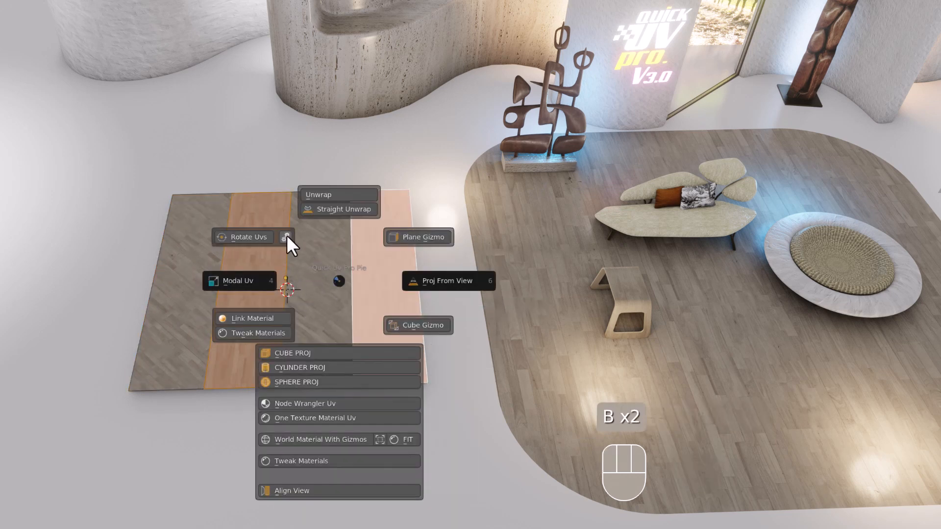
key("Tab")
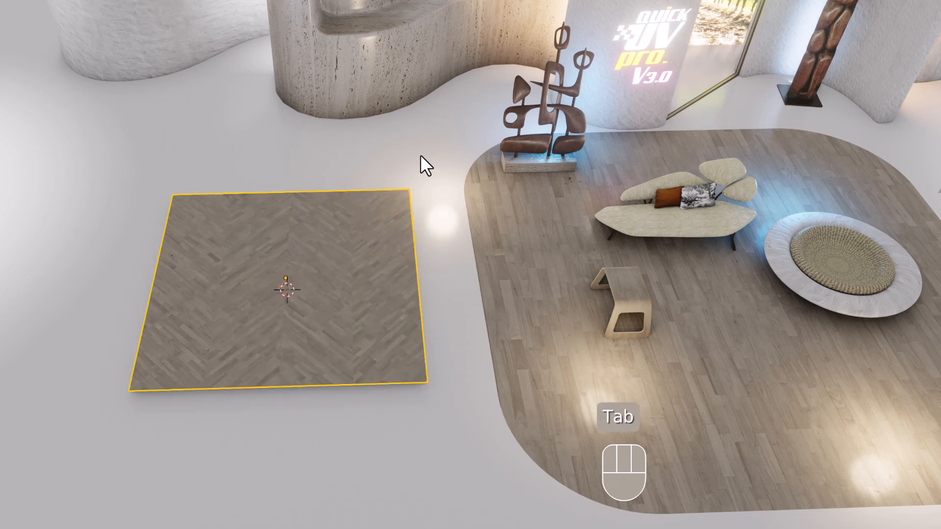
- Select the carpet floor and scale its wooden texture UVs in Modal UV
left_click_drag(420, 162, 348, 219)
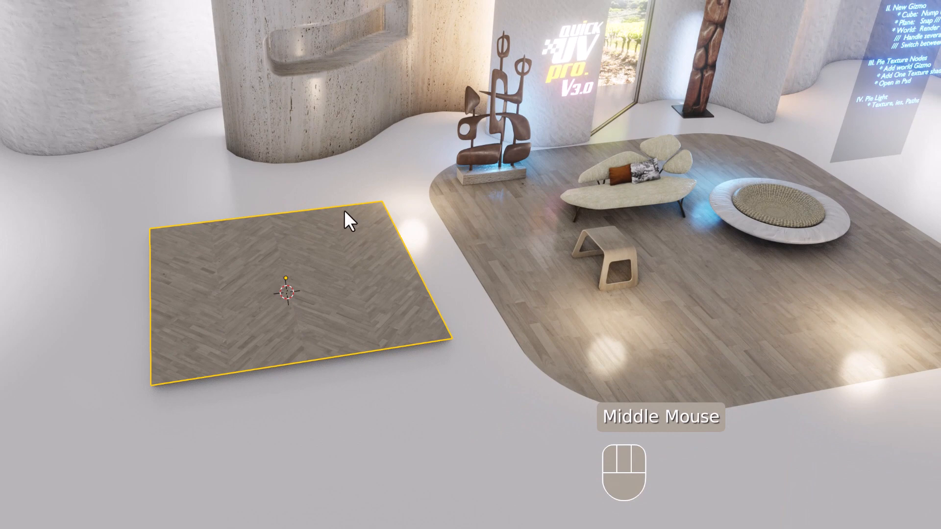
left_click_drag(348, 219, 521, 302)
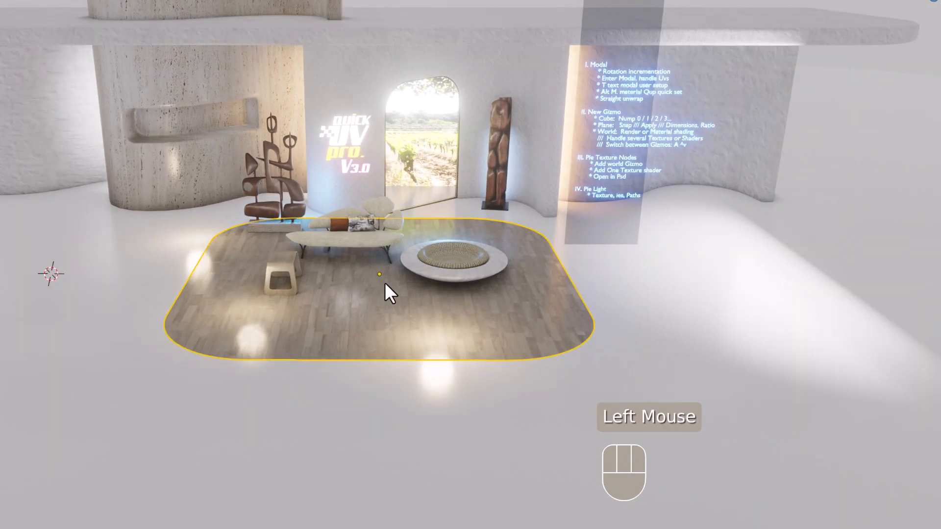
left_click_drag(390, 294, 401, 352)
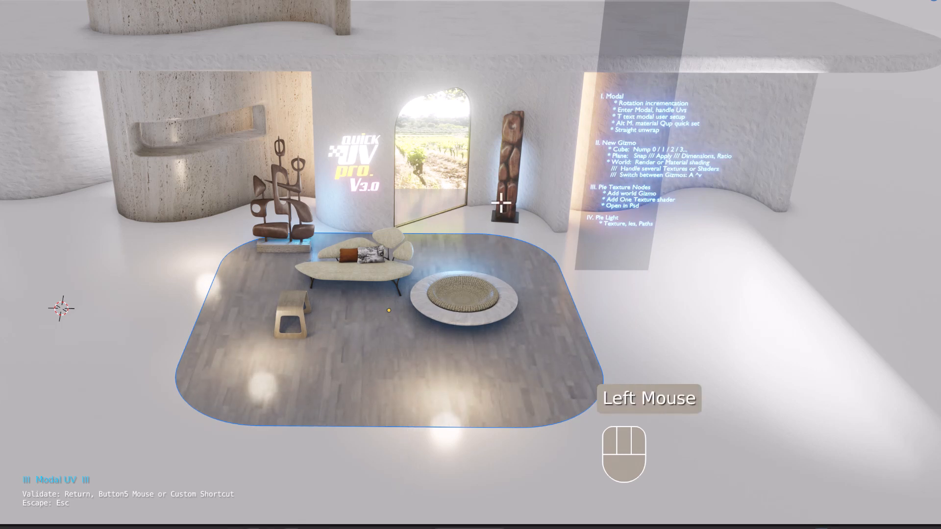
key("r")
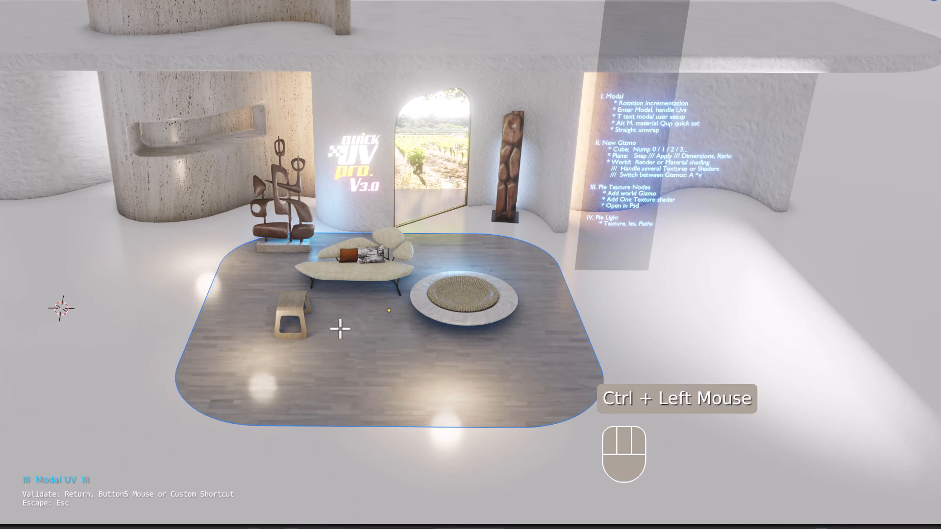
key("Tab")
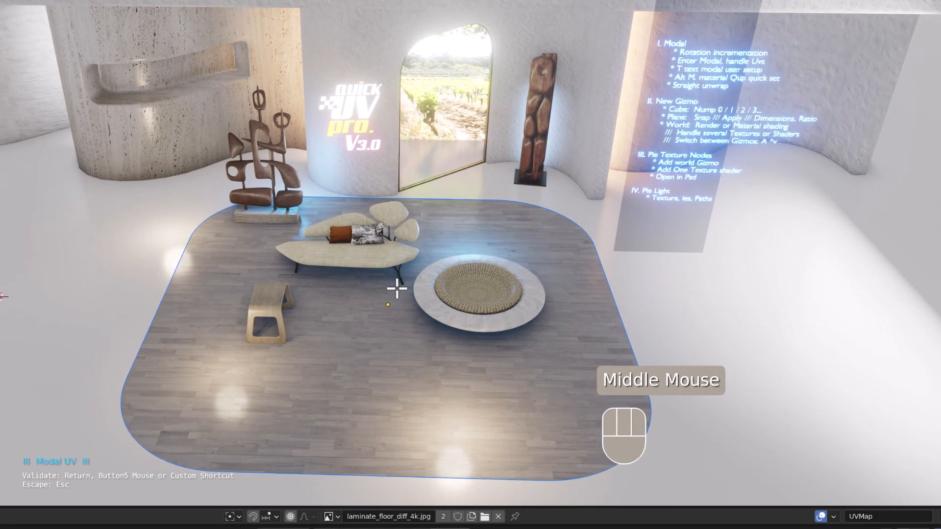
key("s")
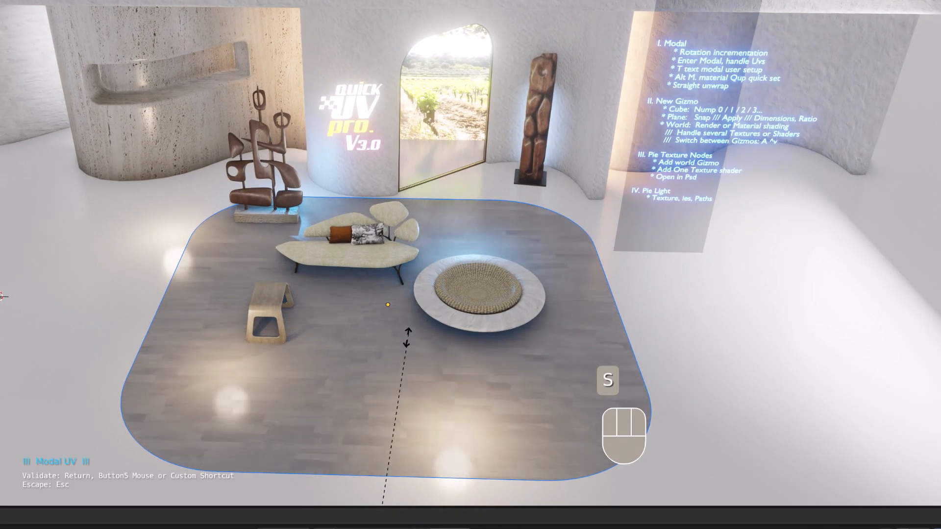
left_click(444, 280)
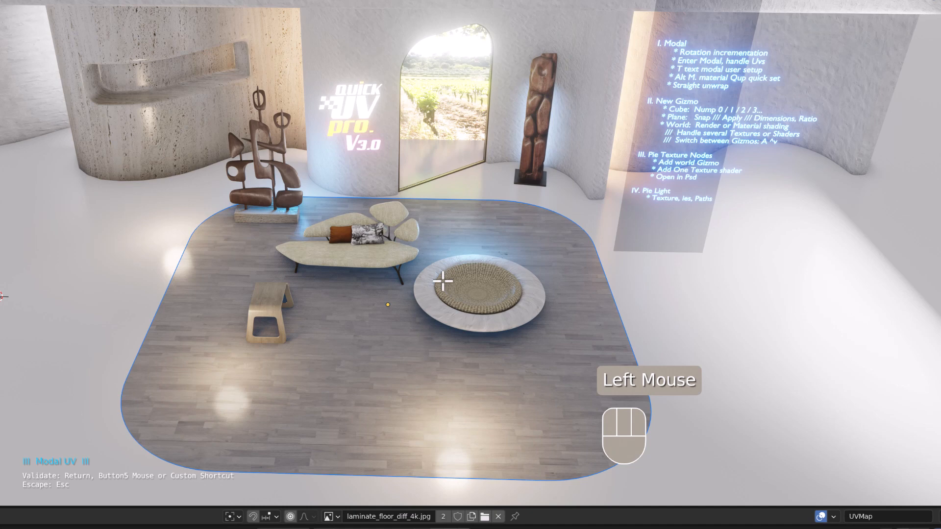
key("Tab")
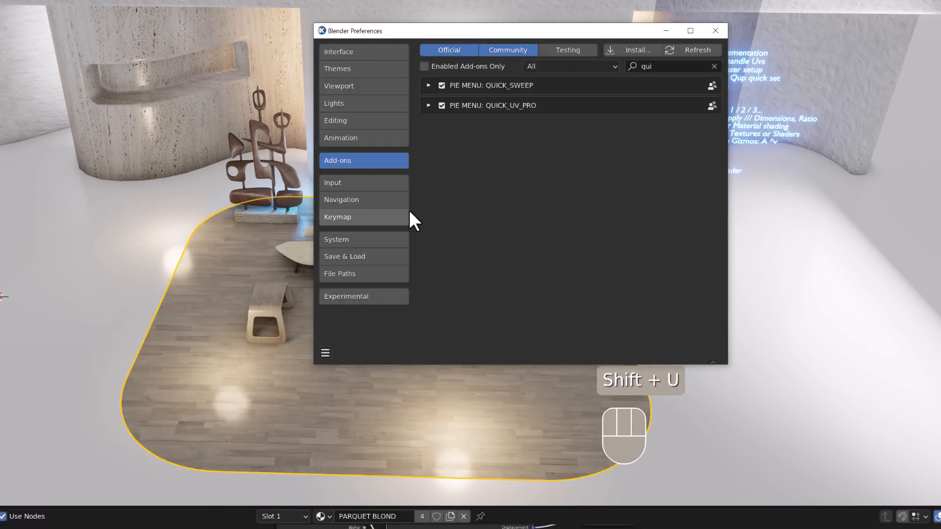
- Expand QUICK_UV_PRO in Add-ons, review its Keymaps tab, and close Preferences
left_click(428, 105)
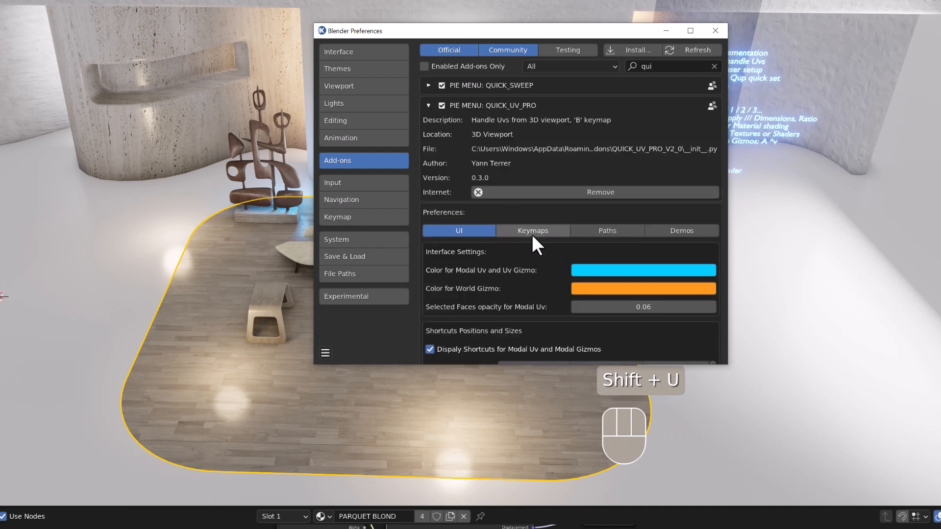
left_click(531, 231)
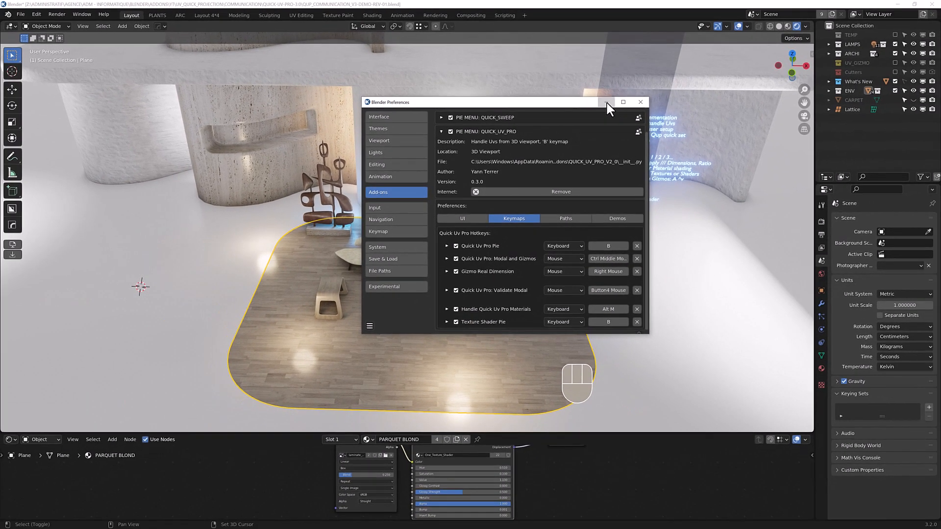
left_click(640, 102)
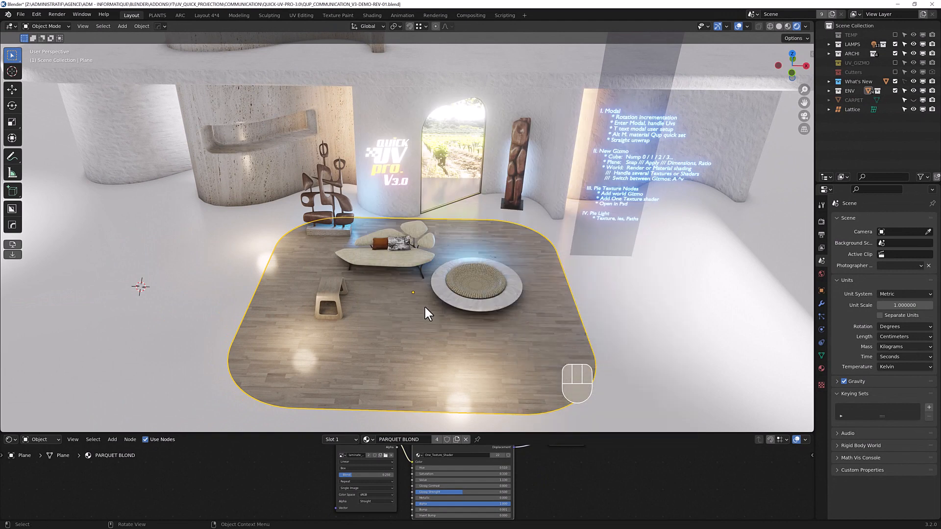
left_click_drag(426, 312, 441, 305)
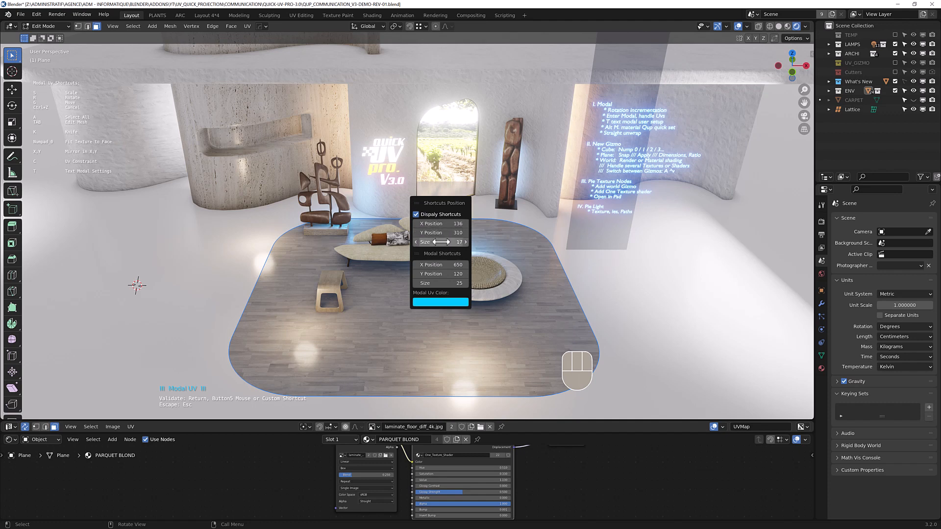
- Raise Shortcuts Position Size from 17 to 20 and toggle Display Shortcuts
left_click(465, 241)
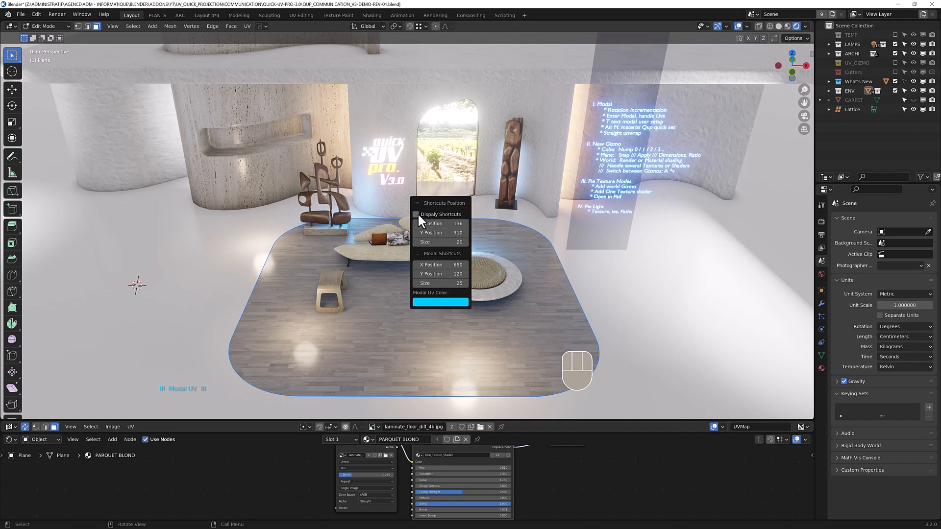
left_click(415, 214)
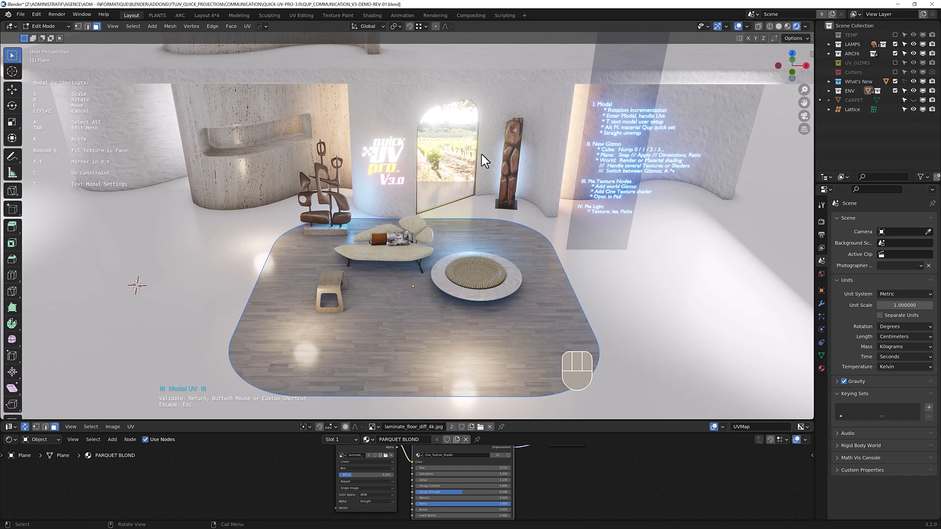
scroll("down", 3)
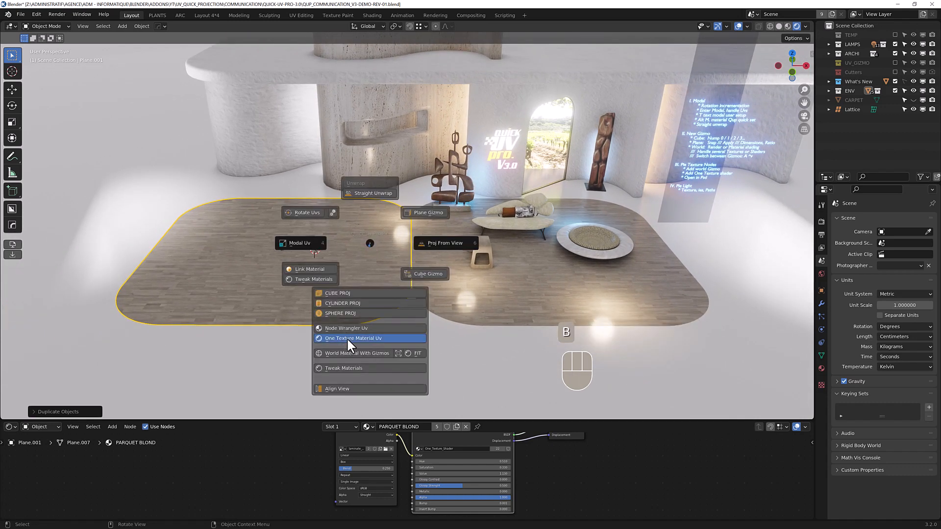
- Apply One Texture Material Uv to the duplicate plane and browse the recent textures folder
left_click(352, 338)
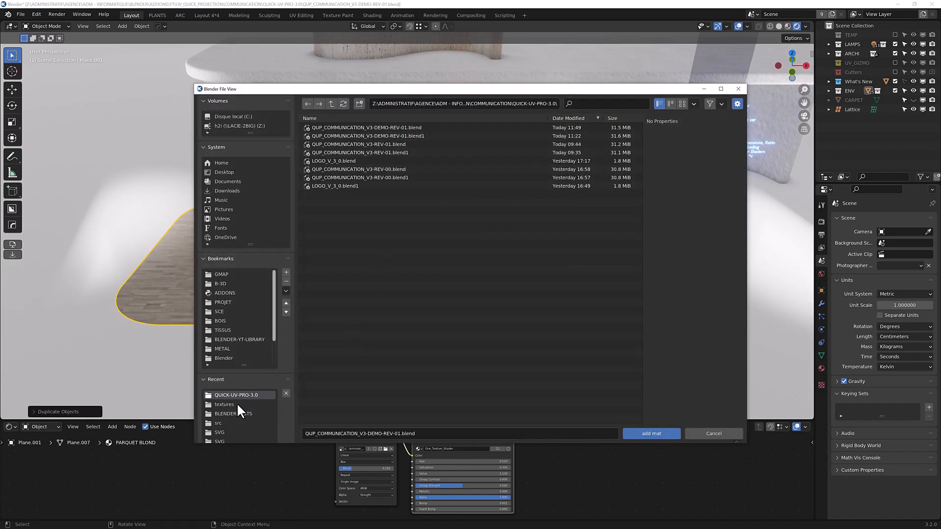
left_click(224, 404)
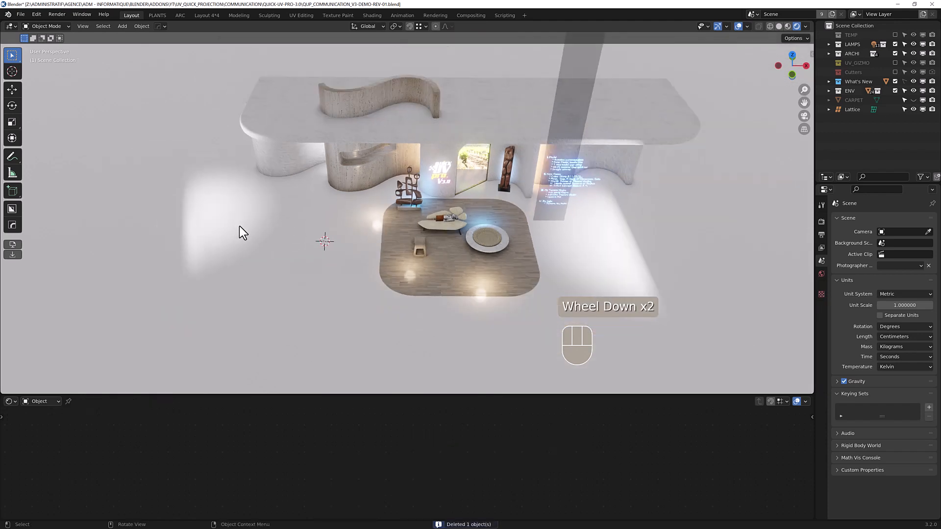
- Inset a border around the carpet and assign it the MULTIESSENCE.jpg wood texture
scroll("up", 3)
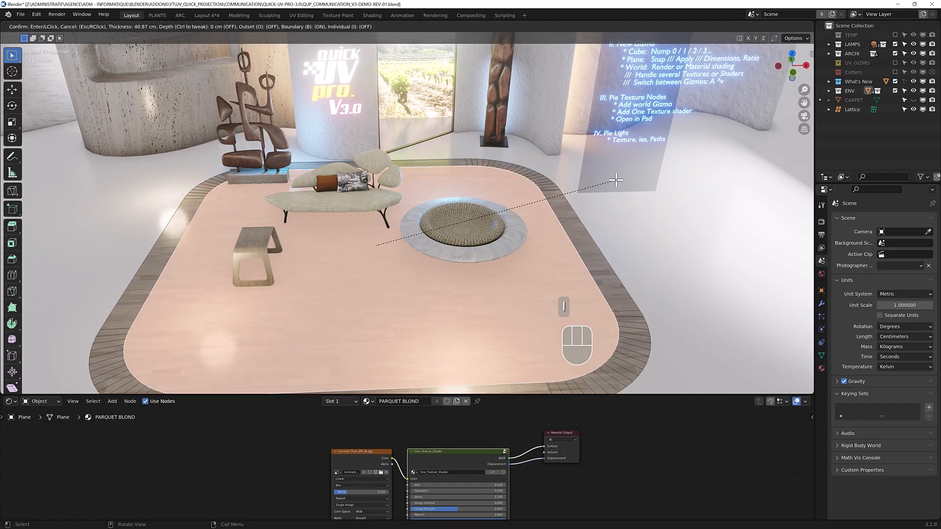
left_click(616, 179)
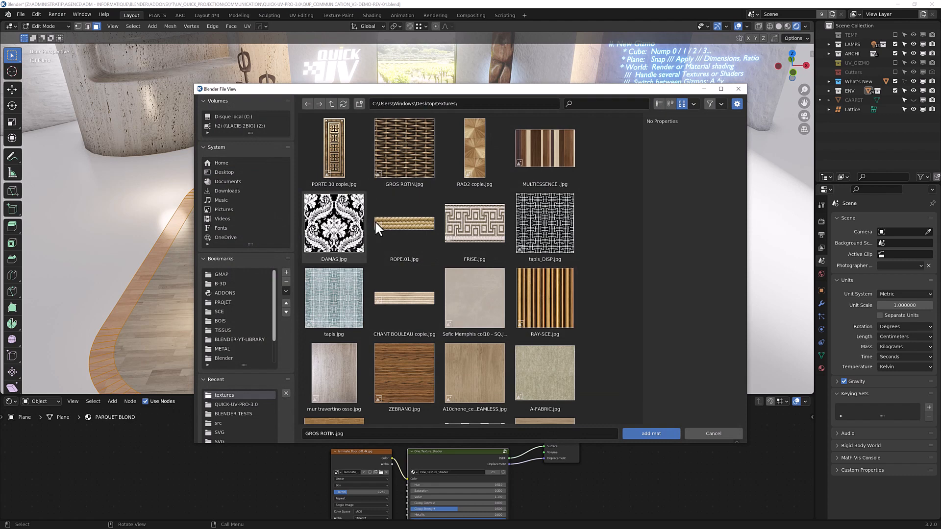
left_click(650, 433)
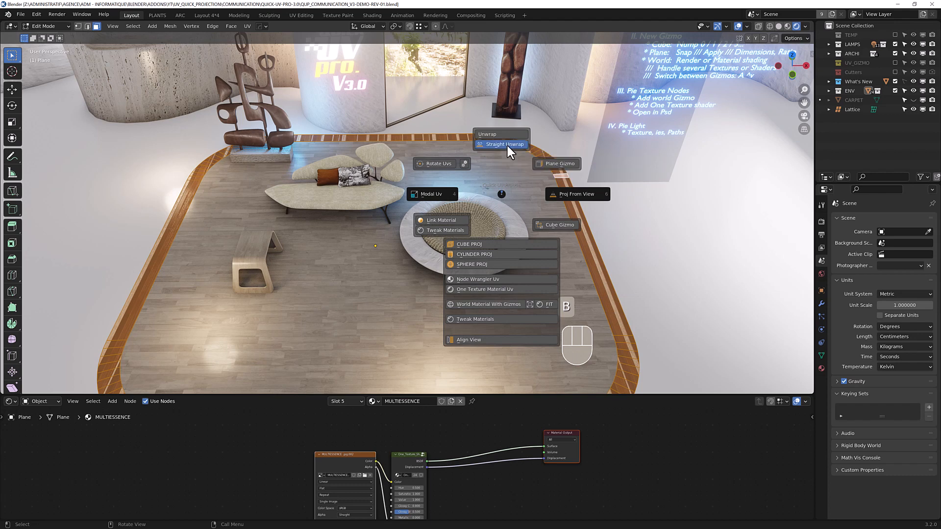
- Straighten the border's MULTIESSENCE texture mapping and scale it along one axis
left_click(503, 144)
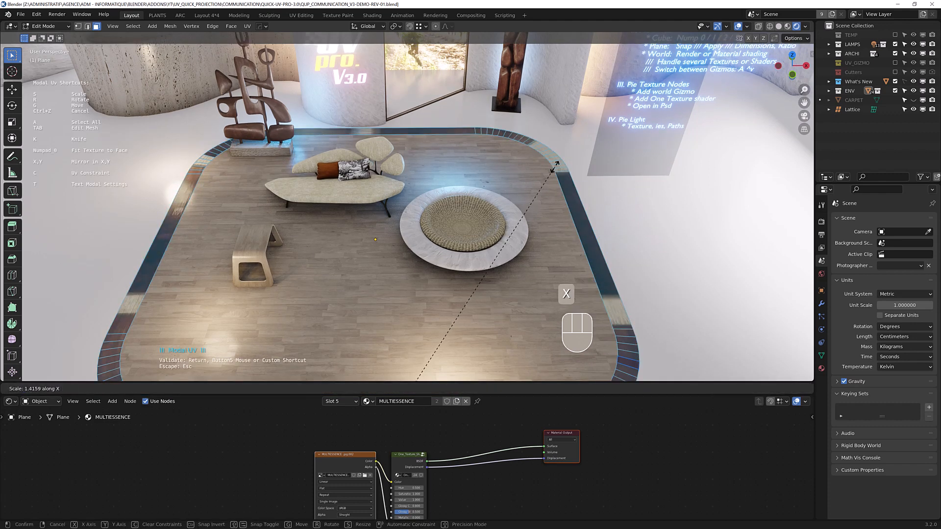
key("2")
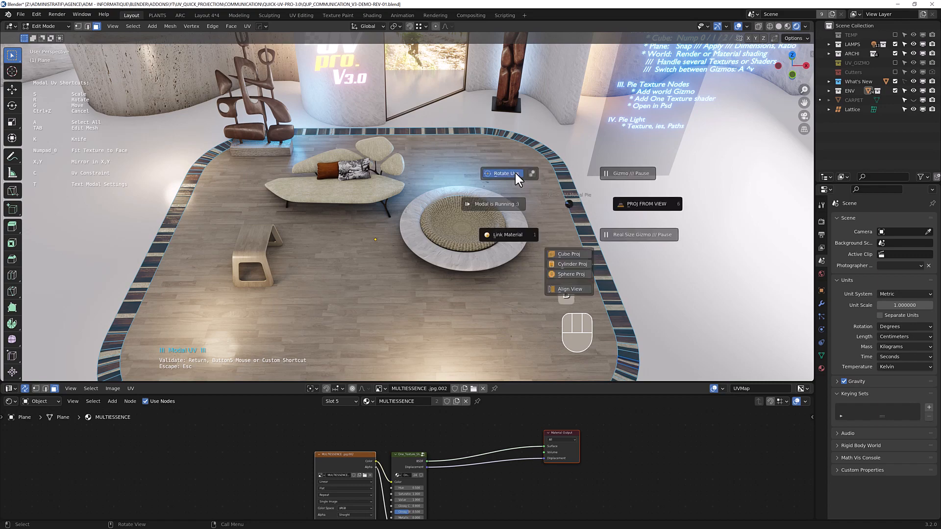
scroll("up", 3)
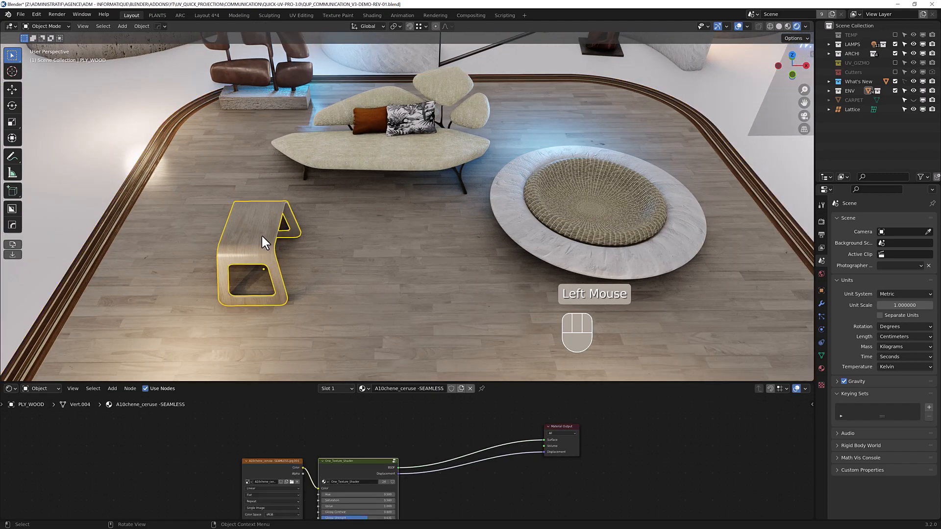
- Select a shortest face path across the plywood bench top
scroll("up", 3)
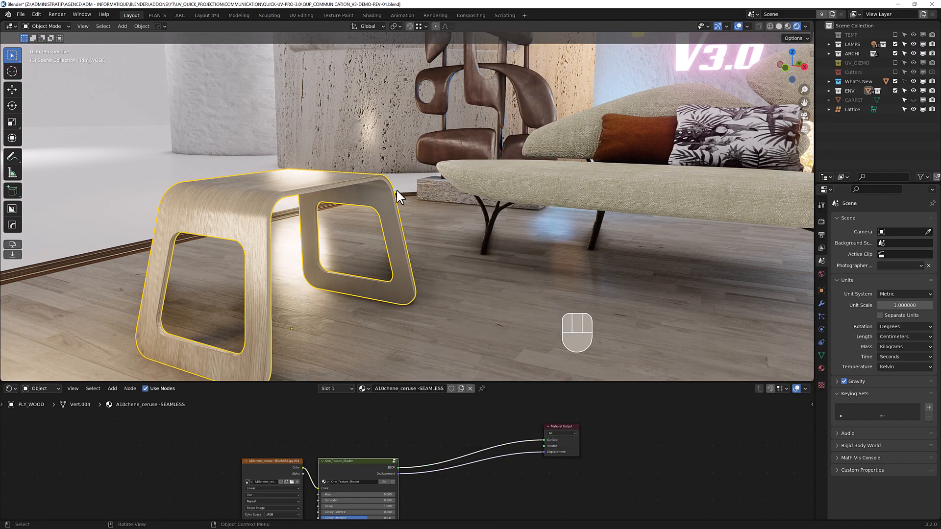
scroll("down", 3)
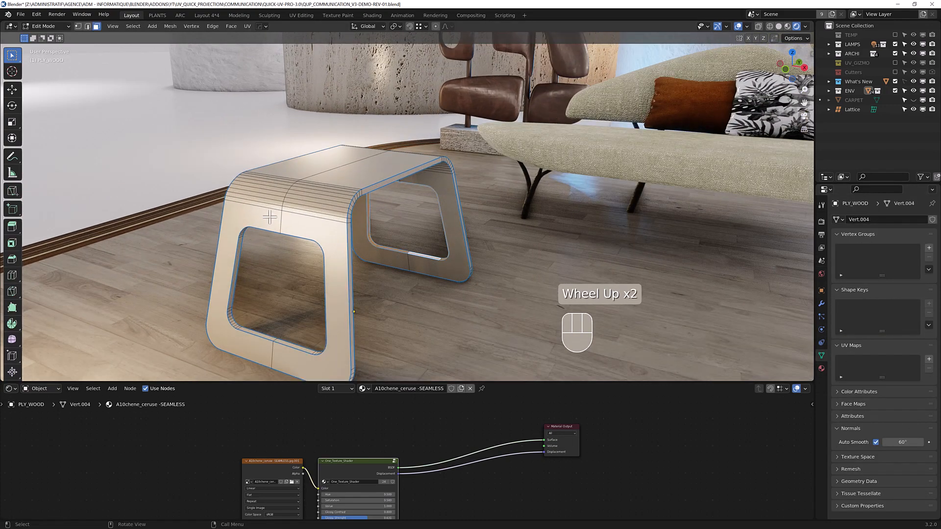
left_click(324, 234)
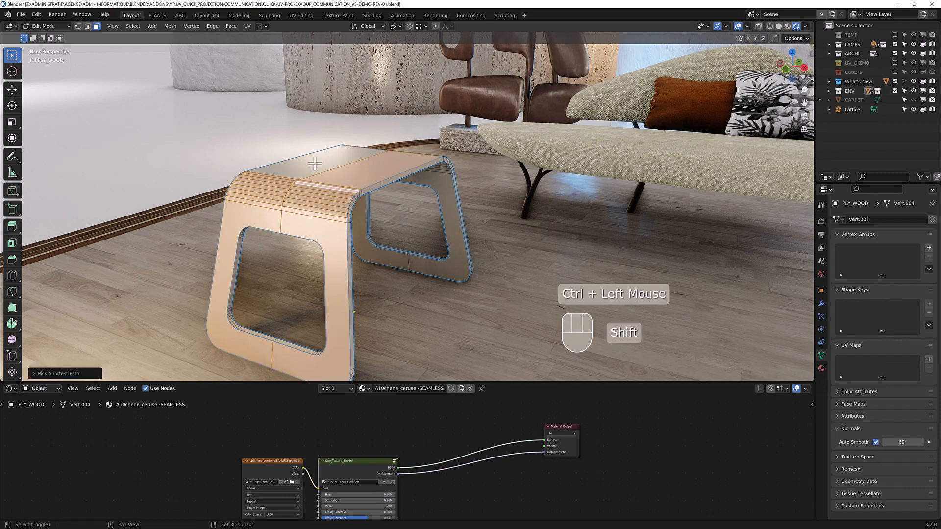
scroll("down", 3)
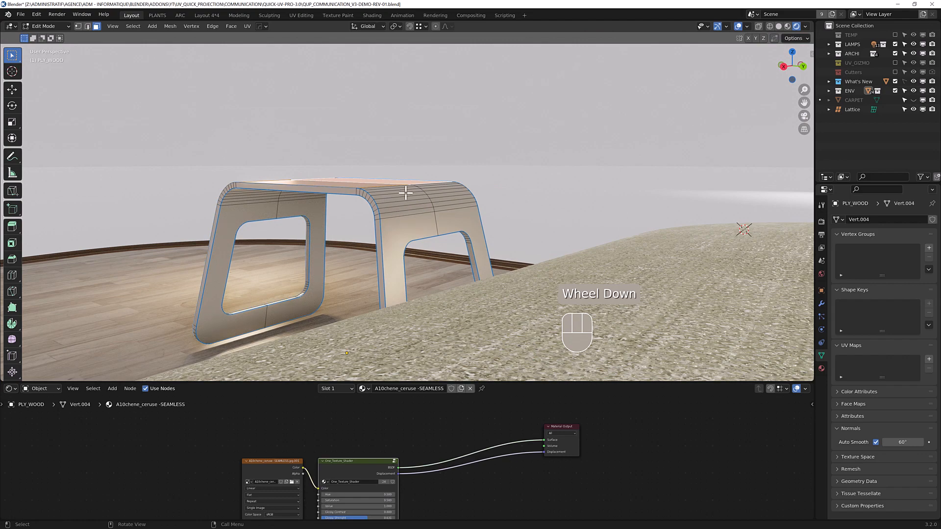
left_click(435, 227)
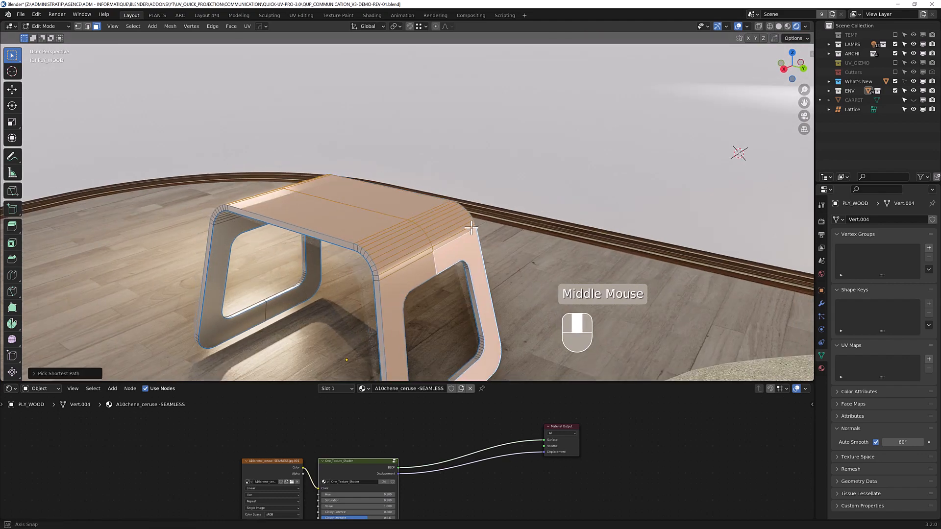
- Straight-unwrap the selected bench faces so the oak grain follows them
scroll("up", 3)
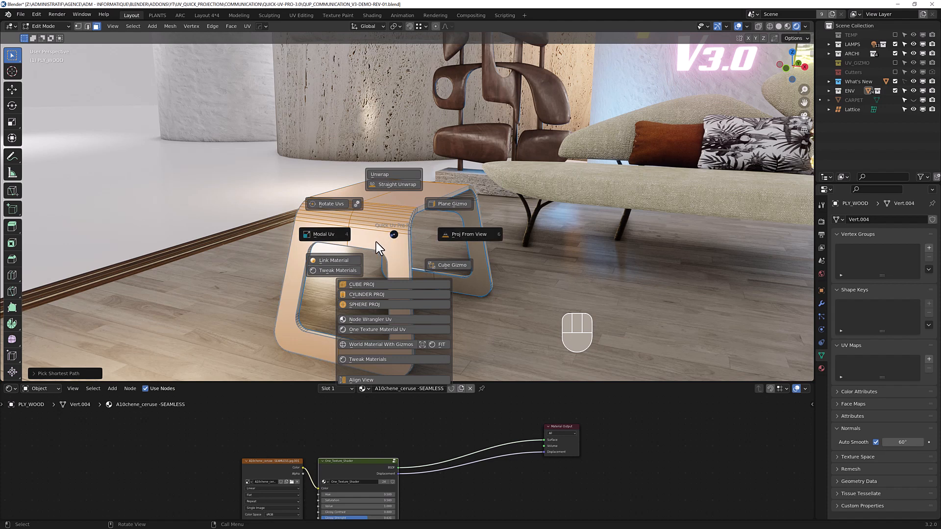
mouse_move(324, 234)
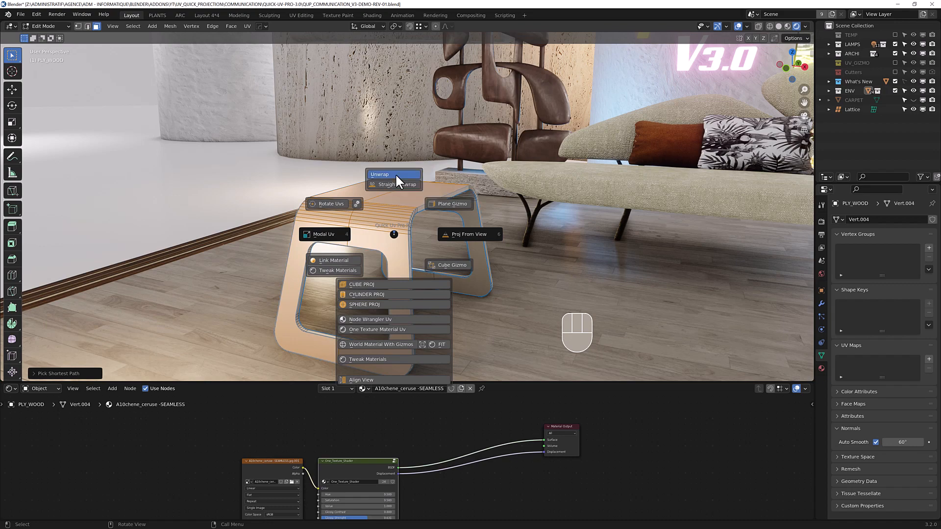
left_click(380, 174)
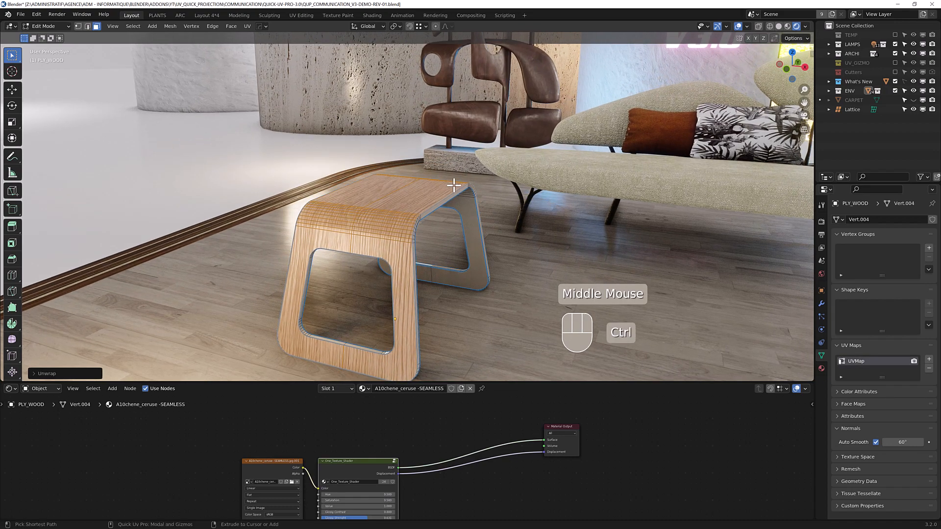
key("s")
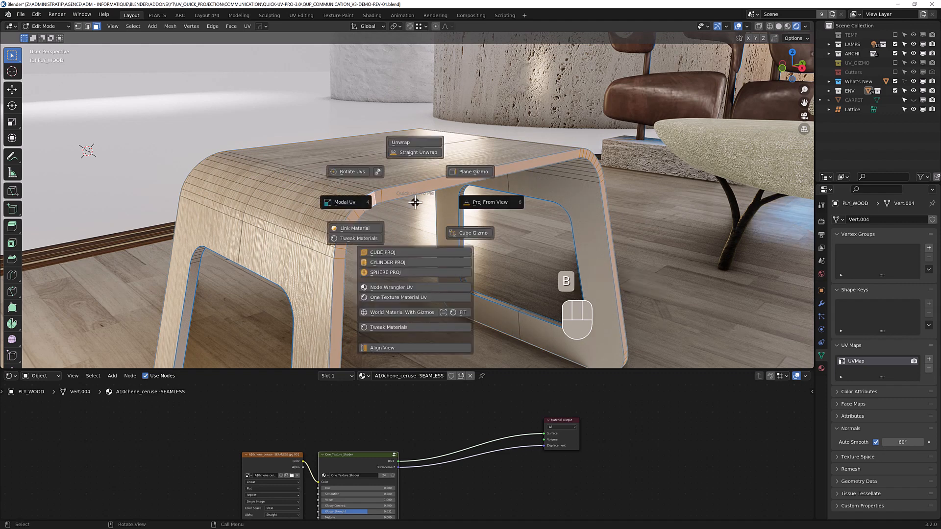
mouse_move(415, 152)
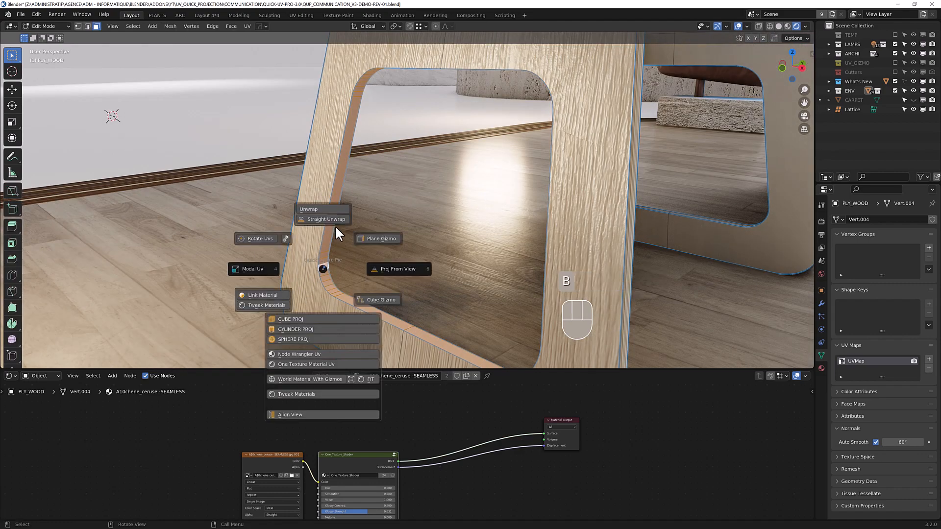
scroll("down", 3)
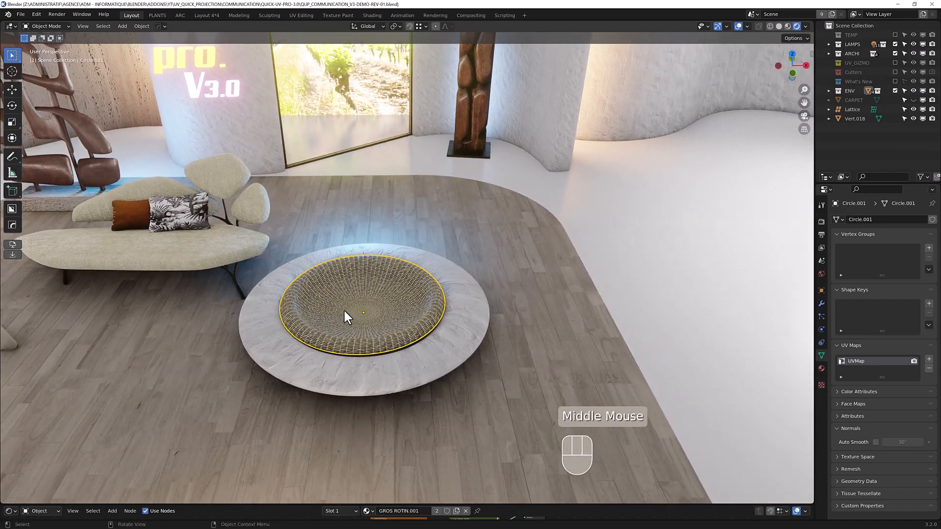
- Duplicate the rattan basket along X and straight-unwrap the copy's weave into concentric rings
scroll("up", 3)
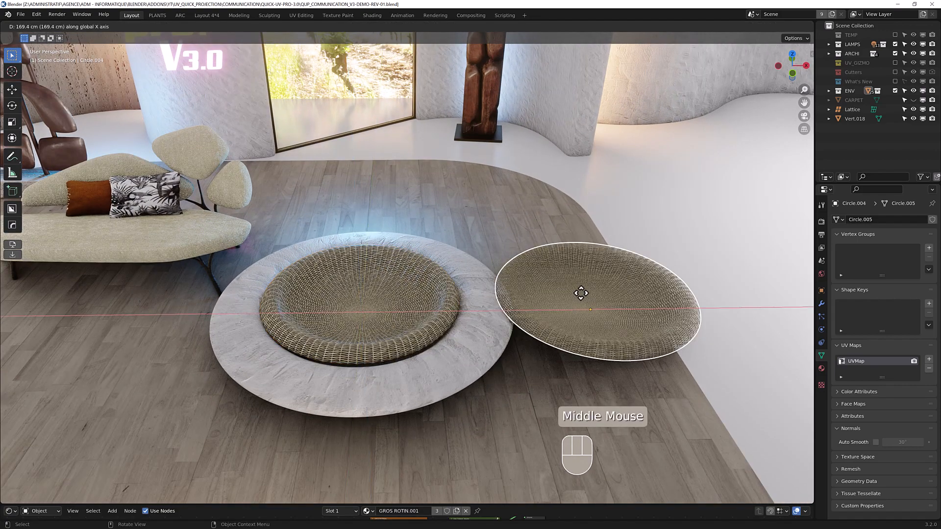
left_click_drag(580, 293, 453, 282)
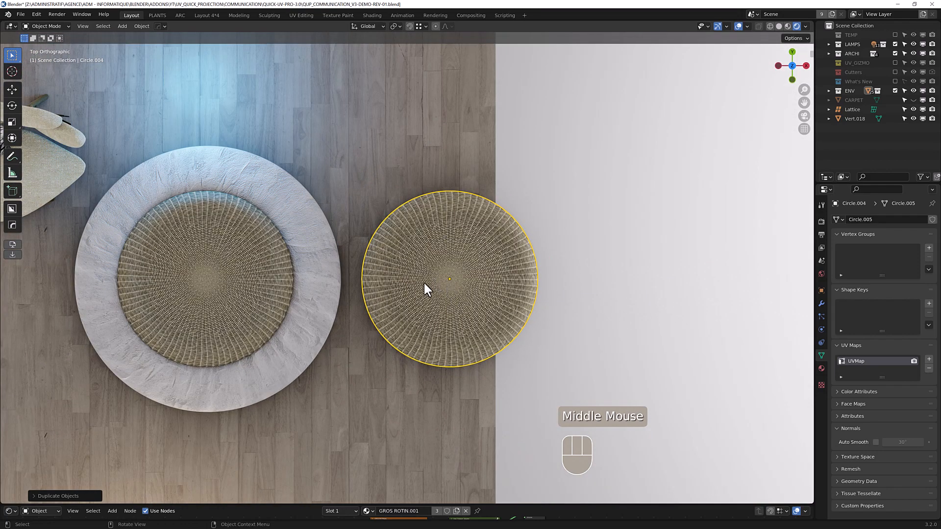
left_click_drag(425, 290, 555, 227)
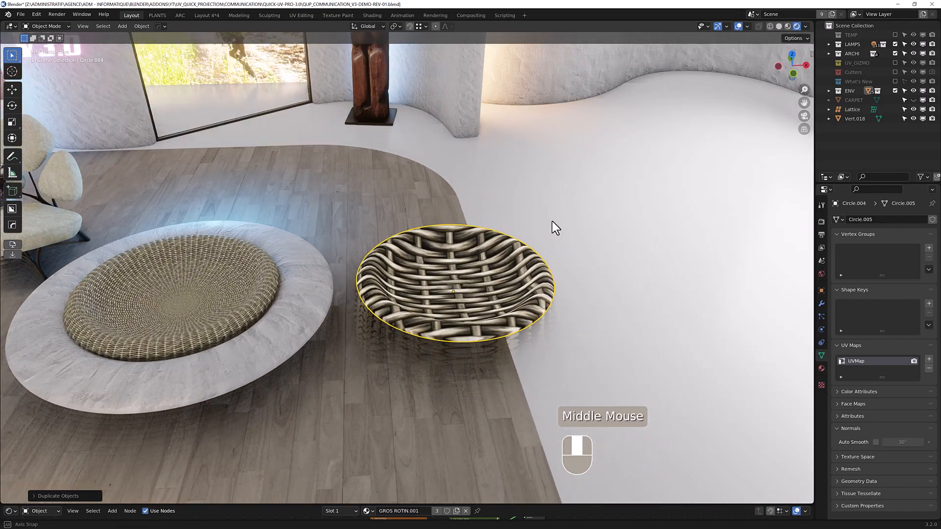
scroll("up", 3)
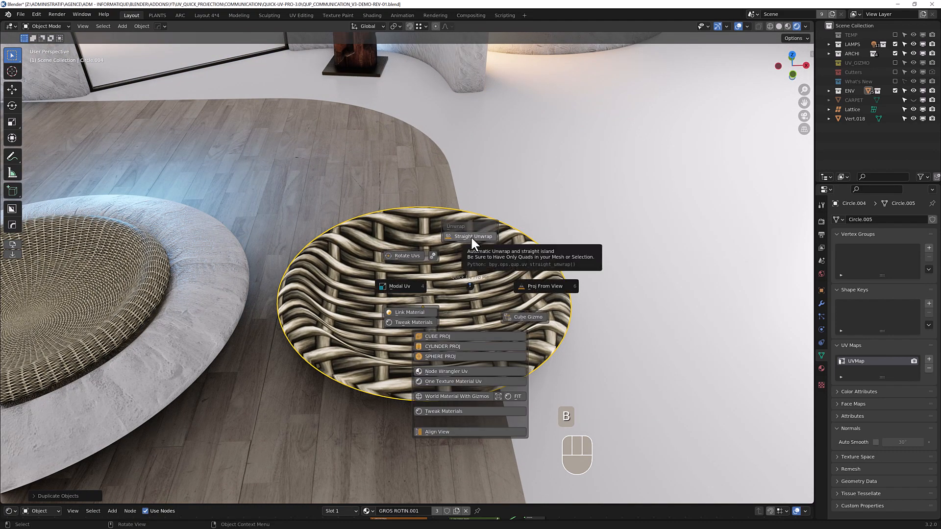
left_click(473, 236)
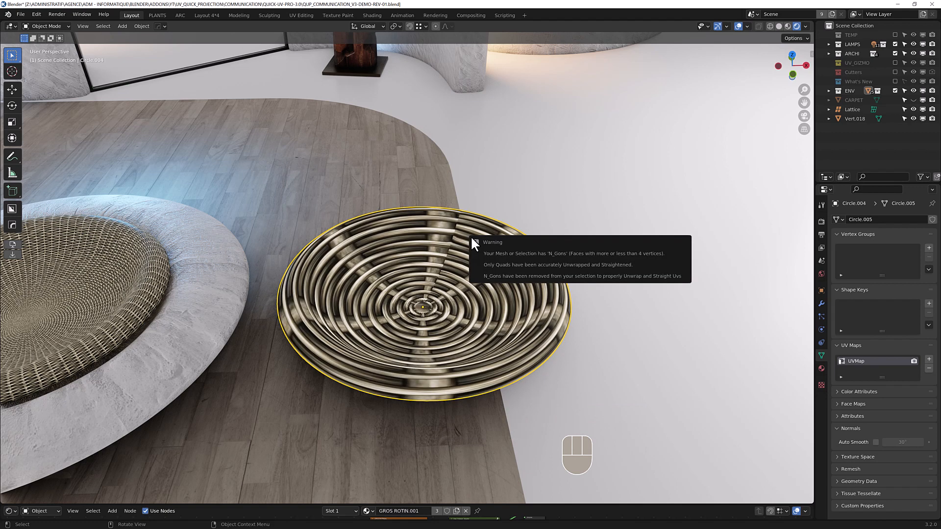
mouse_move(503, 262)
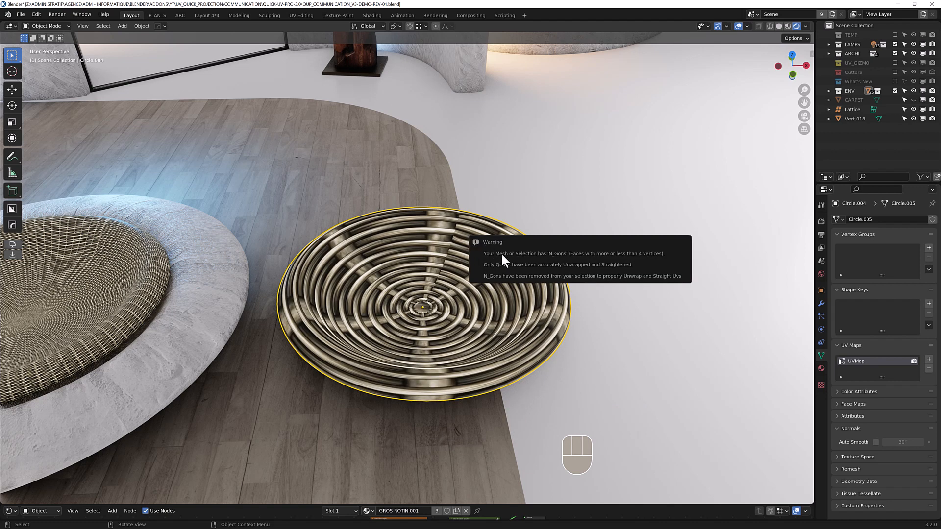
mouse_move(441, 316)
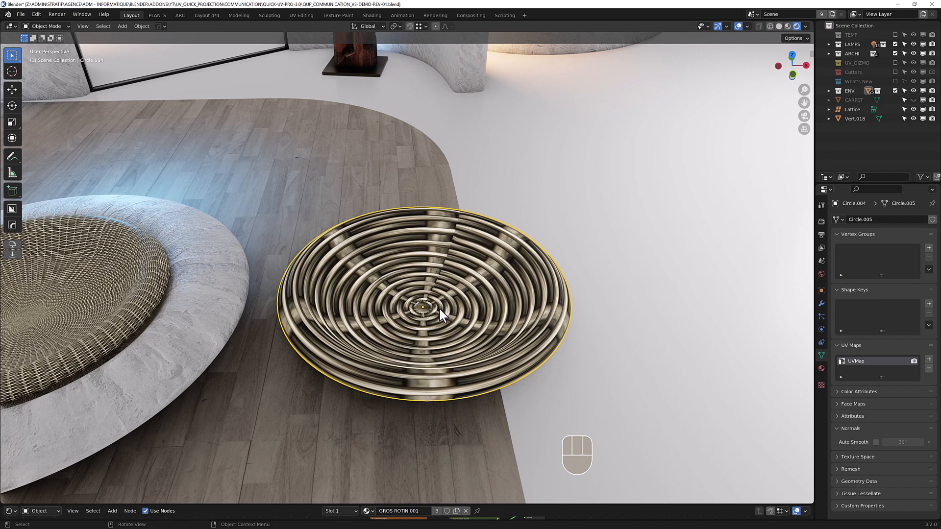
mouse_move(500, 271)
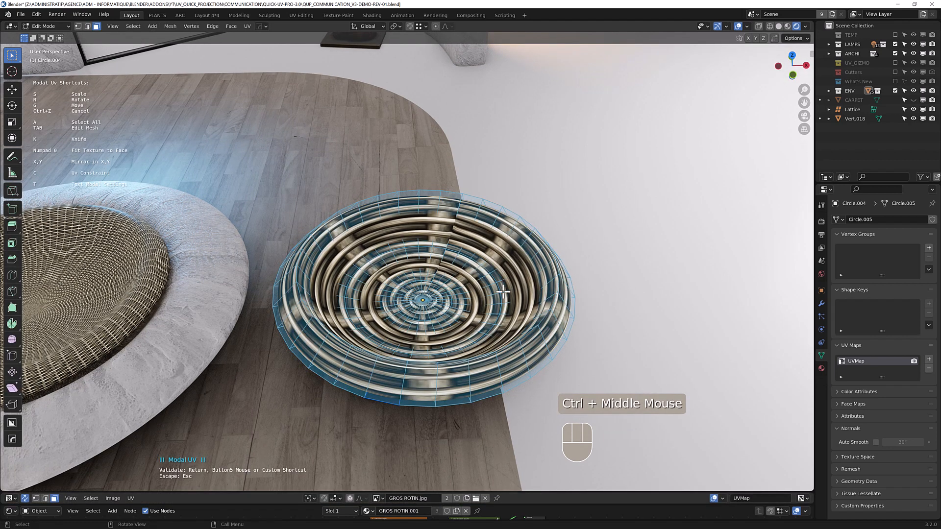
- Scale down the copied basket's UVs until its weave matches the original's fine rattan pattern
key("s")
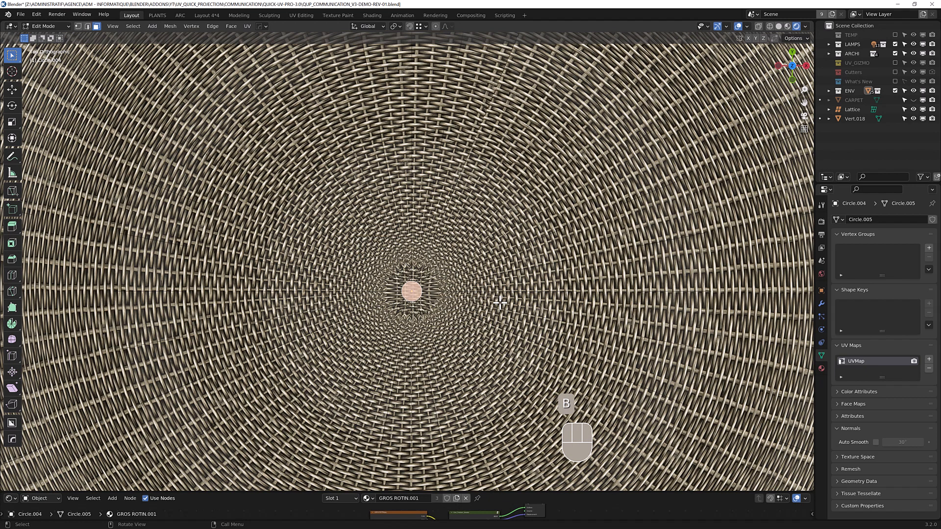
key("s")
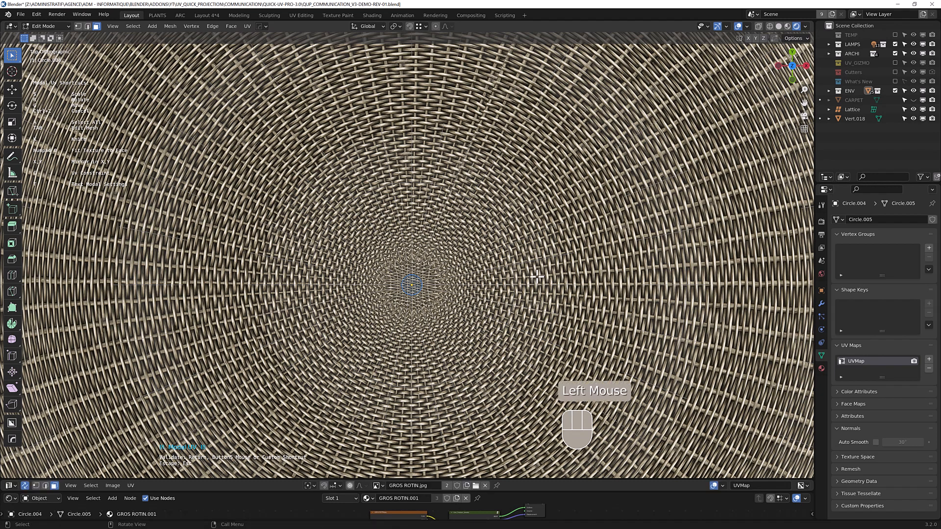
scroll("down", 3)
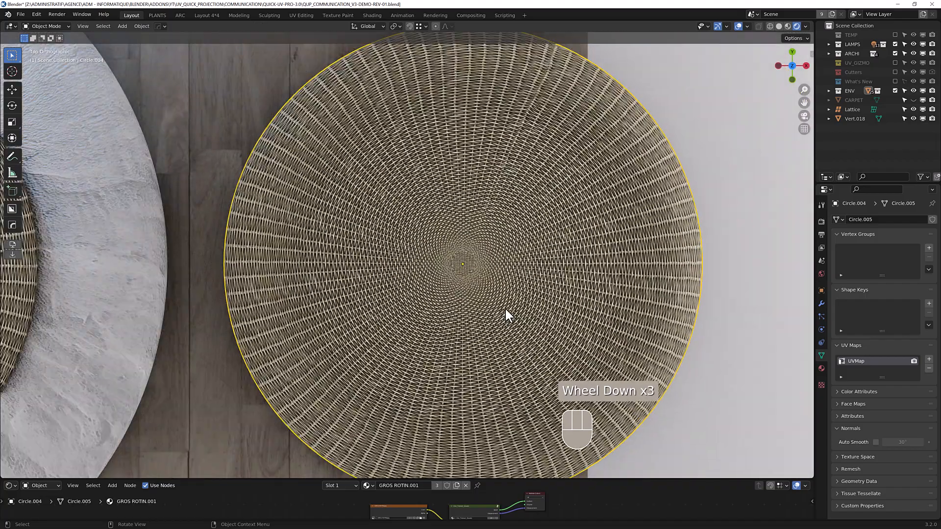
scroll("down", 3)
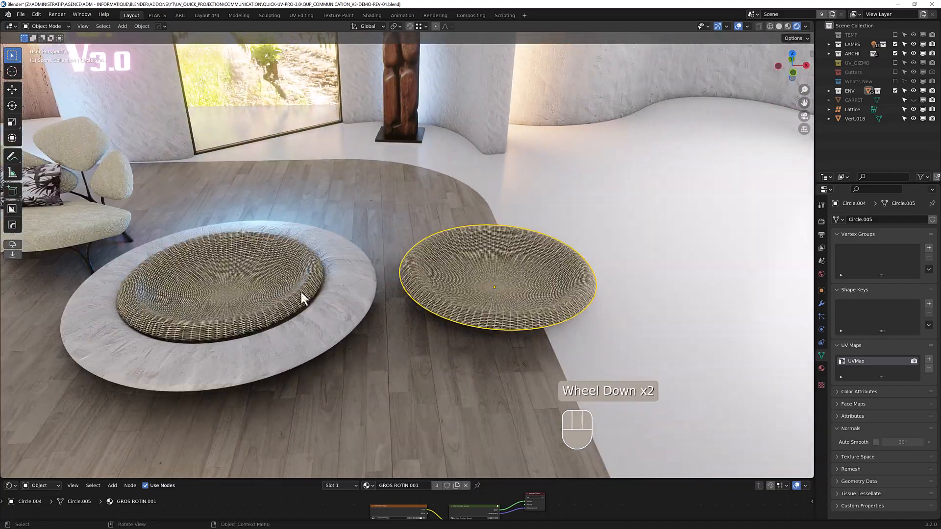
scroll("down", 3)
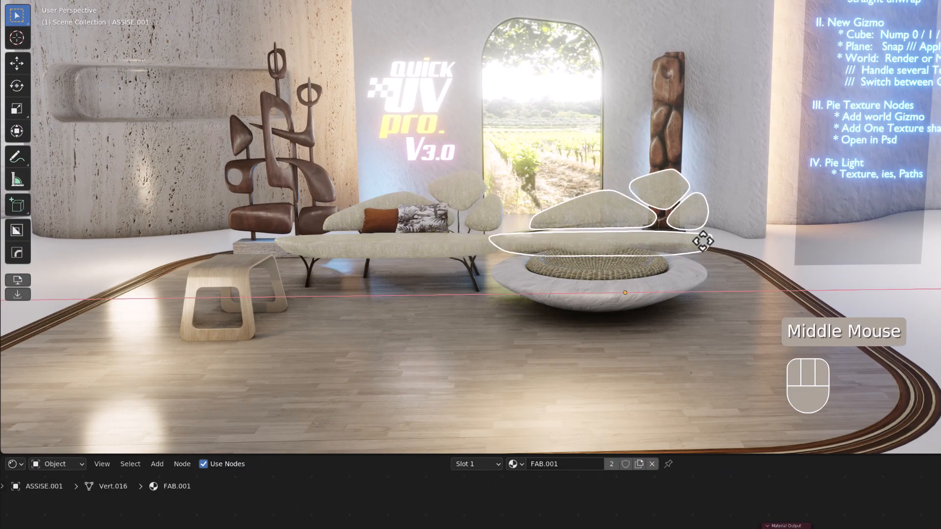
- Apply the A-FABRIC.jpg texture to the ASSISE.001 sofa cushions
scroll("up", 3)
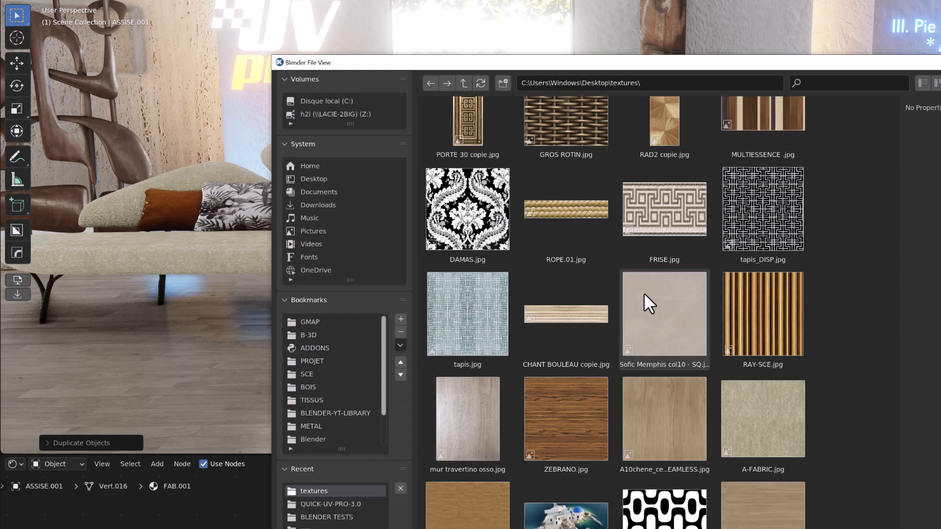
left_click(762, 321)
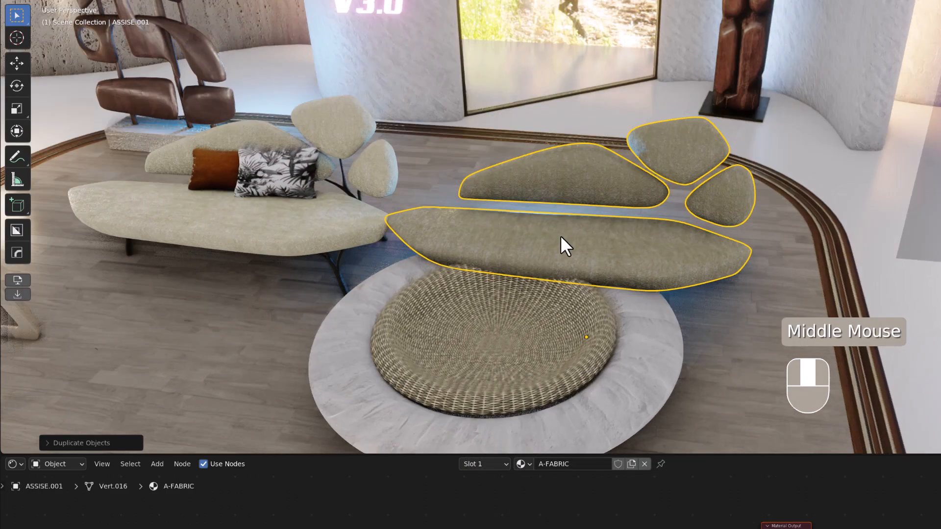
scroll("down", 3)
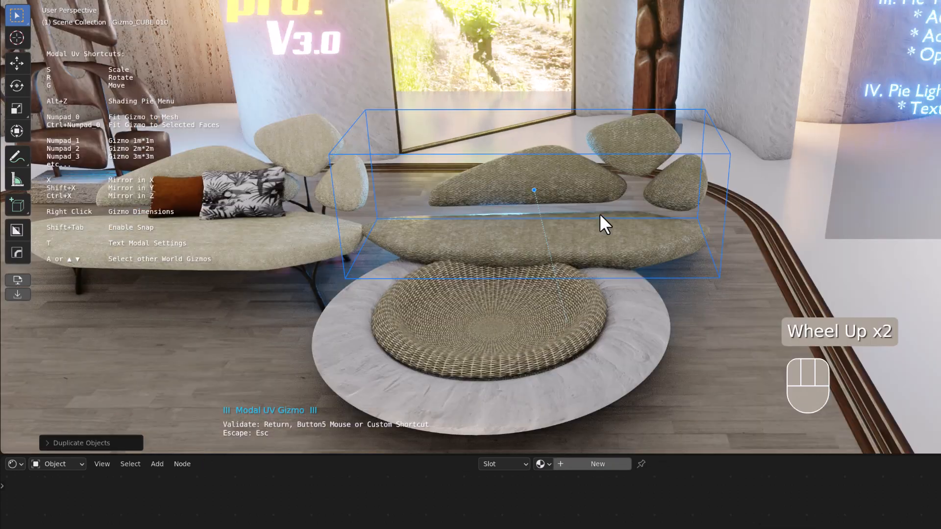
- Shrink the cushions' cube projection with preset sizes and scaling so the fabric repeats finer
scroll("up", 3)
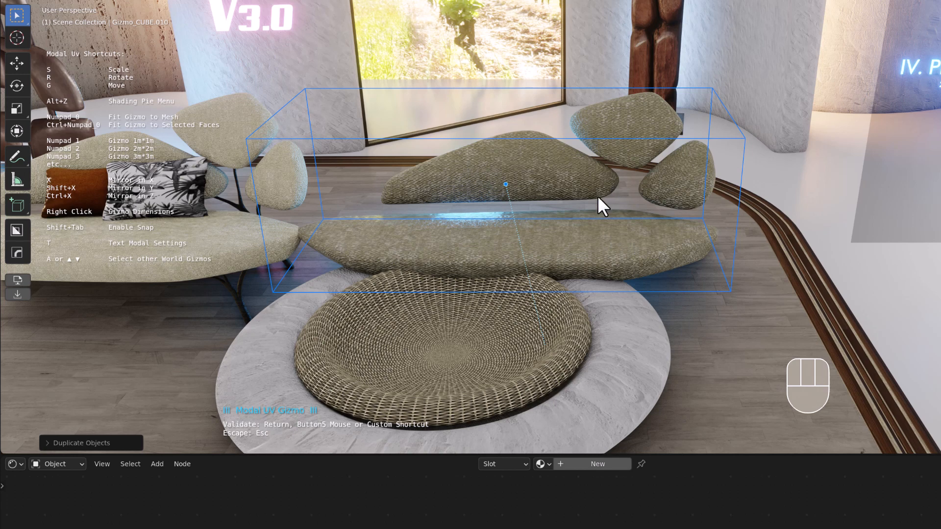
key("numpad1")
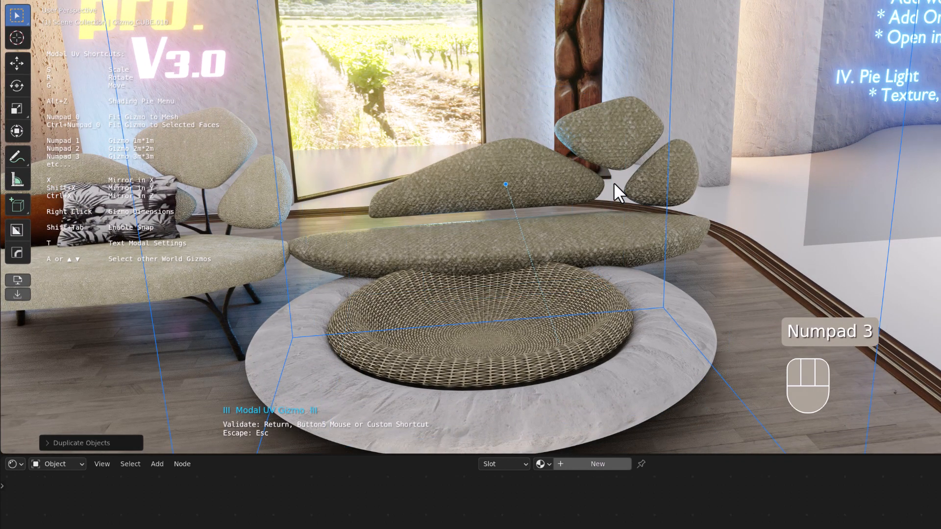
key("4")
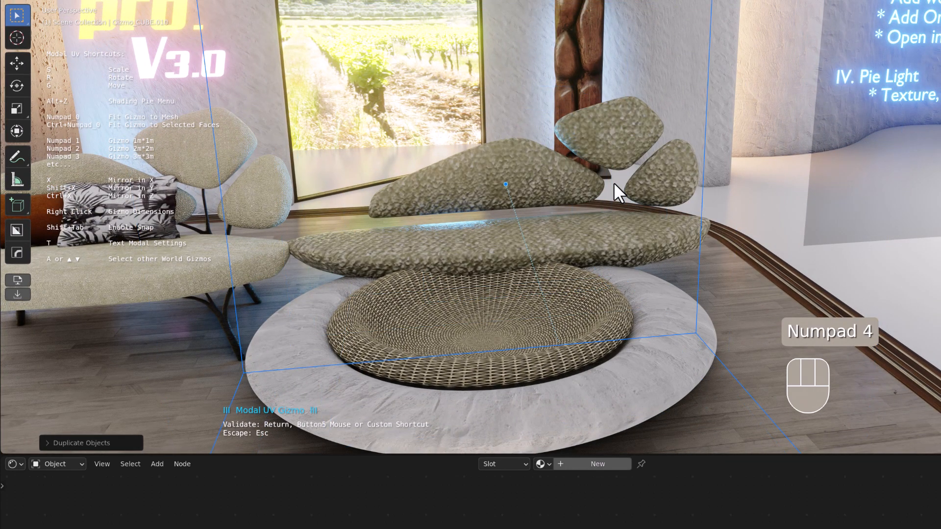
key("Numpad0")
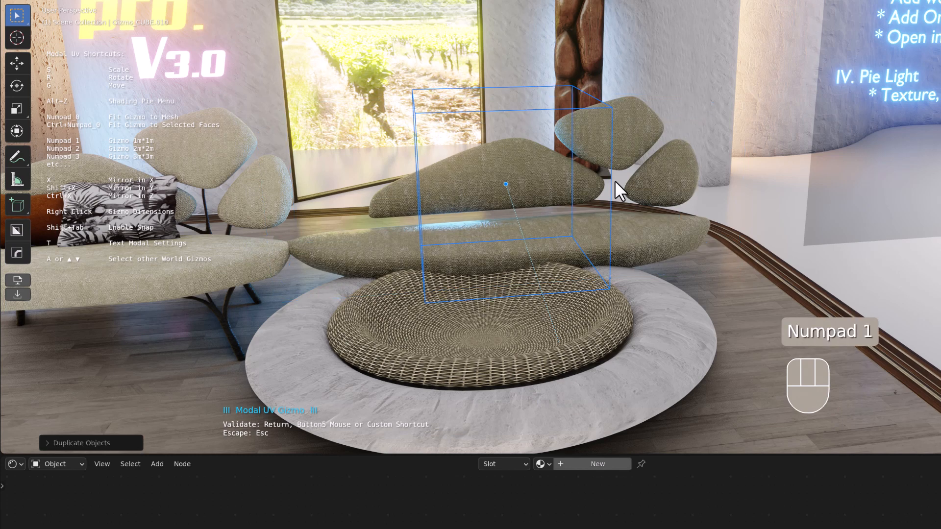
key("s")
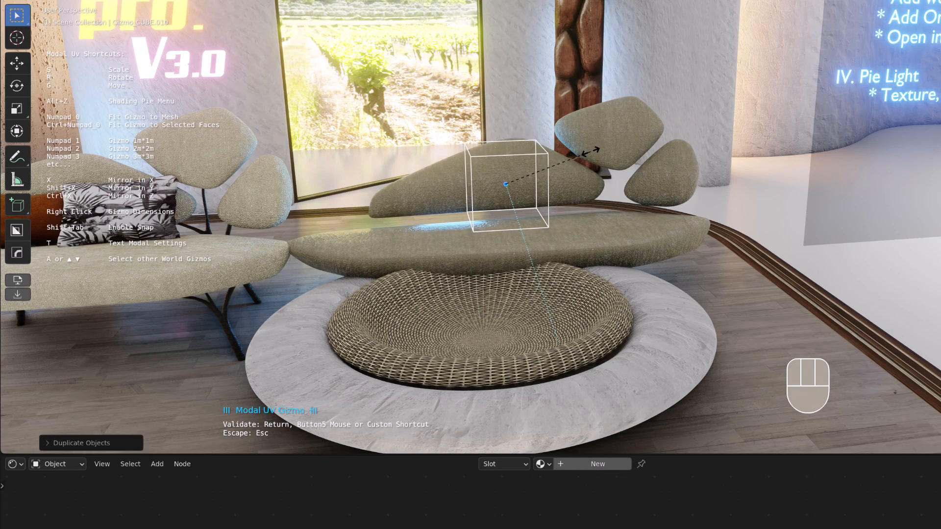
scroll("up", 3)
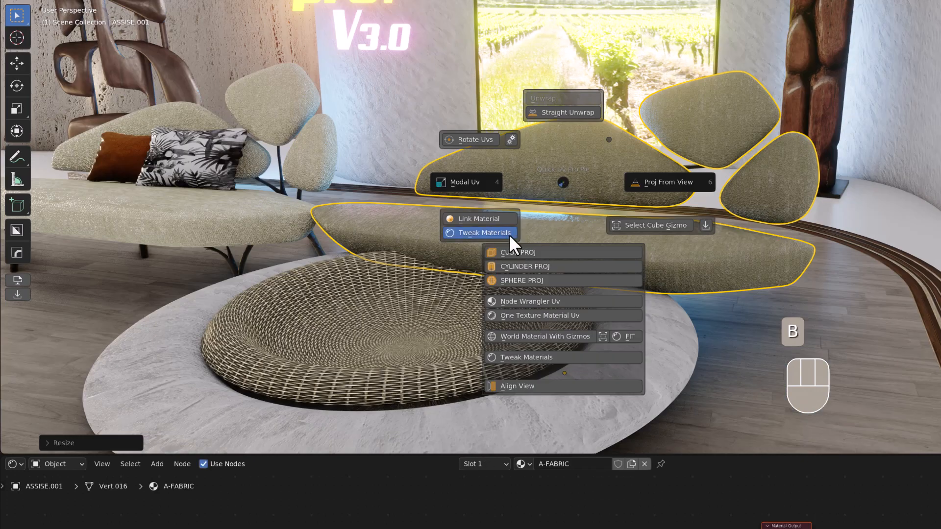
- Tweak the cushion fabric's hue, value and gloss, then confirm its cube projection
left_click(483, 233)
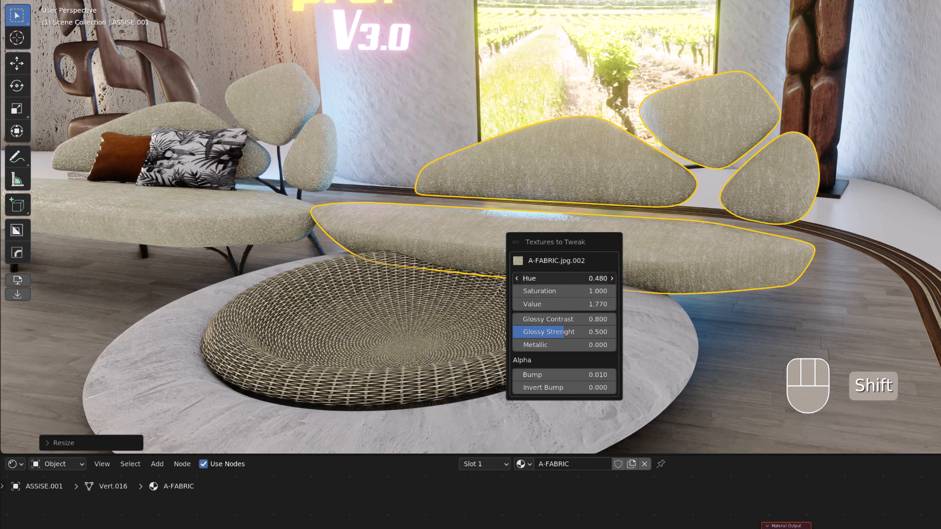
scroll("down", 3)
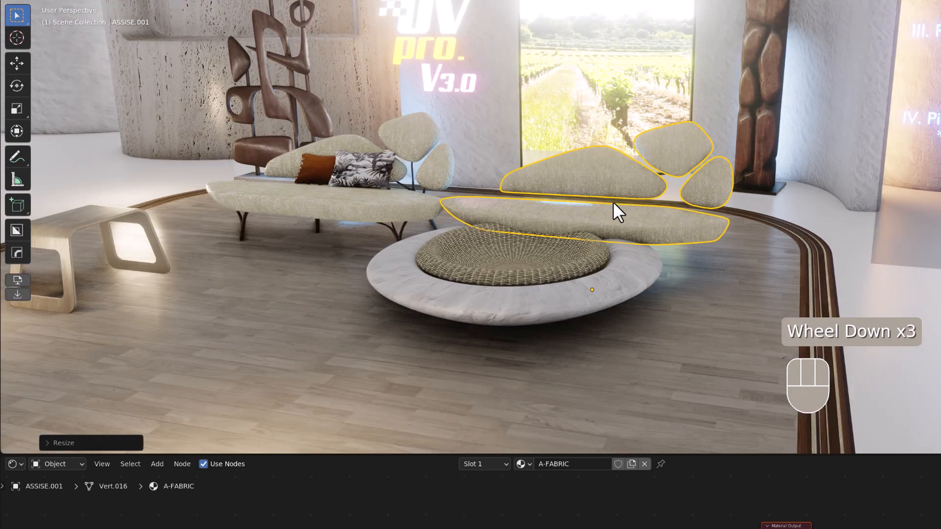
mouse_move(657, 231)
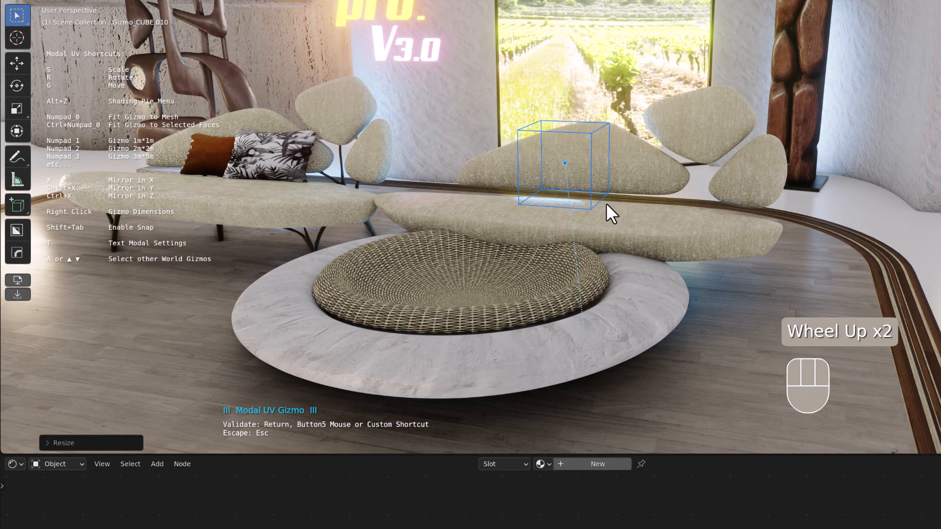
key("s")
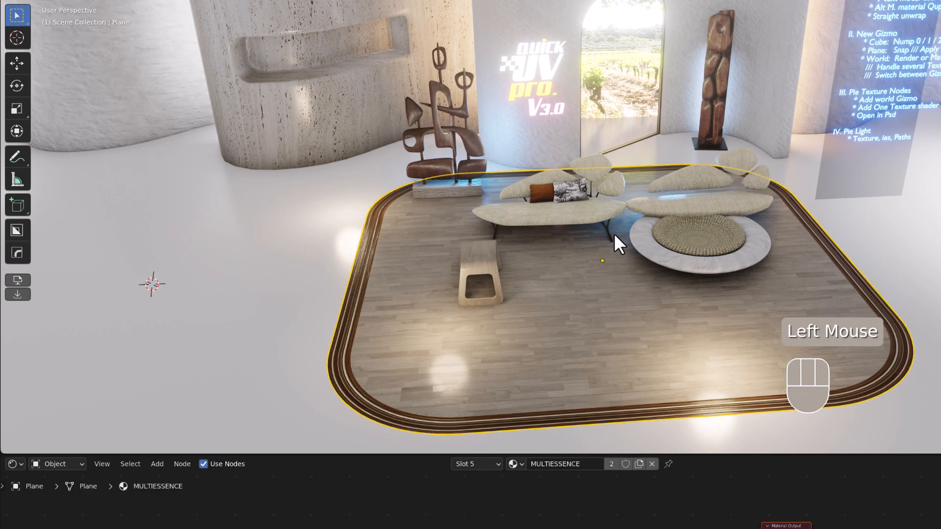
- Add a plane on the empty white floor with a one-texture oak wood material
left_click_drag(617, 243, 459, 270)
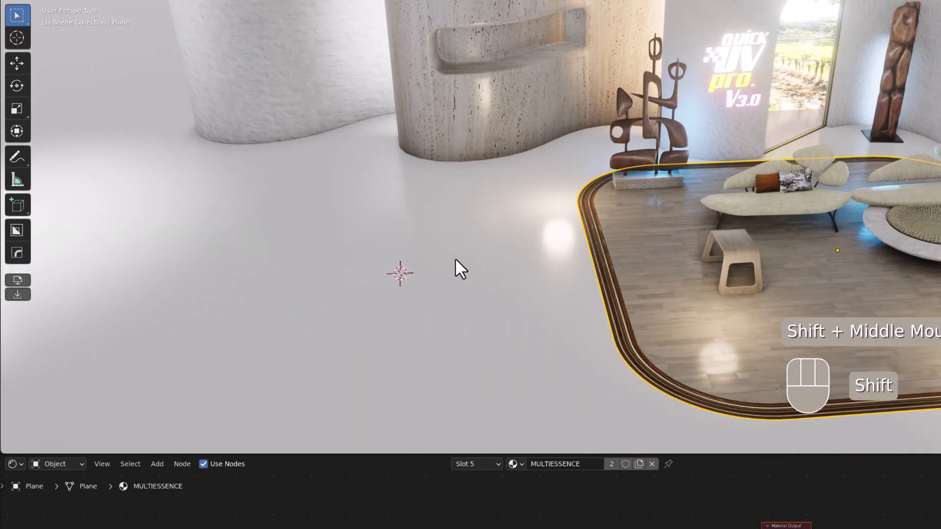
mouse_move(474, 267)
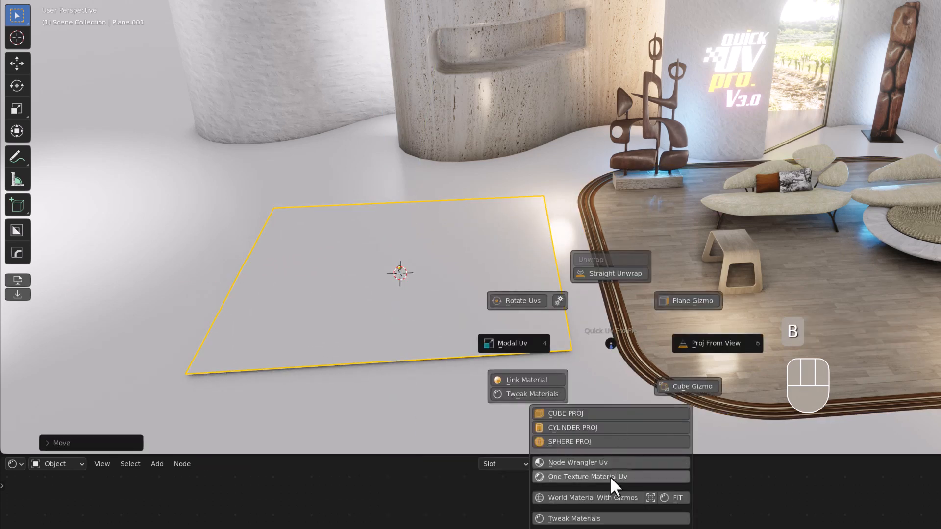
left_click(585, 476)
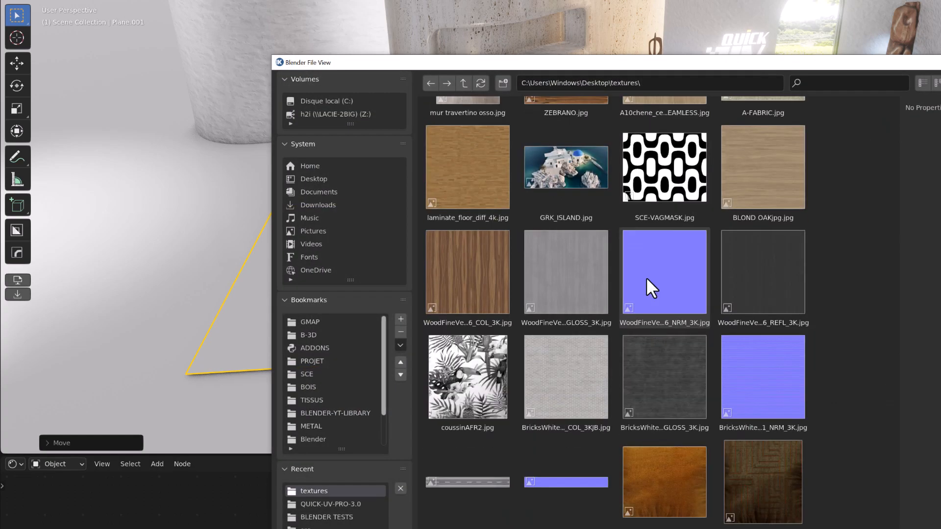
scroll("down", 3)
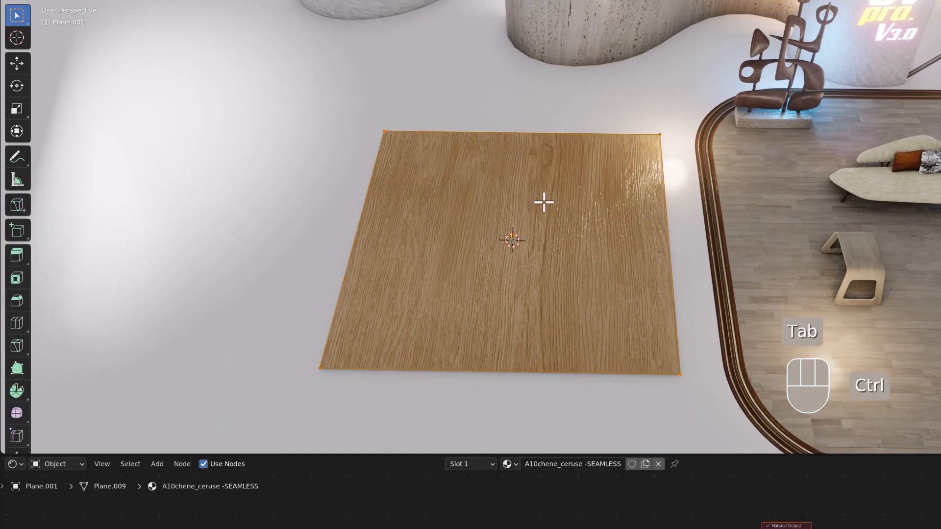
- Subdivide the oak plane and scale its texture projection down to a smaller repeat
key("Ctrl+Tab")
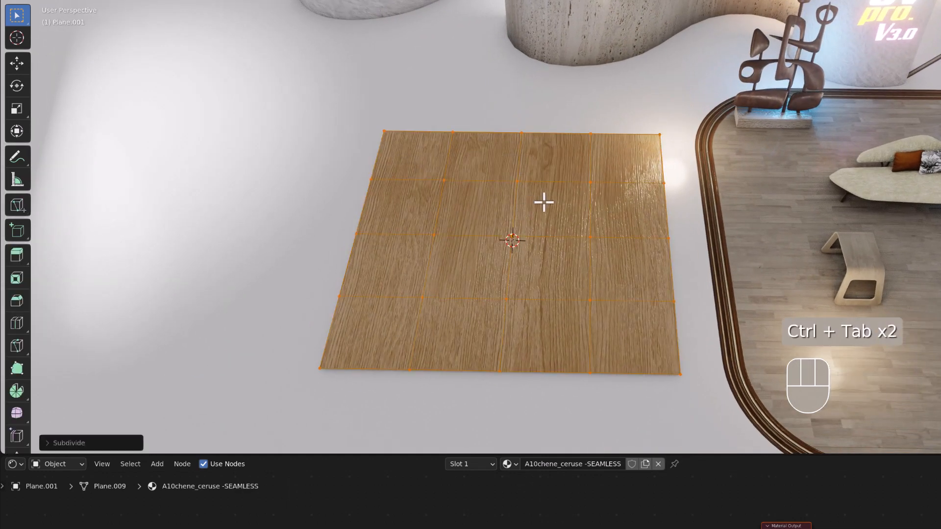
key("Tab")
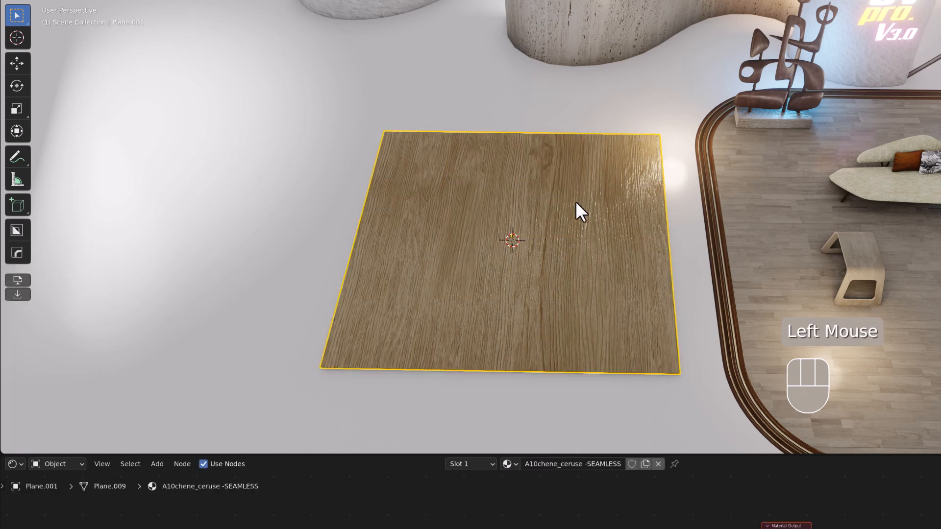
key("b")
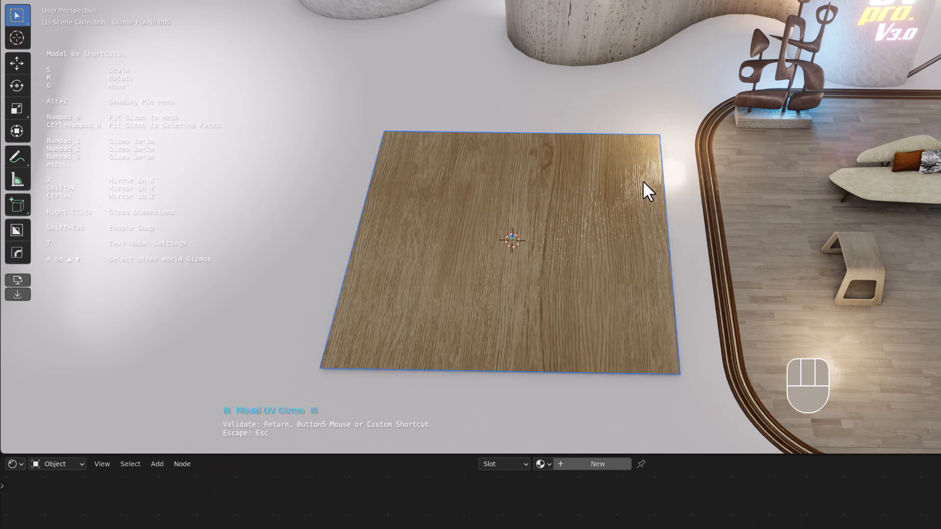
key("s")
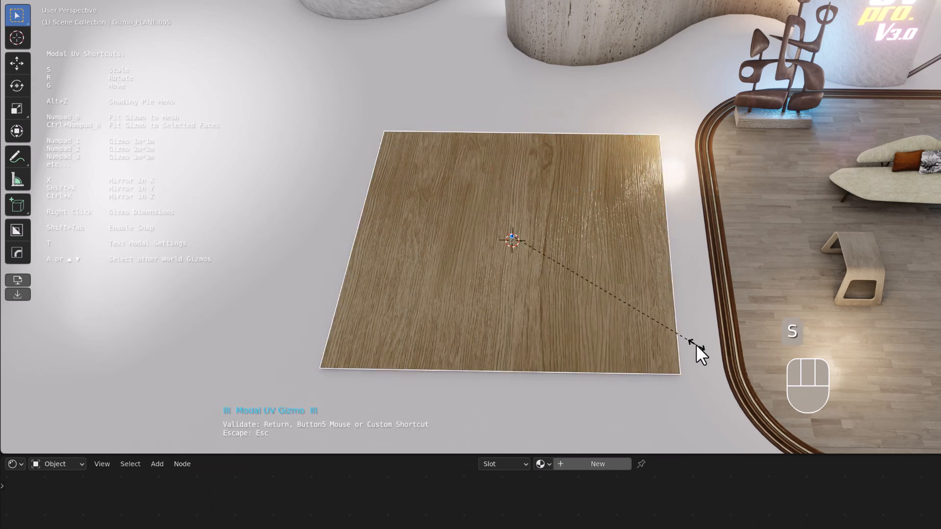
left_click_drag(696, 351, 501, 219)
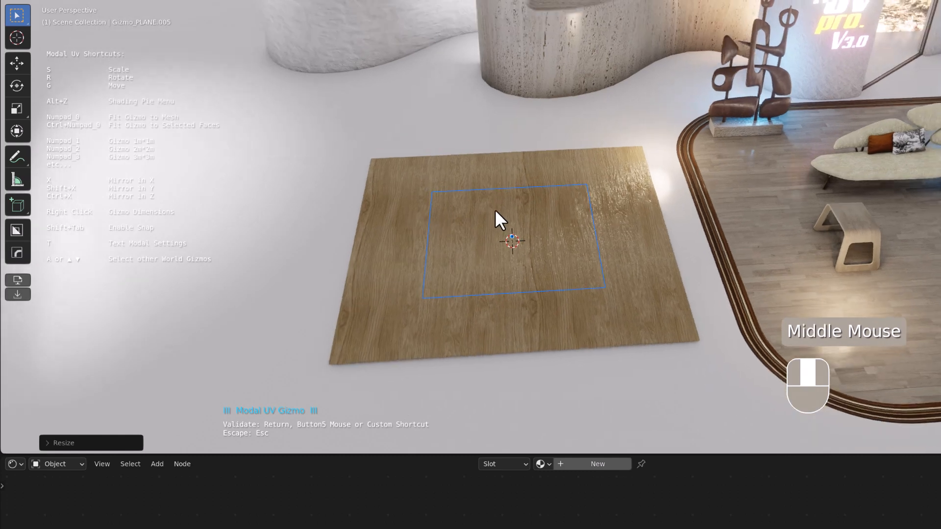
scroll("down", 3)
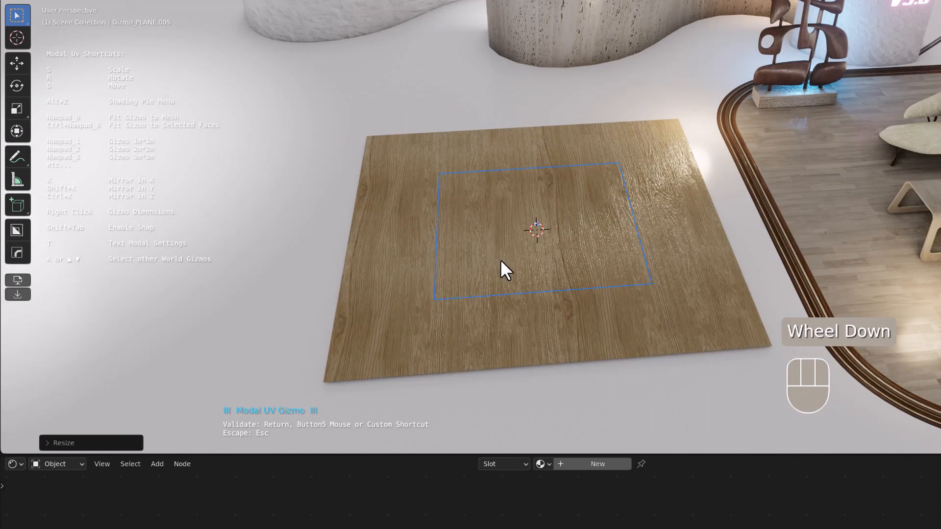
- Move the plane's texture projection aside so the wood tiles in a four-by-four grid
key("shift")
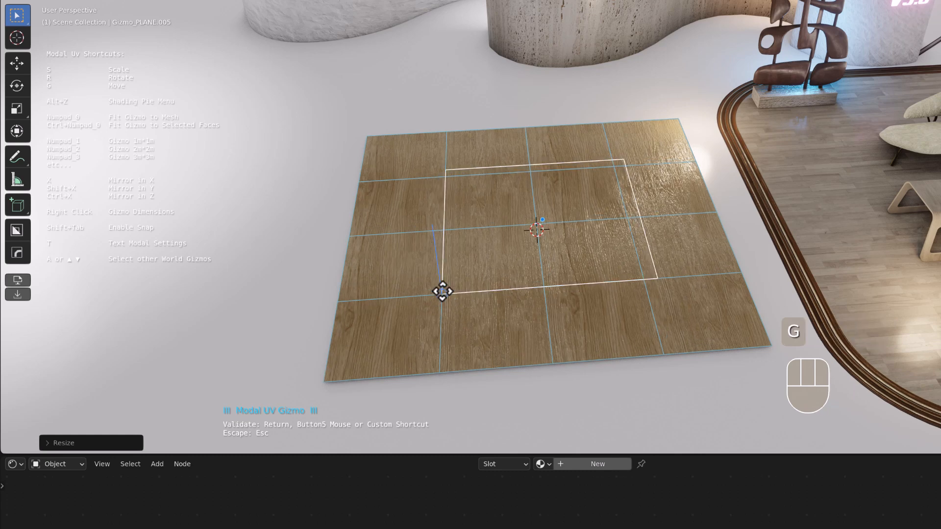
left_click_drag(442, 291, 351, 234)
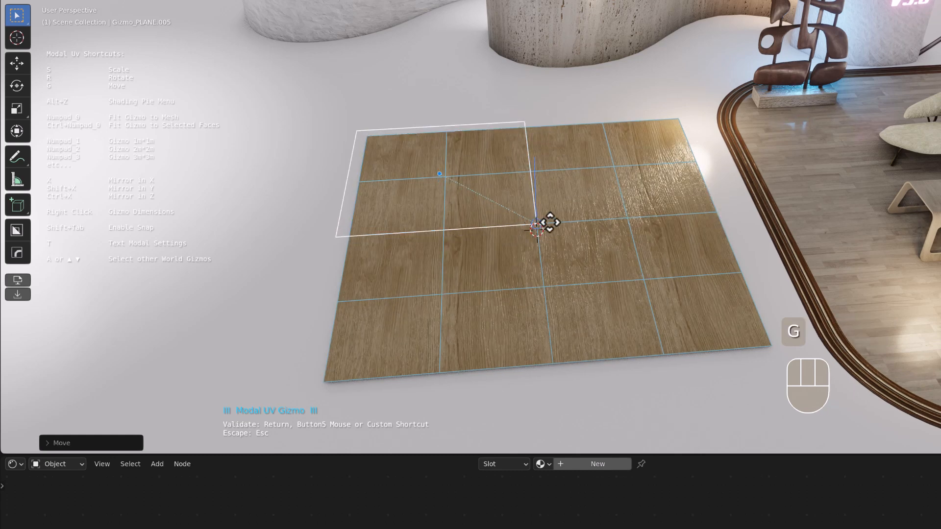
left_click_drag(546, 222, 740, 273)
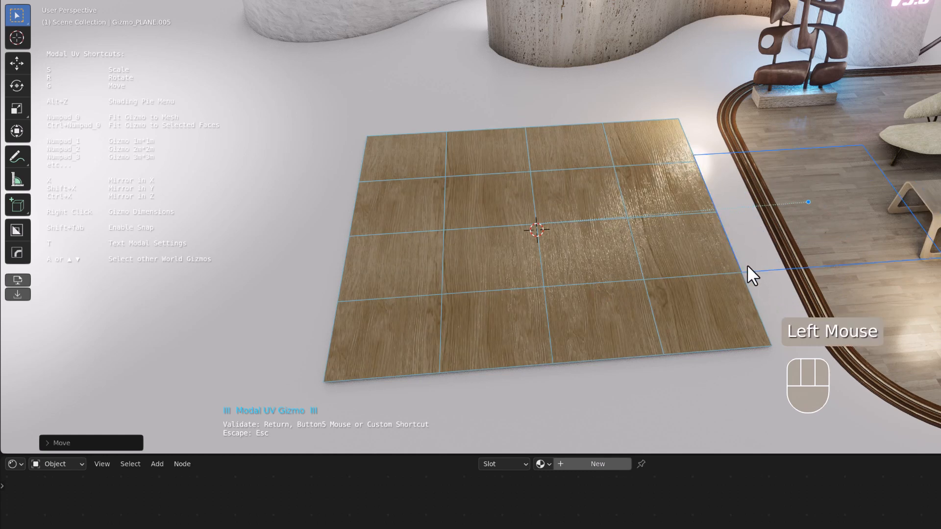
scroll("up", 3)
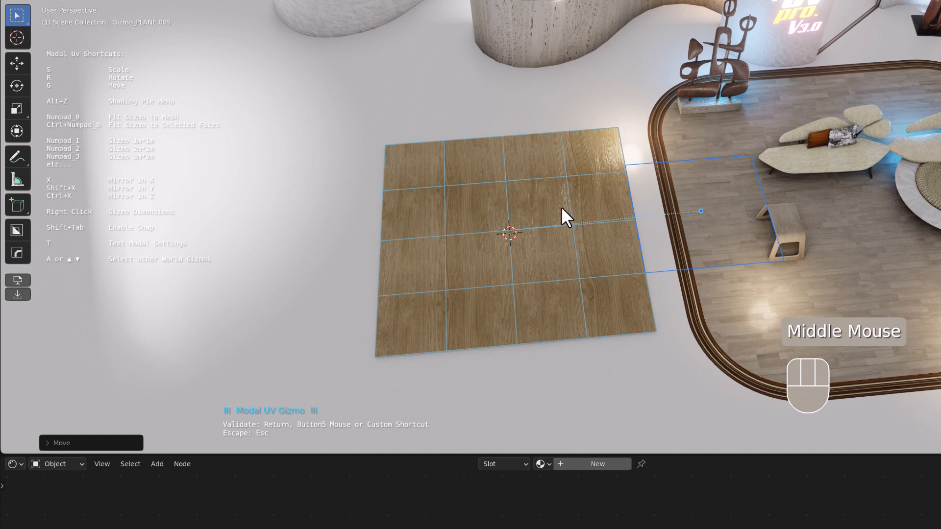
- Open the oak plane's Gizmo Dimensions panel showing 246 cm size and zero rotation
right_click(564, 216)
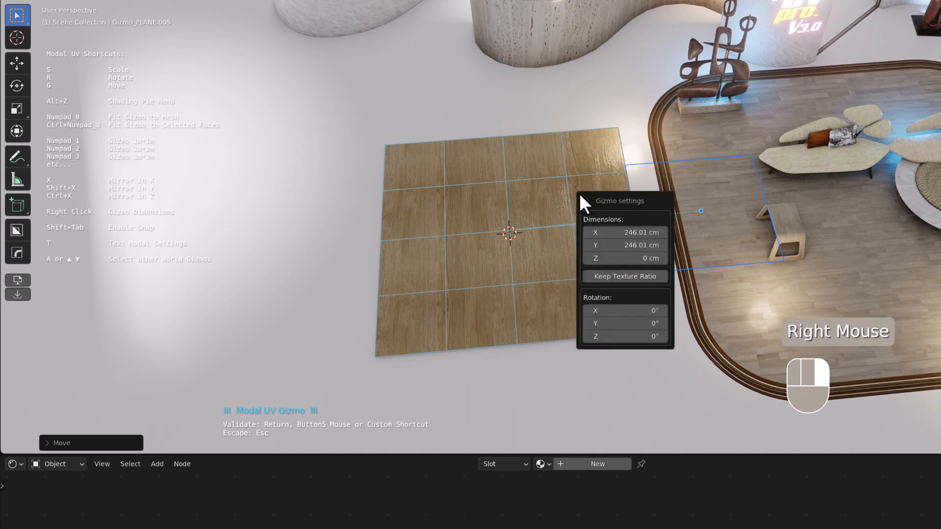
mouse_move(611, 211)
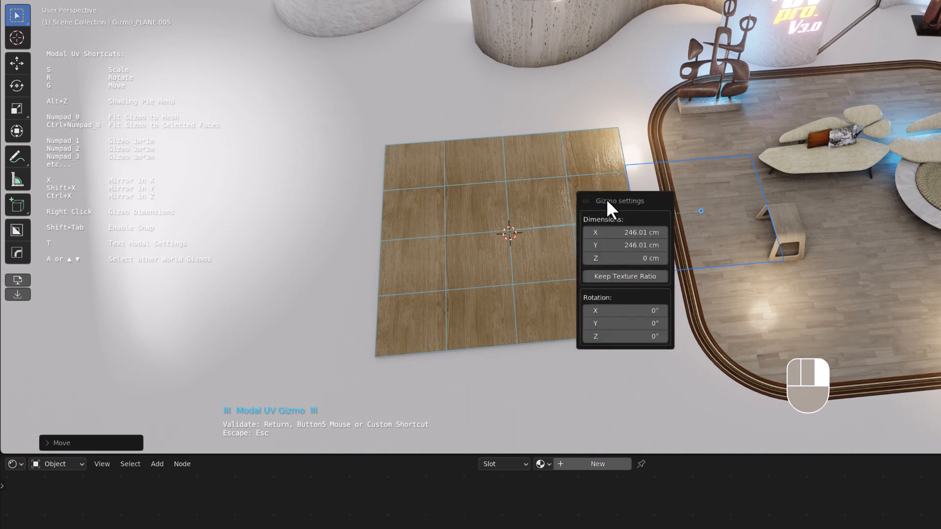
mouse_move(642, 214)
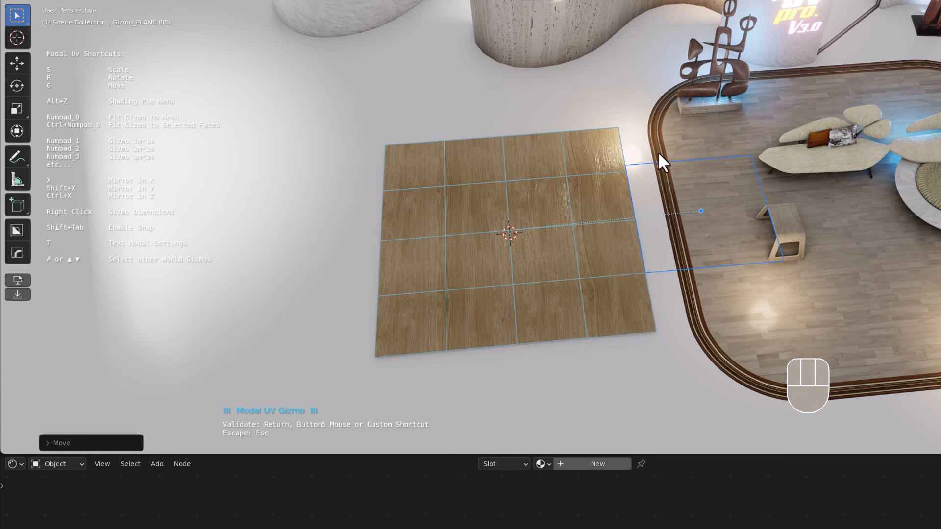
mouse_move(548, 216)
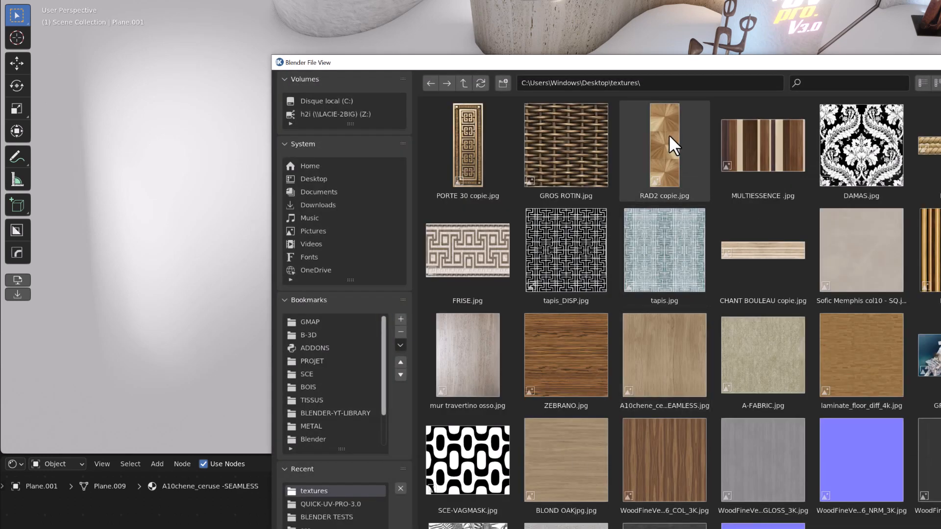
- Replace the plane's wood with RAD2 copie.jpg and set the projection's Y size to about 272 cm
double_click(665, 145)
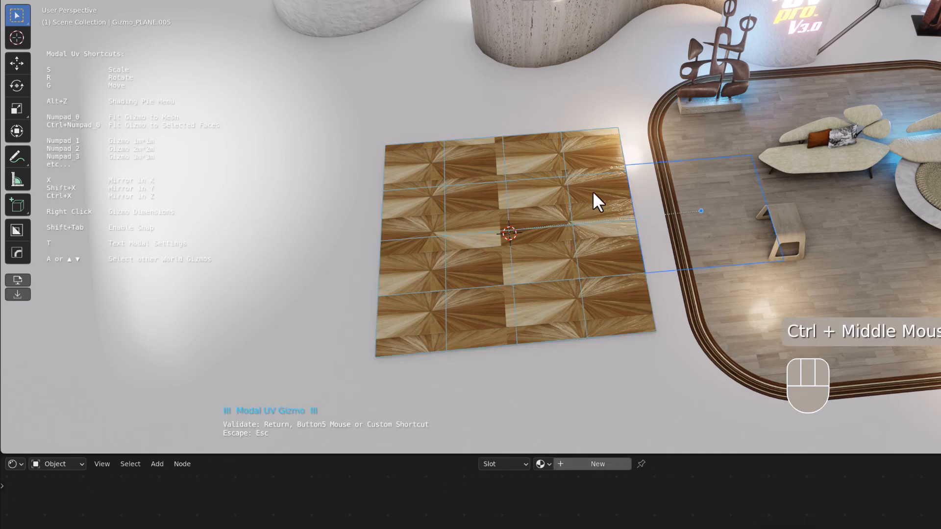
right_click(596, 201)
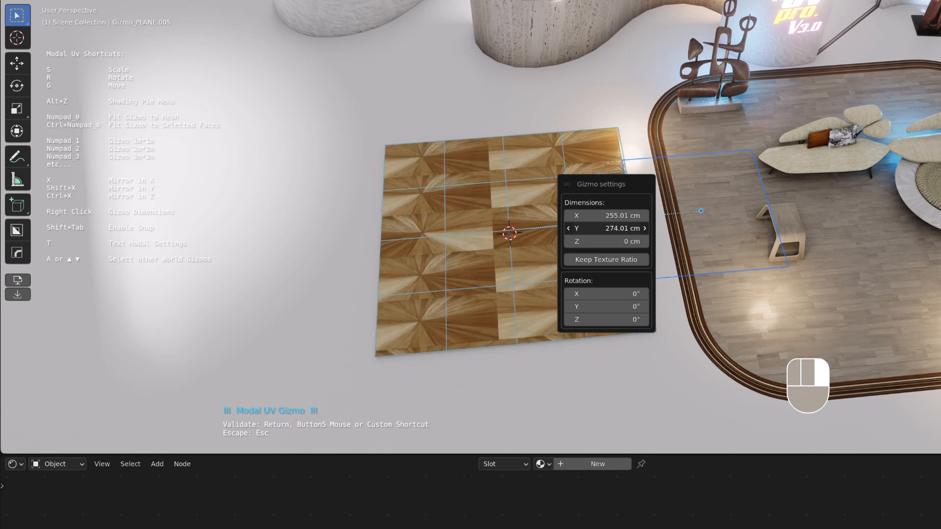
left_click_drag(606, 227, 594, 242)
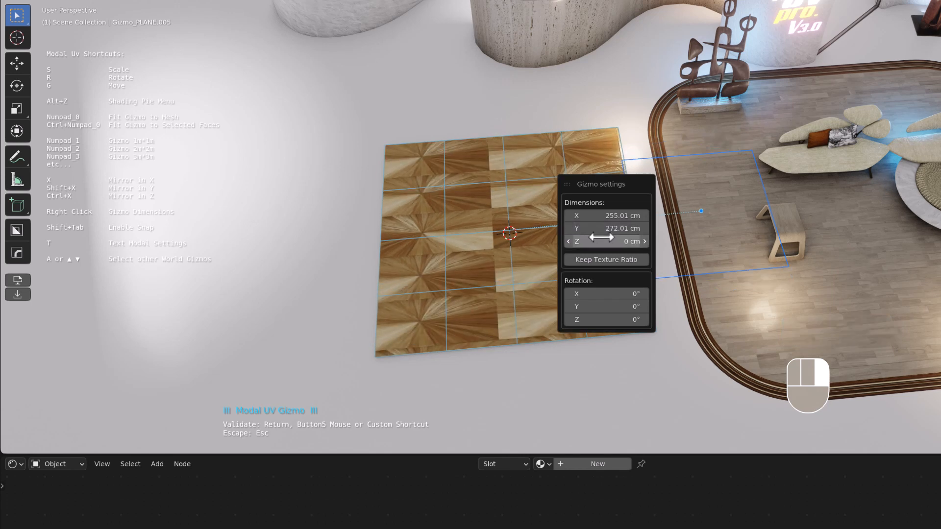
mouse_move(606, 261)
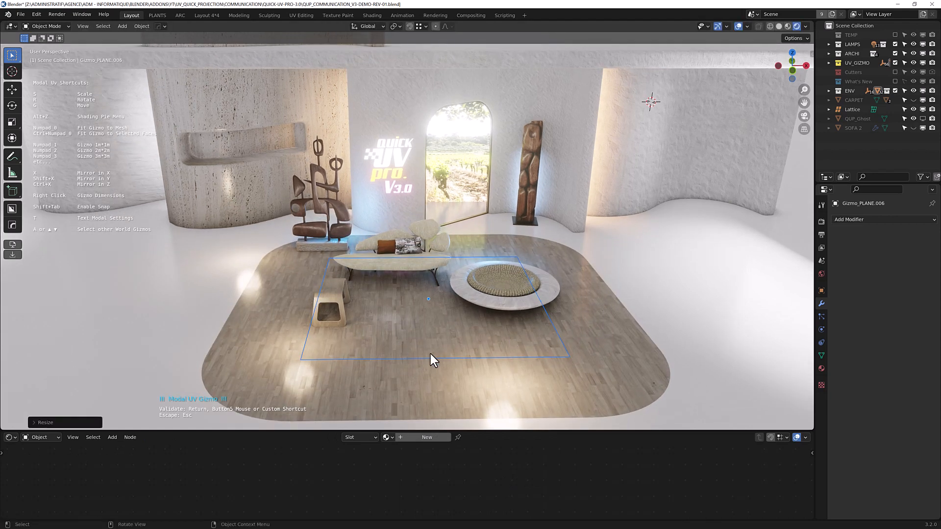
mouse_move(501, 333)
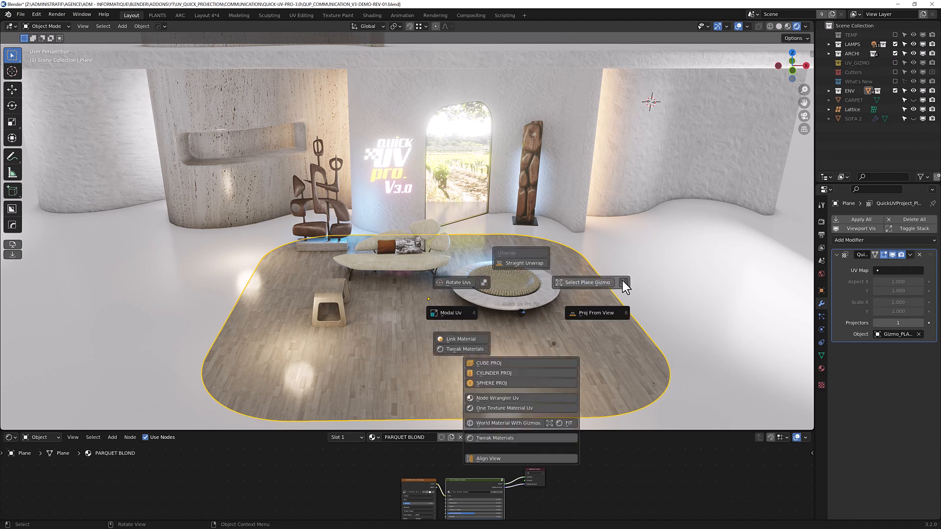
mouse_move(840, 278)
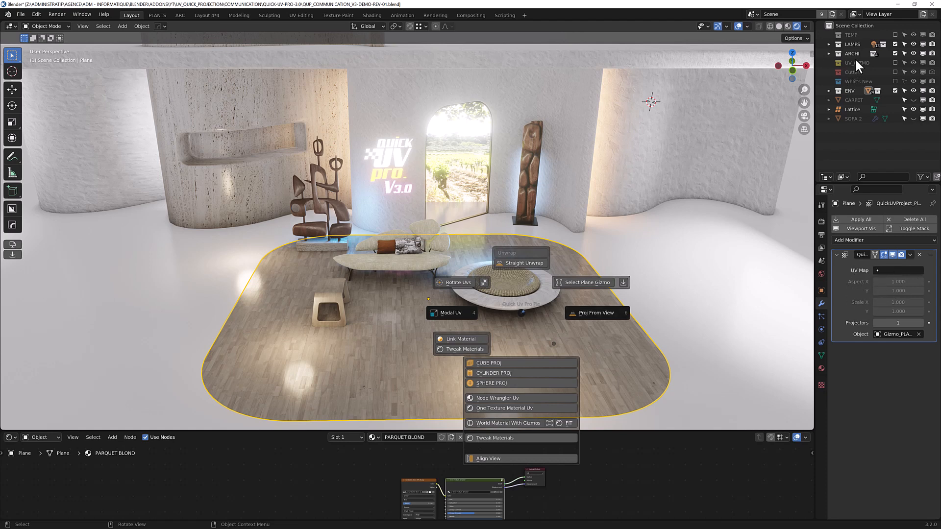
mouse_move(857, 66)
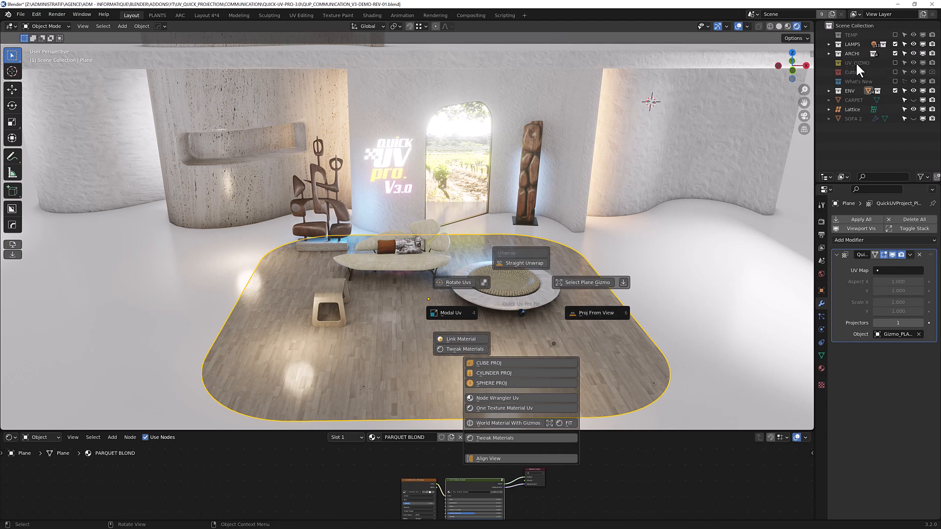
mouse_move(624, 283)
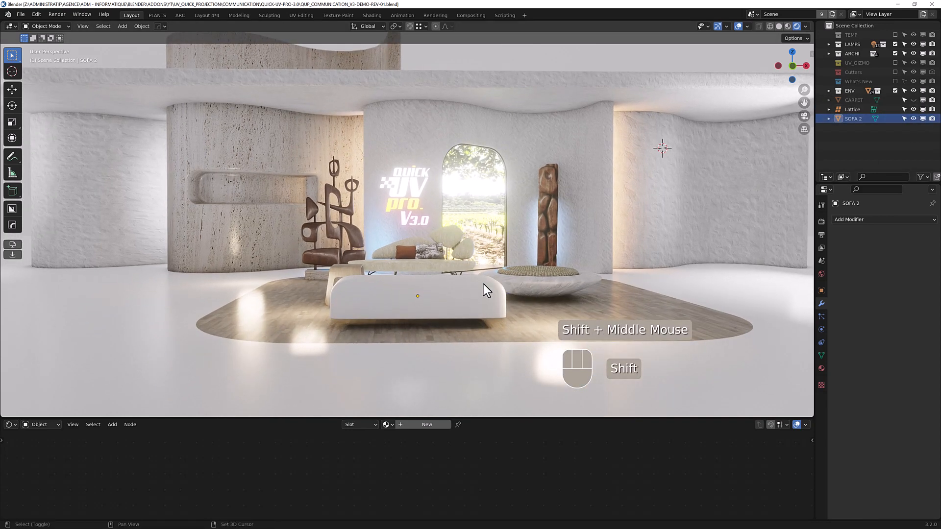
- Give SOFA 2 a World Material With Gizmos using A-FABRIC.jpg from the textures folder
scroll("up", 3)
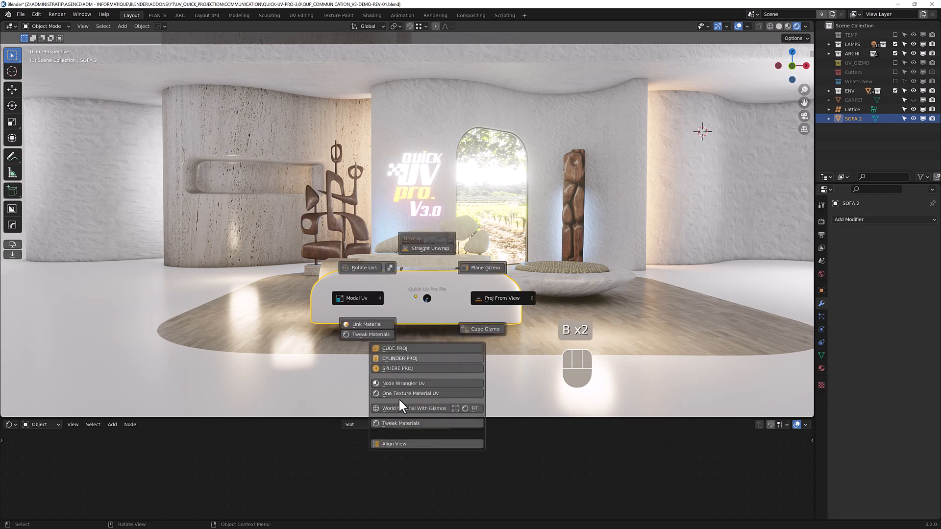
mouse_move(426, 409)
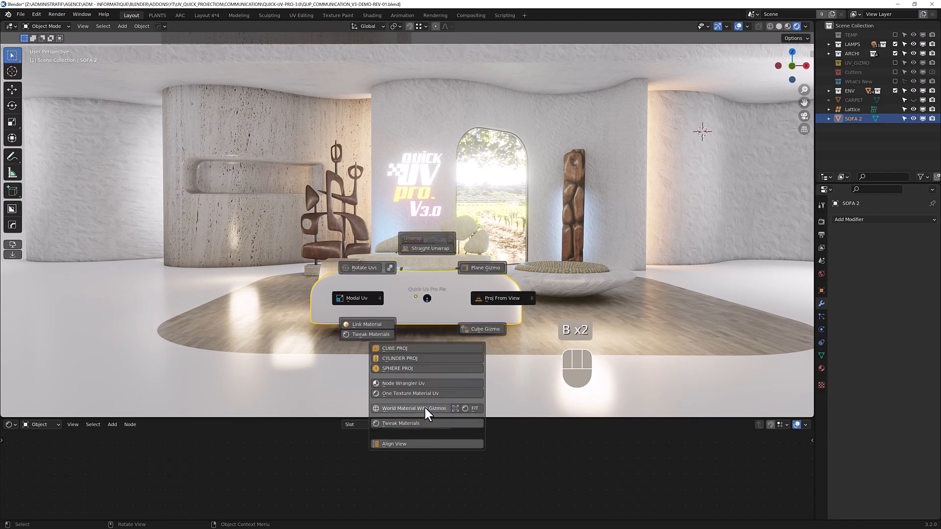
left_click(413, 408)
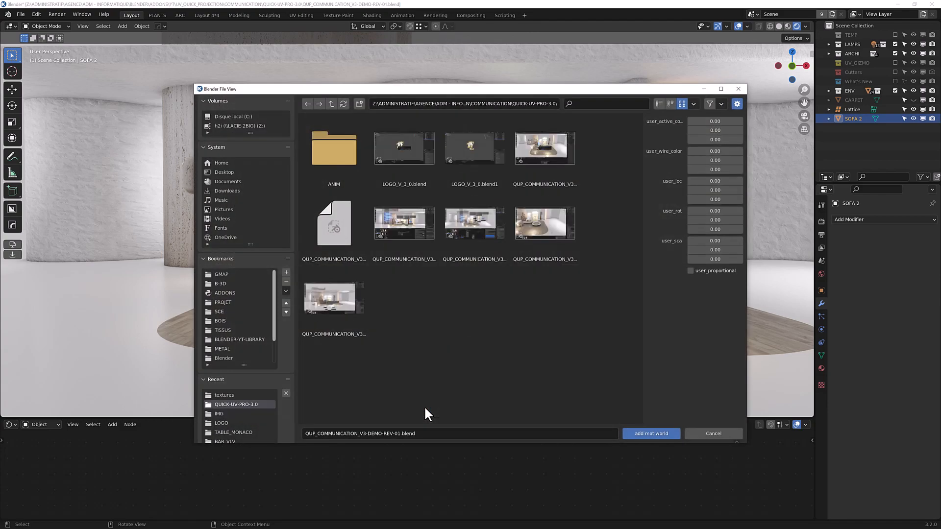
left_click(224, 395)
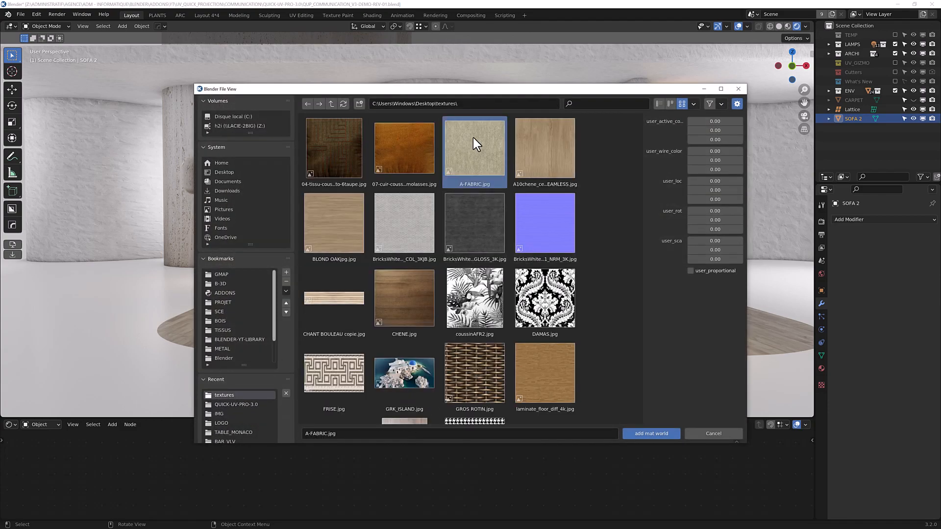
left_click(650, 433)
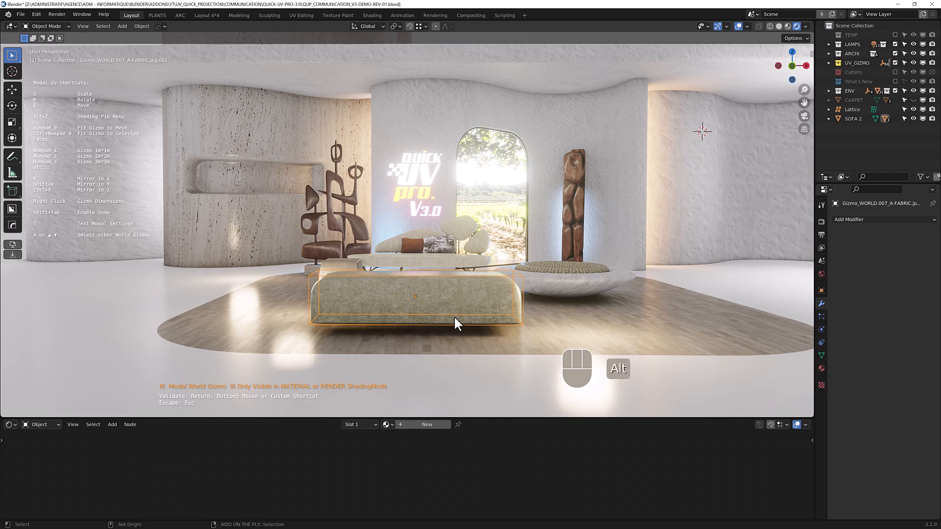
- Check the viewport shading and confirm SOFA 2's fabric gizmo placement
key("alt+z")
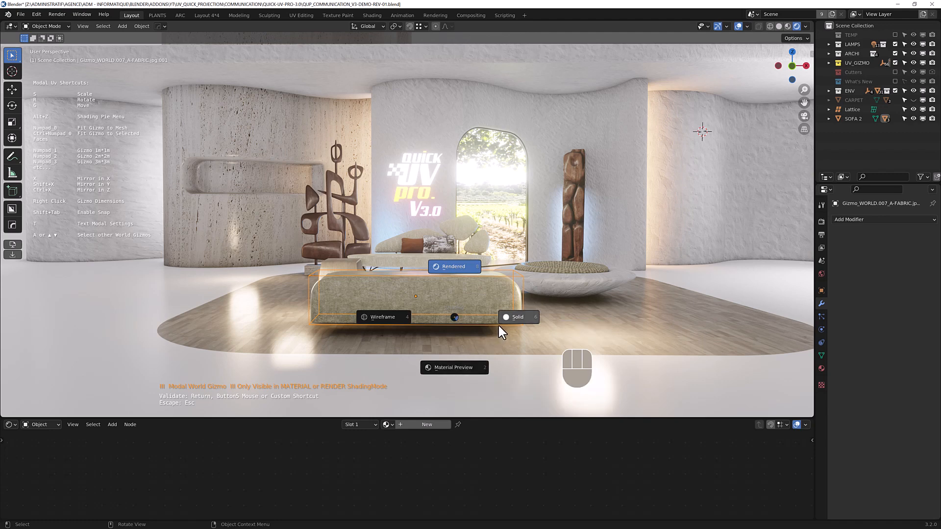
mouse_move(533, 291)
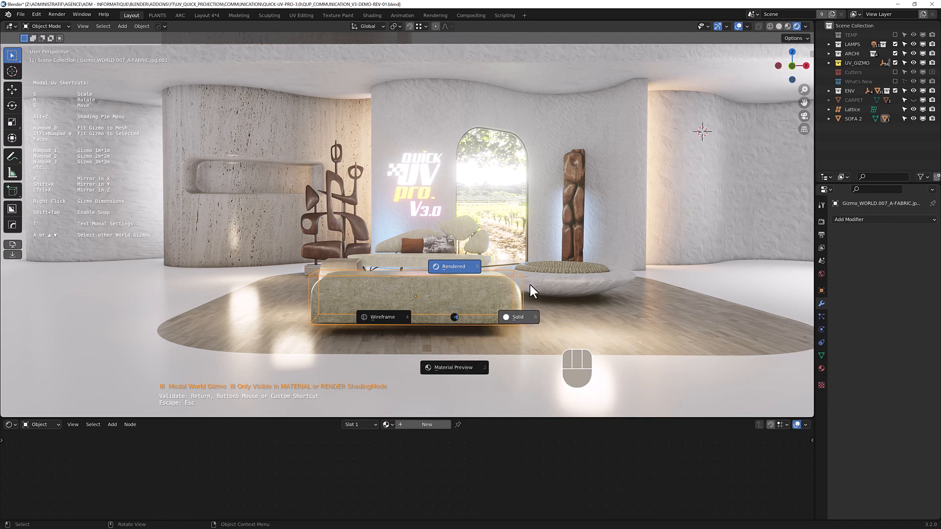
key("alt+z")
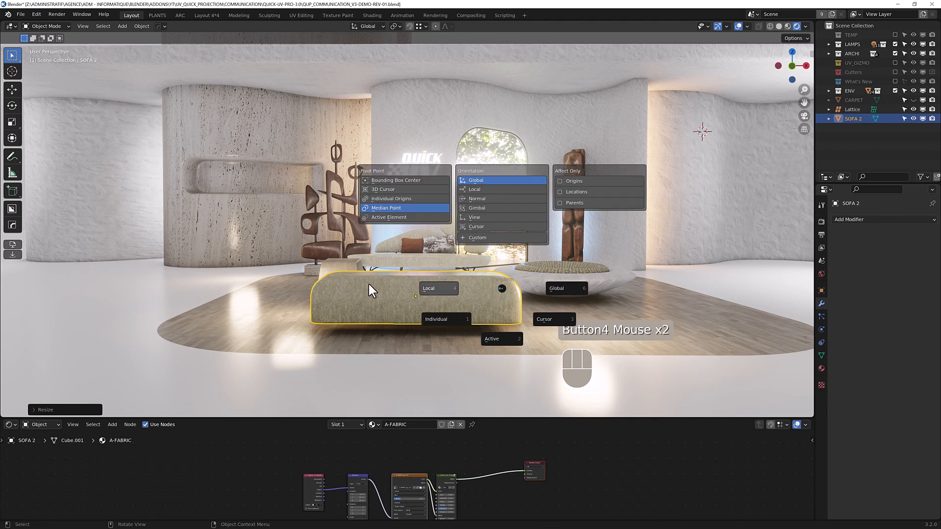
- In Local orientation and Edit Mode, apply ROPE.01 to the sofa band and scale the gizmo
left_click(428, 289)
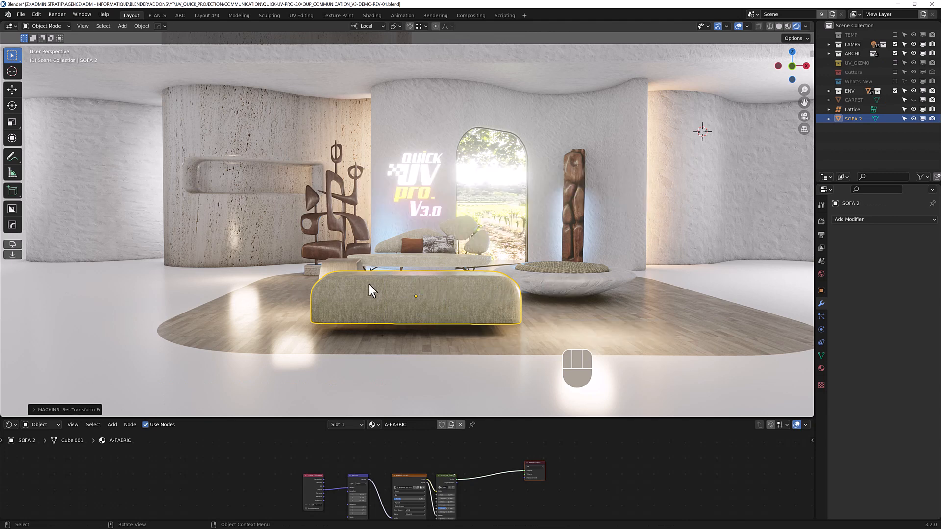
key("Tab")
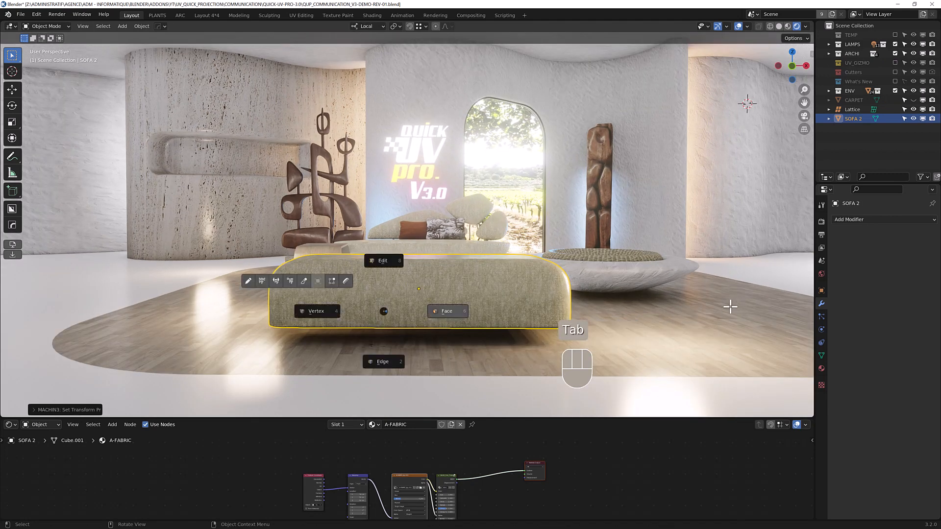
key("Tab")
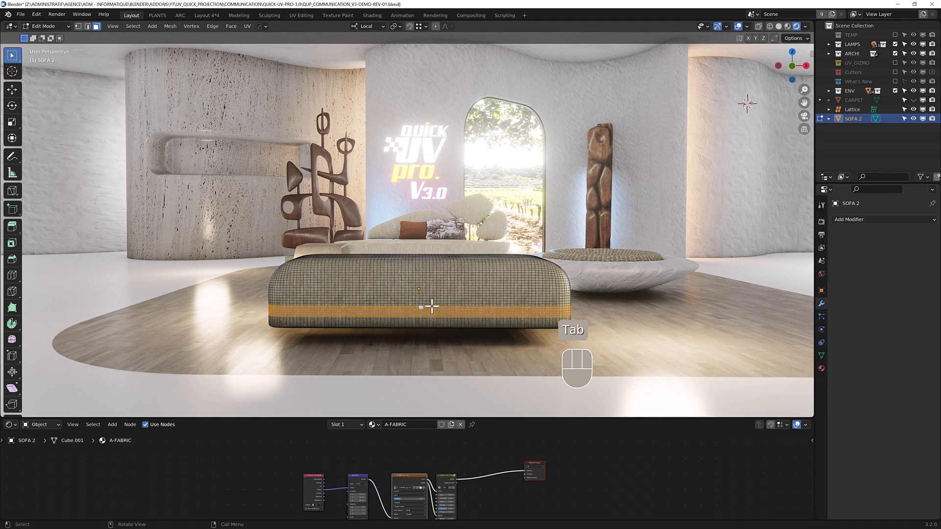
key("Tab")
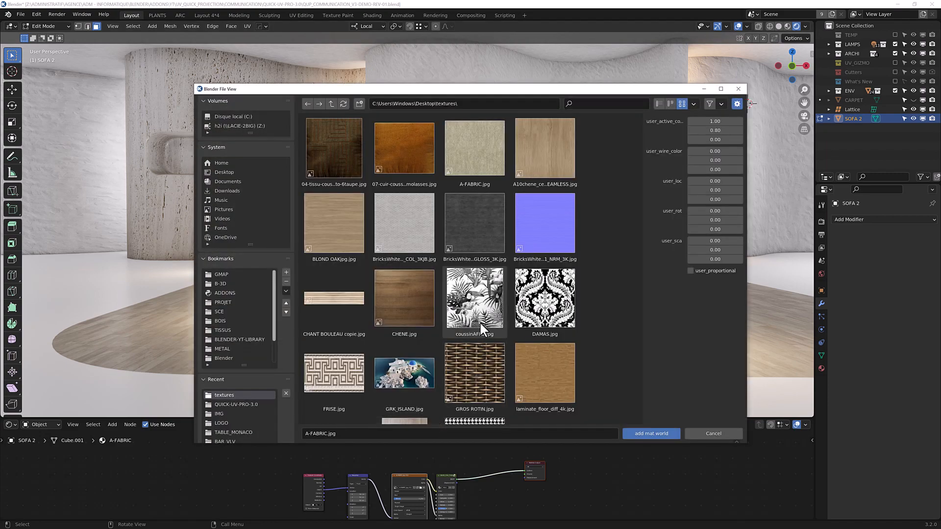
scroll("down", 3)
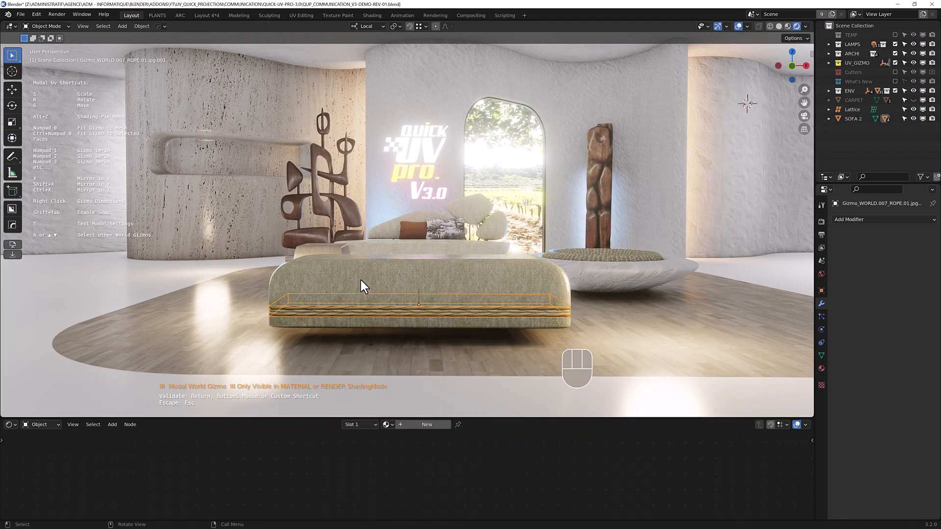
mouse_move(451, 317)
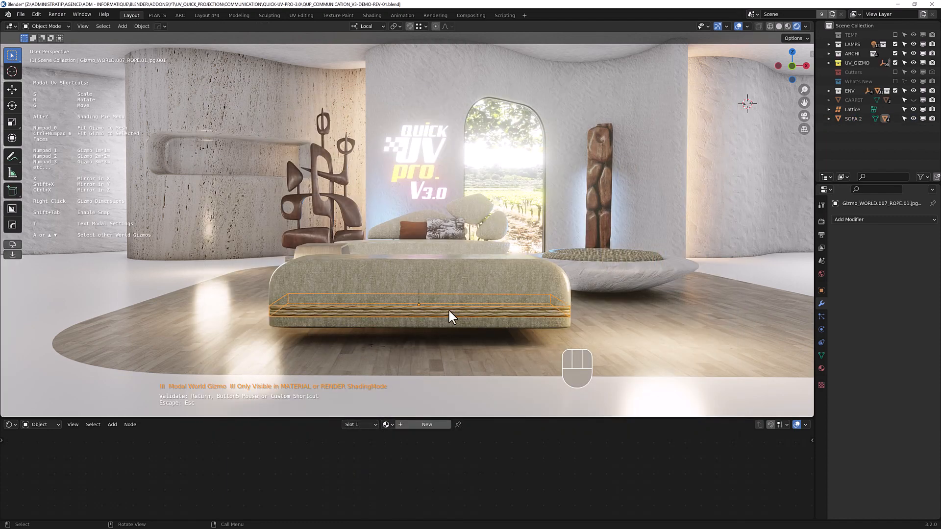
mouse_move(337, 318)
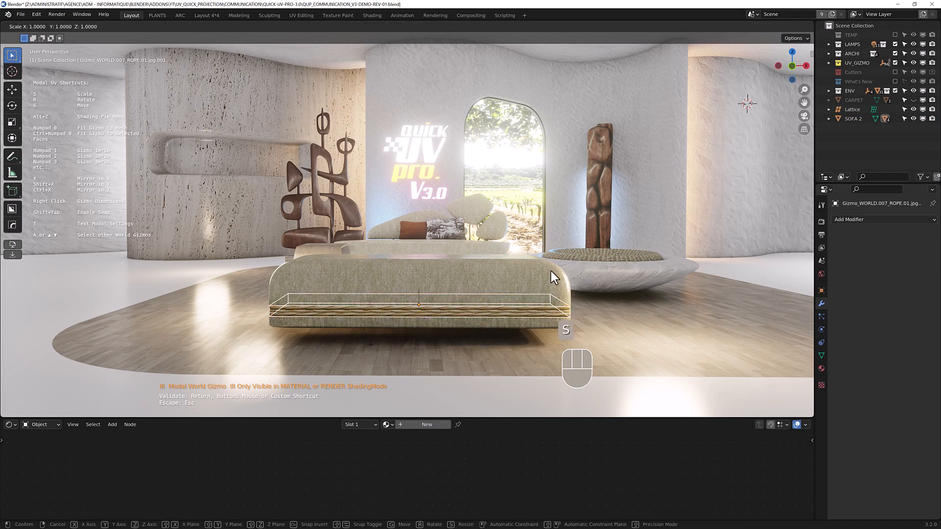
key("x")
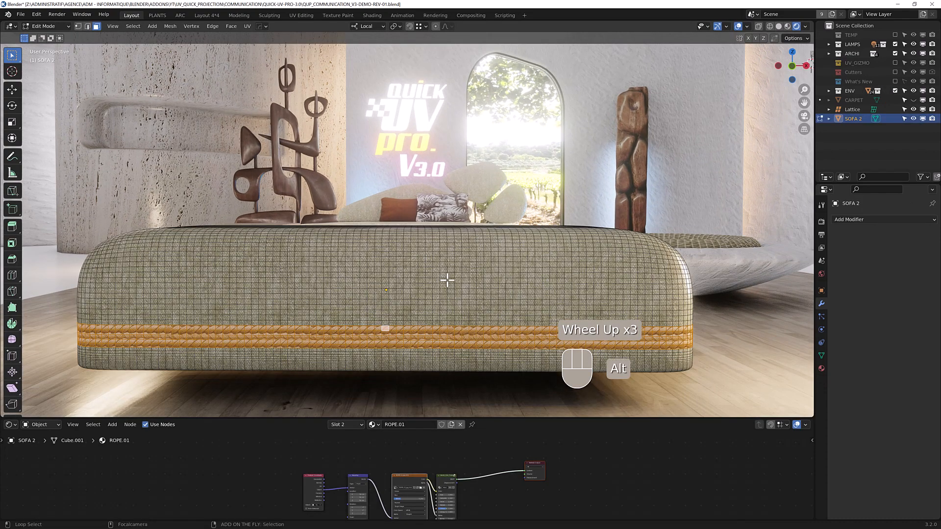
- Project DAMAS.jpg onto the sofa's upper band with a world material gizmo
left_click(443, 269)
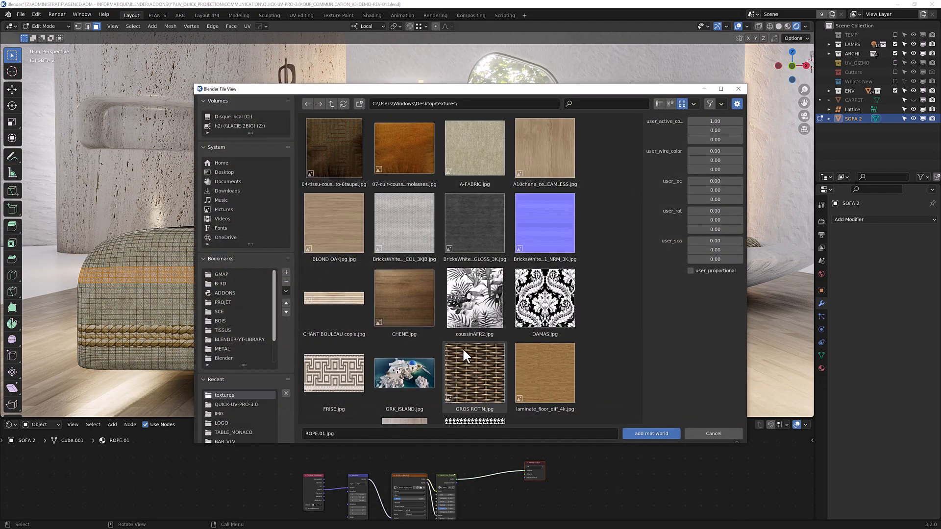
left_click(650, 433)
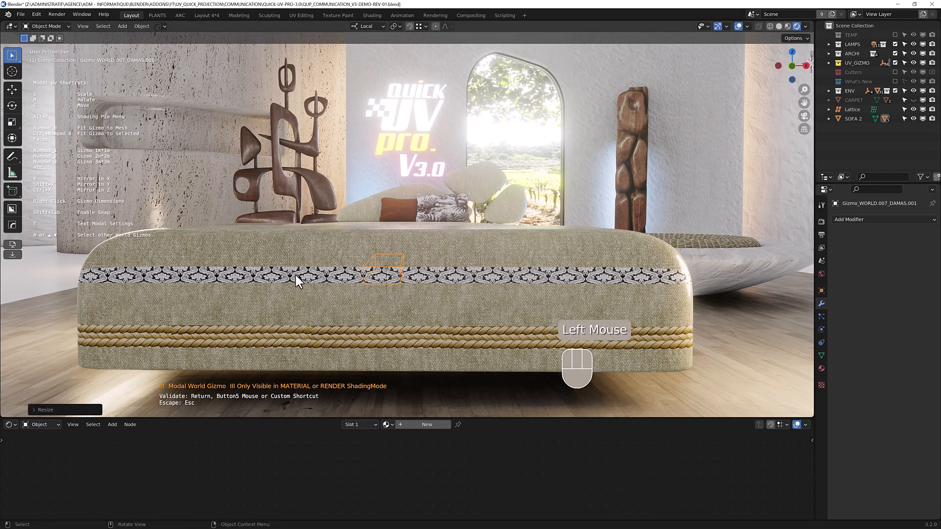
mouse_move(48, 243)
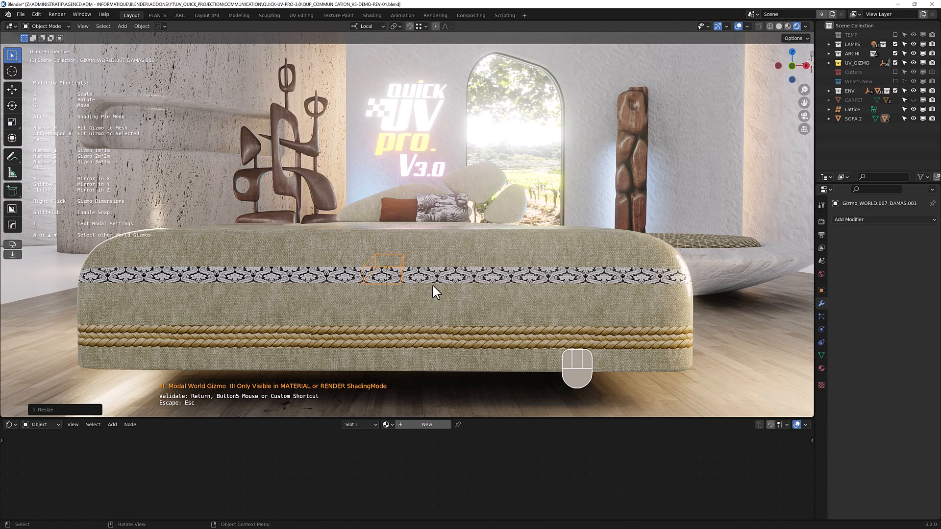
scroll("down", 3)
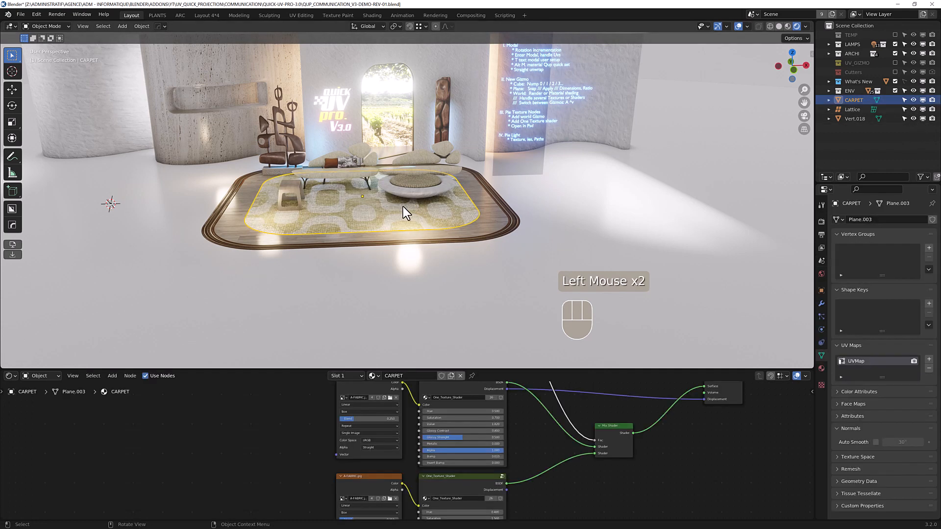
- Add a world gizmo to the carpet's image texture node and confirm it
scroll("down", 3)
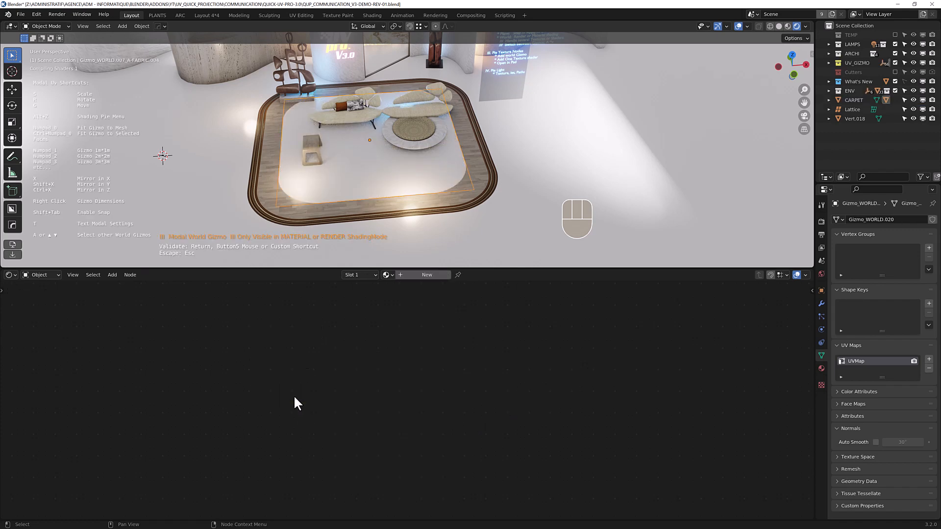
mouse_move(358, 226)
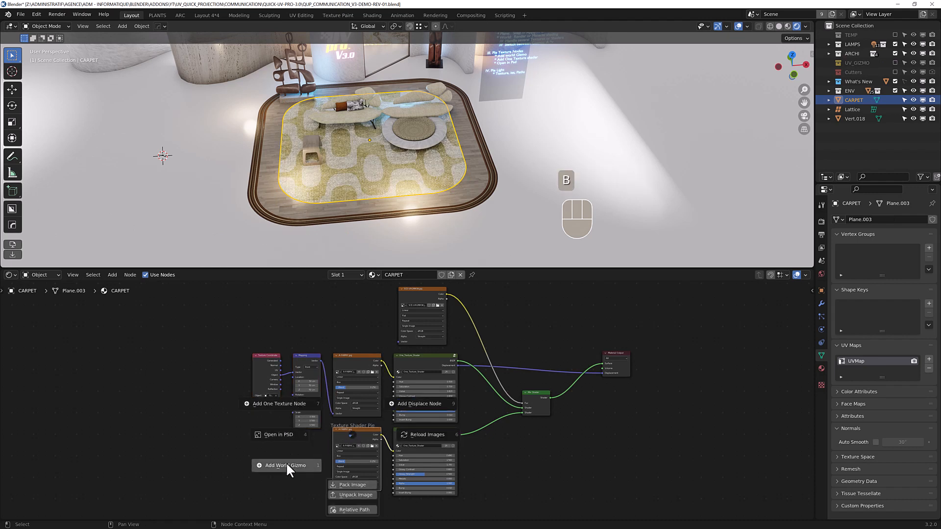
left_click(286, 465)
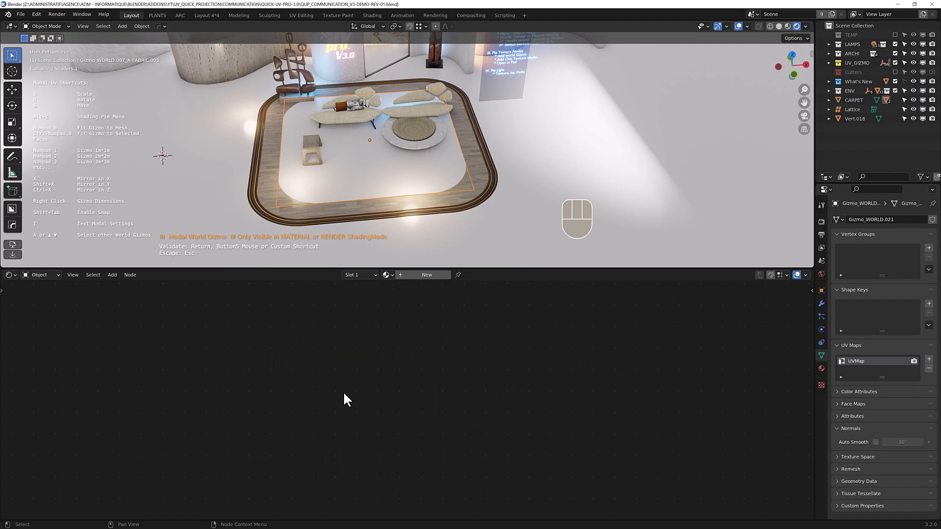
left_click(853, 99)
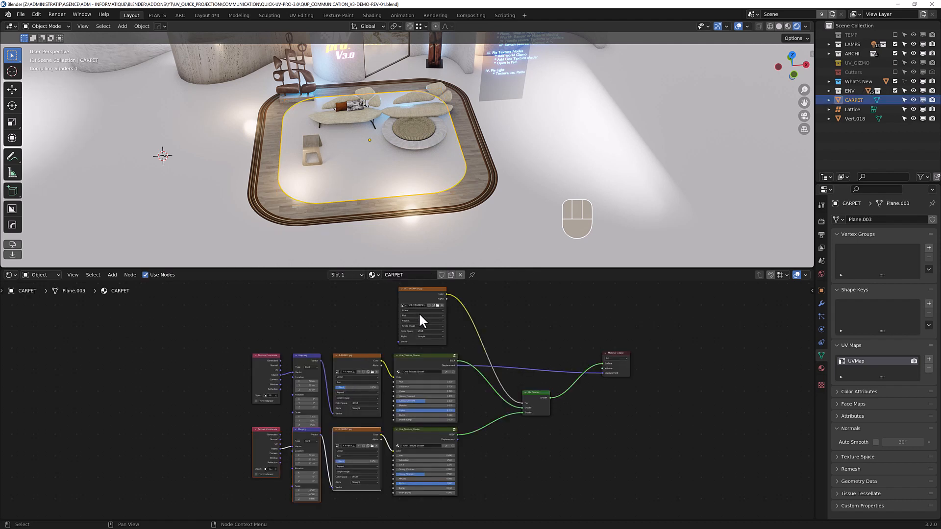
scroll("down", 3)
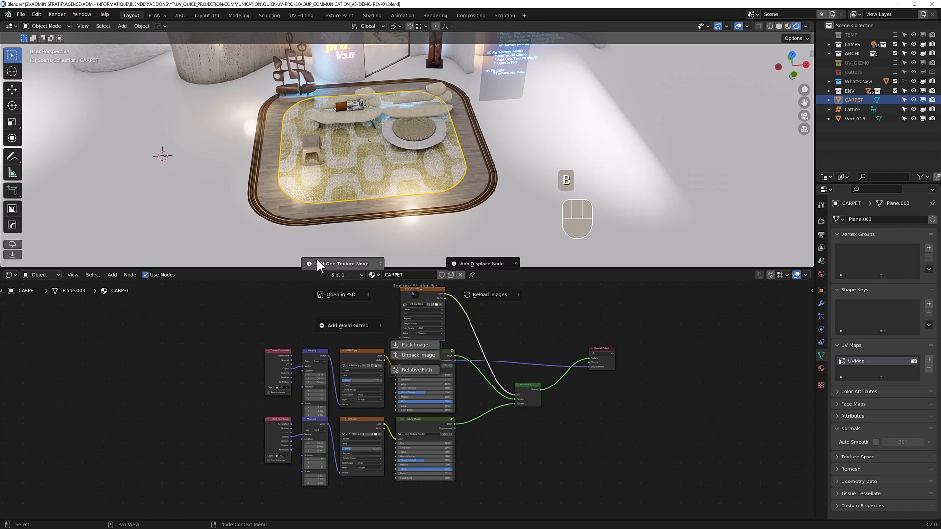
mouse_move(349, 325)
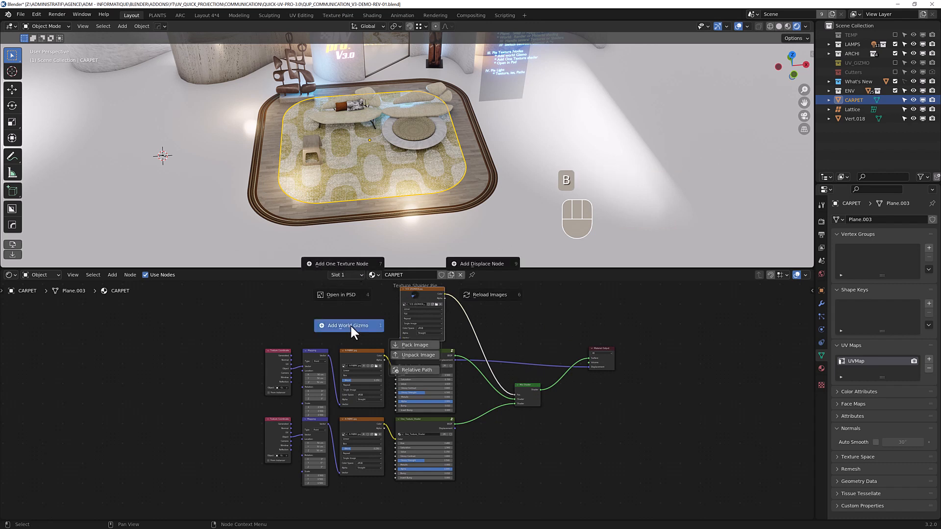
- Switch the rug to the other texture gizmo and scale its pattern smaller
left_click(348, 325)
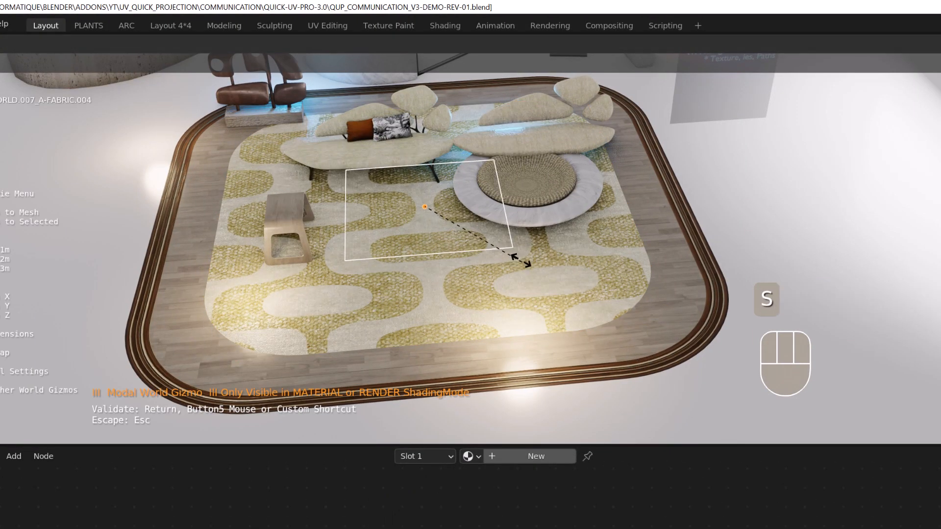
scroll("up", 3)
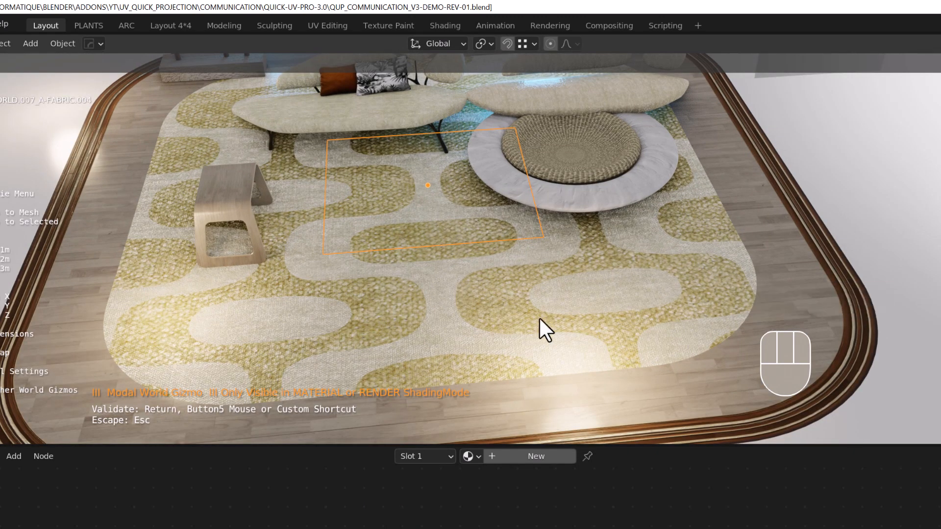
key("a")
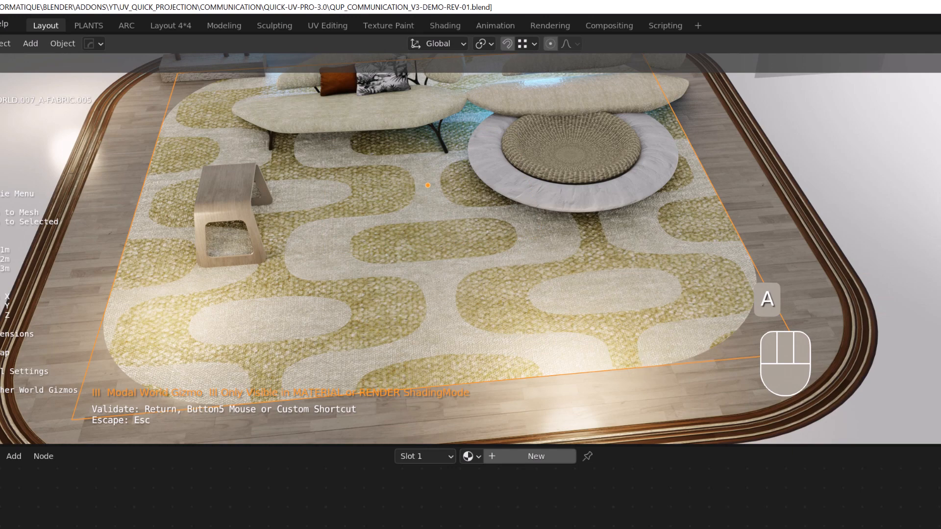
key("s")
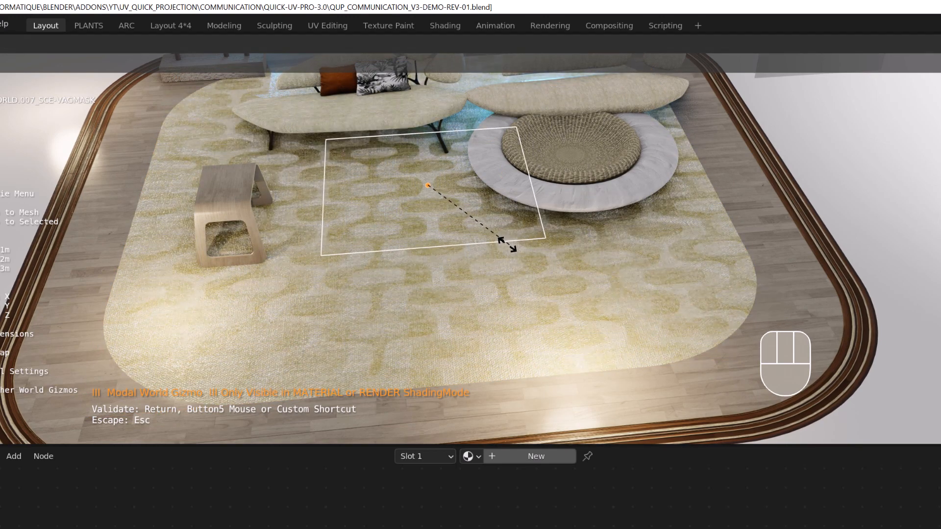
left_click(509, 250)
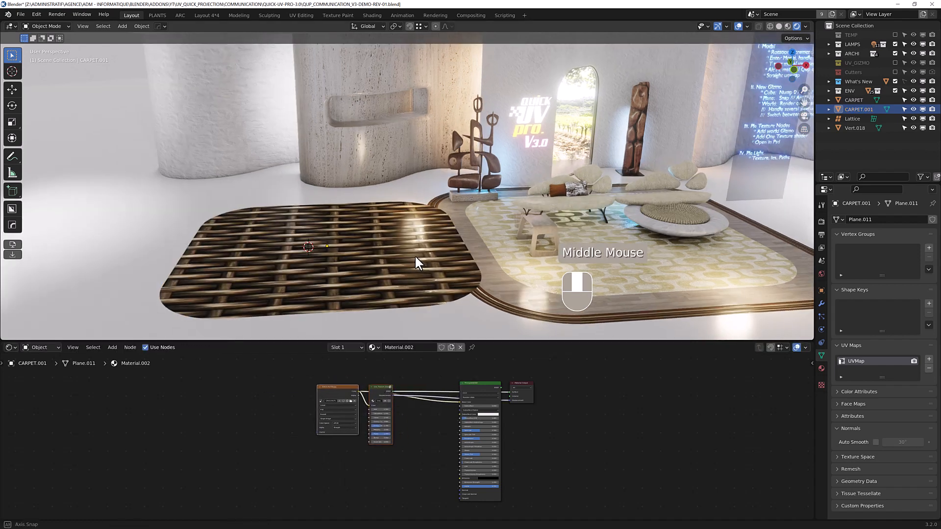
- Set the One_Texture_Shader Hue to 0.620 and Value to 2.0, lowering Glossy slightly
scroll("up", 3)
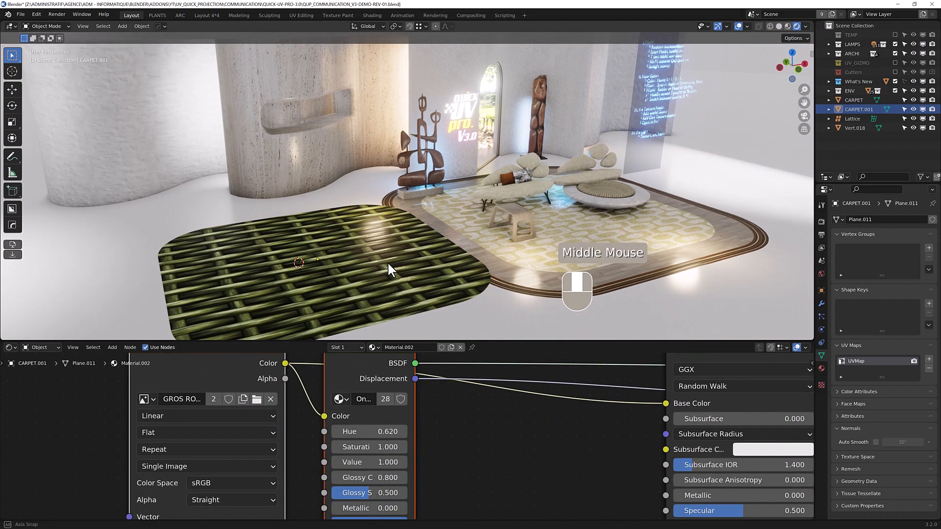
scroll("down", 3)
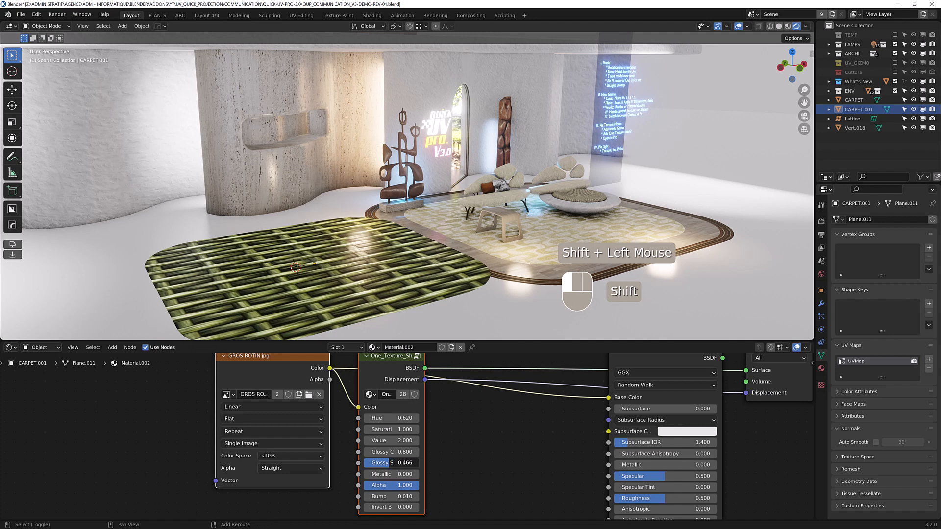
left_click_drag(390, 462, 396, 463)
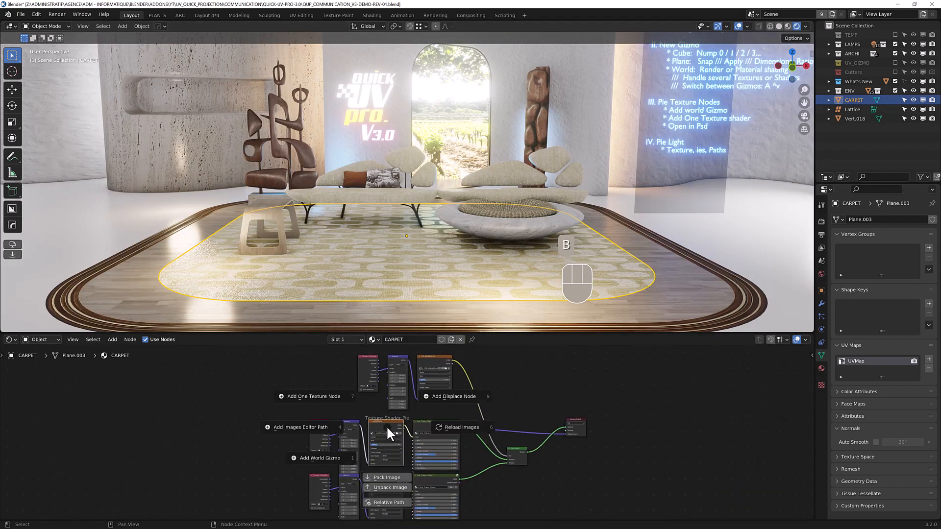
mouse_move(315, 438)
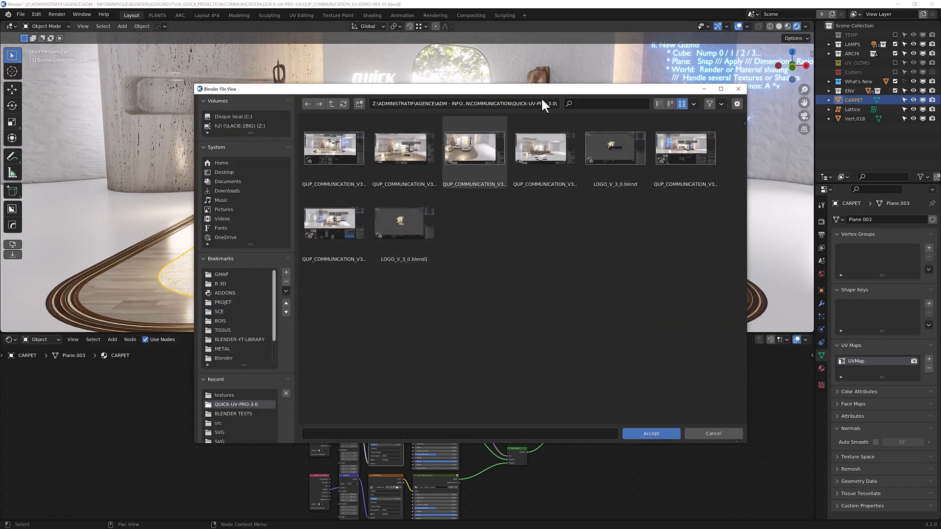
- Set the image editor path to C:\Program Files\Adobe\Adobe Photoshop 2023\Photoshop.exe
type("C:\\Program Files\\Adobe\\Adobe Photoshop 2023\\Photoshop.exe")
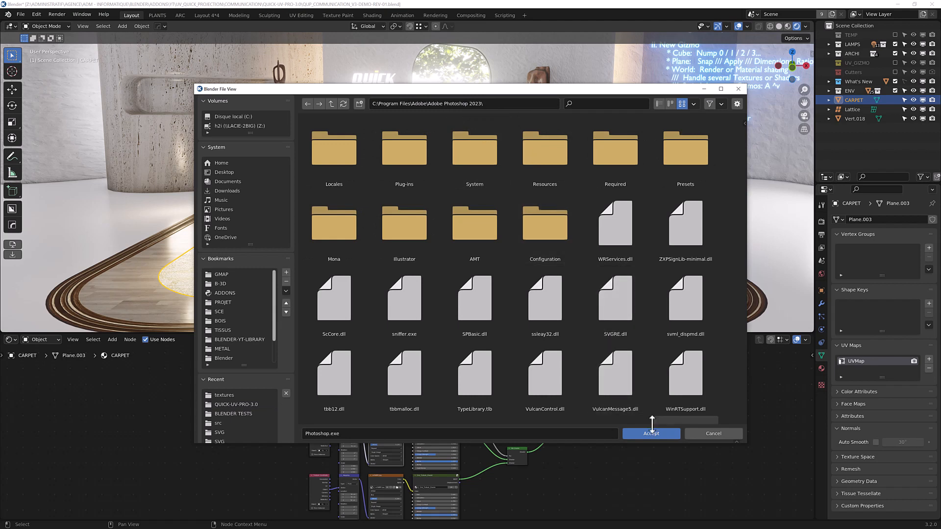
left_click(651, 433)
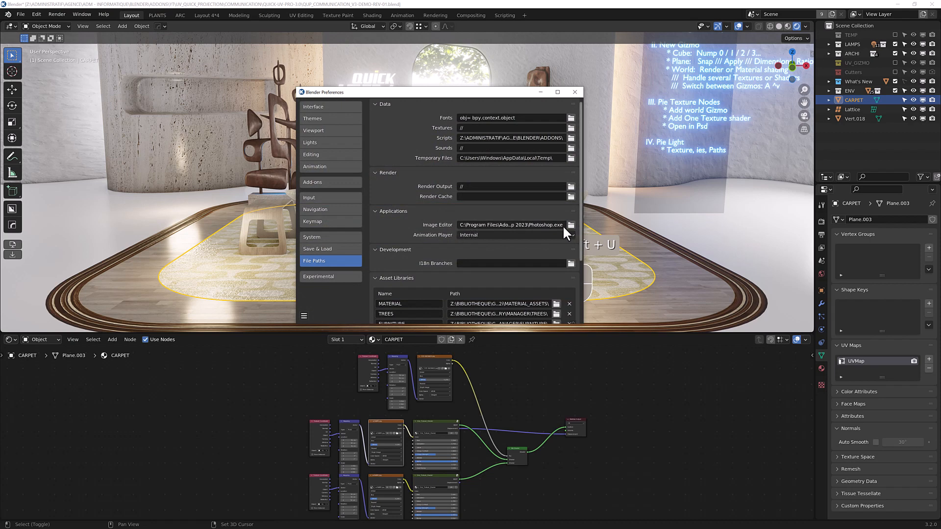
mouse_move(534, 224)
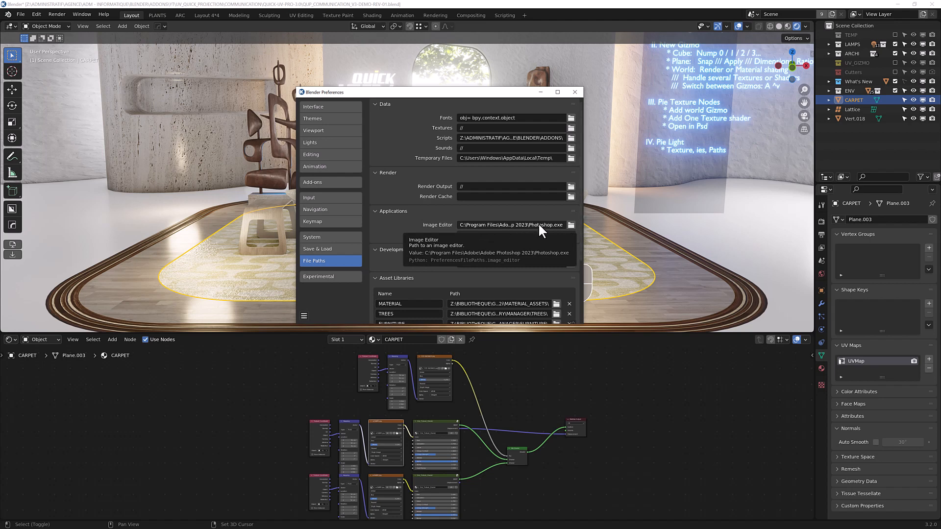
mouse_move(552, 107)
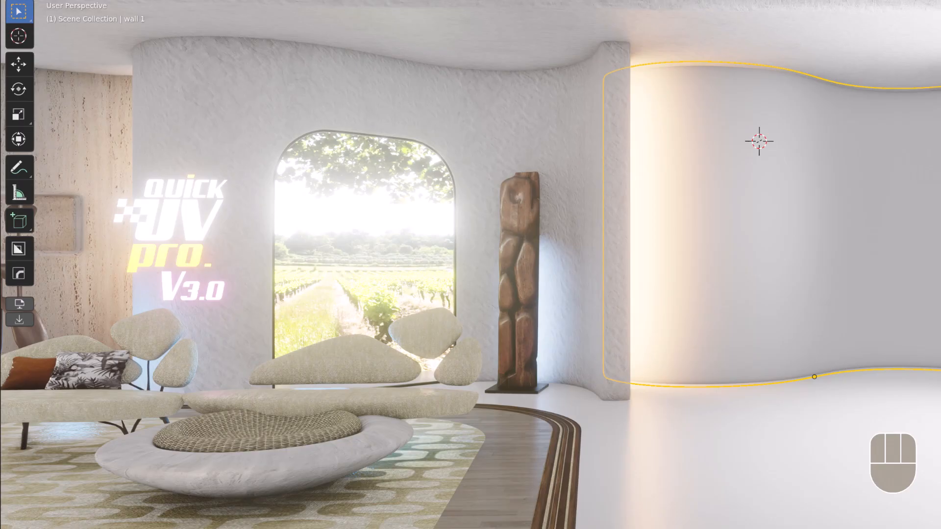
mouse_move(932, 236)
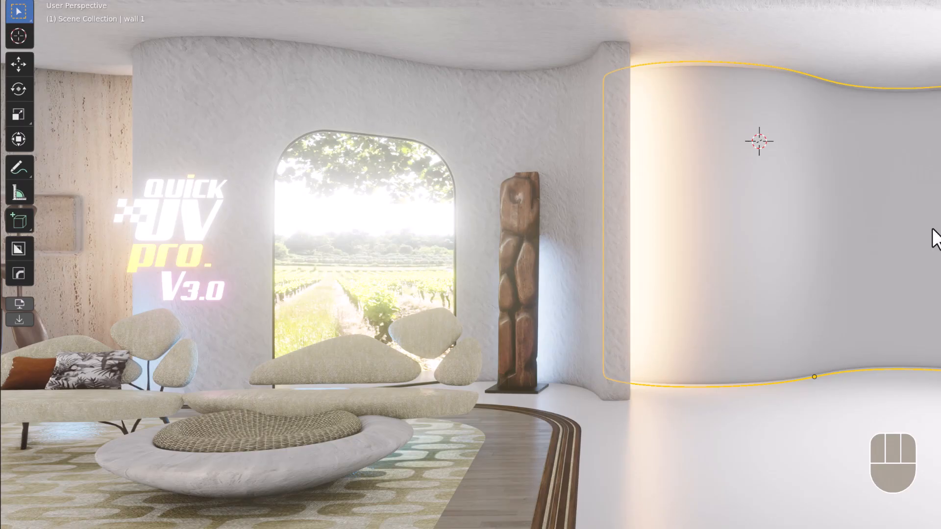
mouse_move(930, 198)
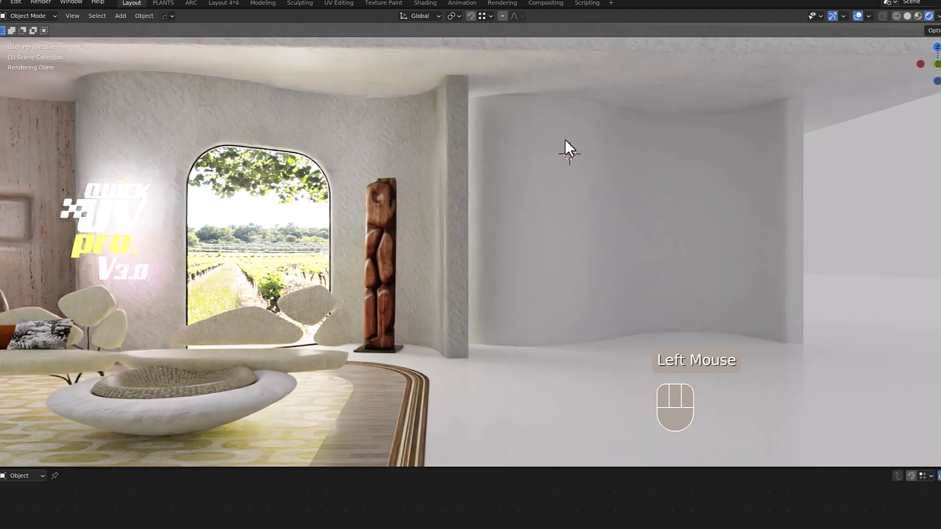
- Add a 250 W spot light against the curved wall and select it
key("shift+a")
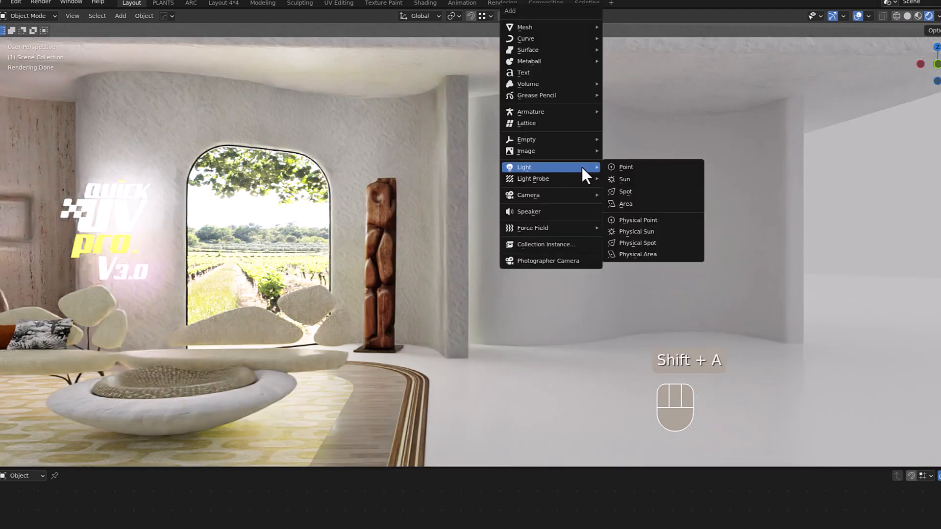
mouse_move(645, 196)
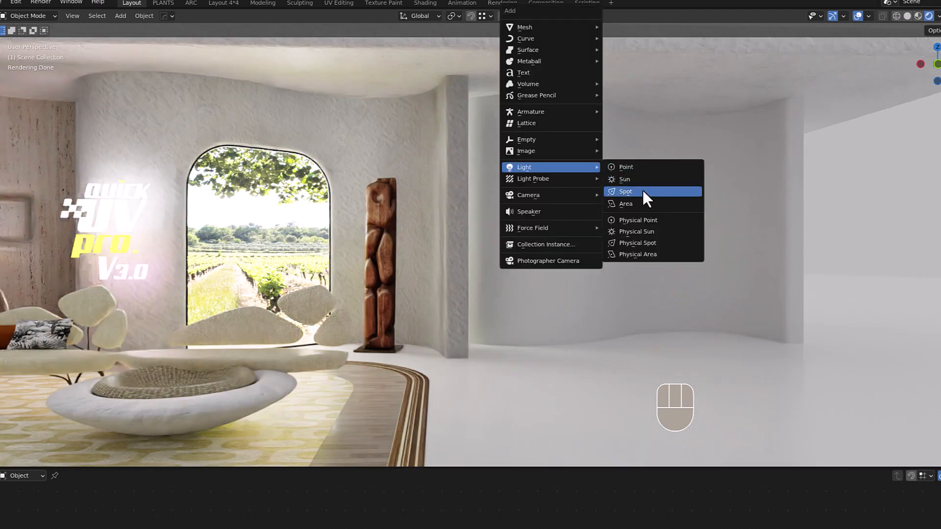
left_click(625, 192)
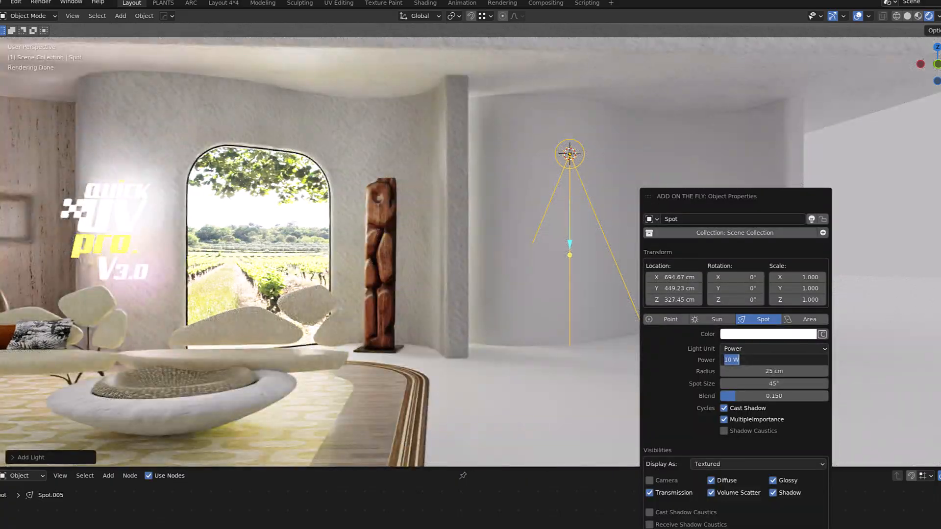
type("250")
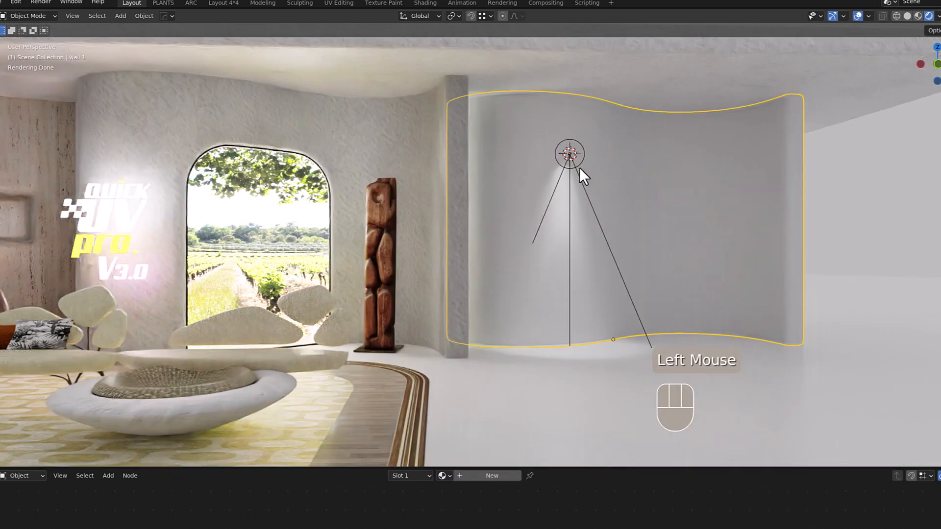
left_click(569, 153)
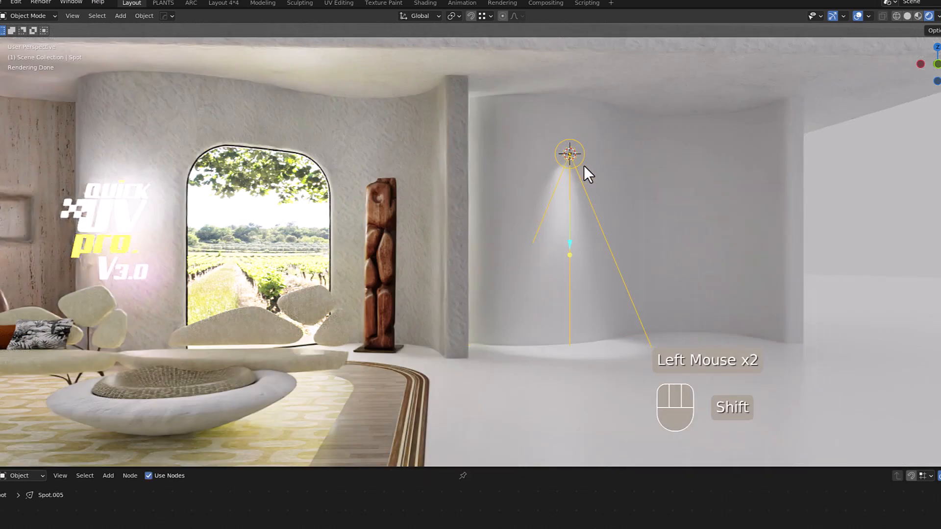
left_click_drag(569, 153, 695, 152)
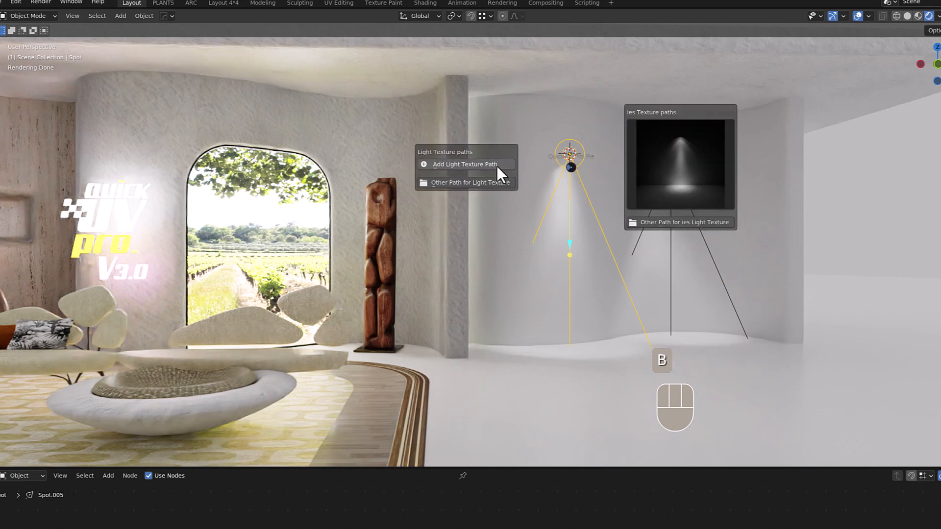
- Give the spot light a texture path pointing to the light textures folder
left_click(464, 164)
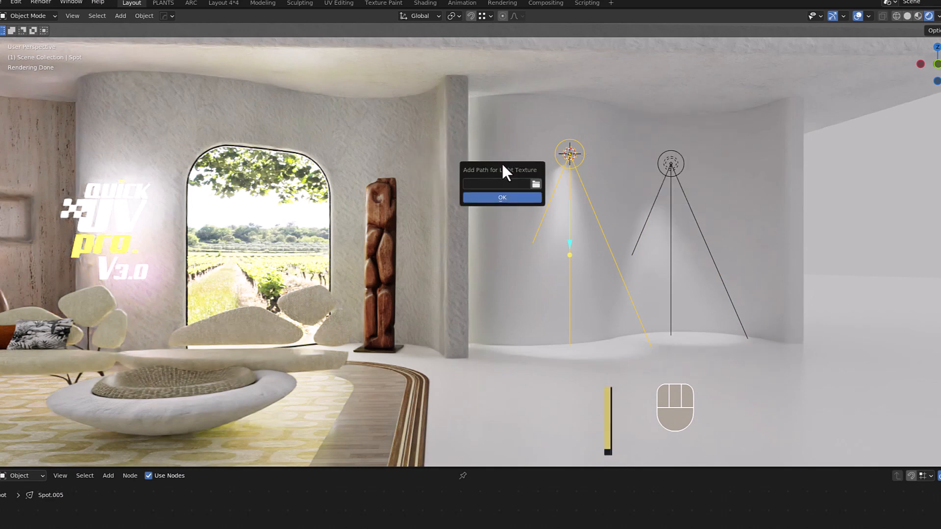
left_click(535, 184)
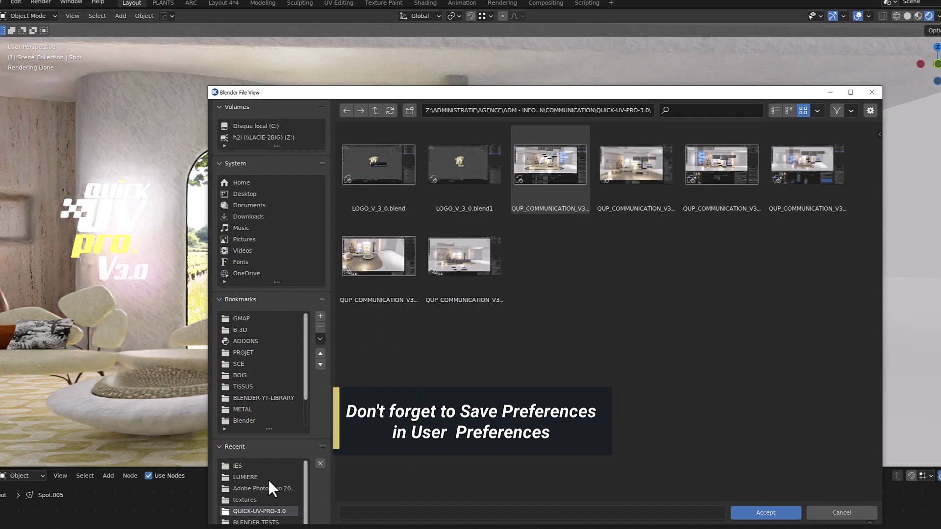
double_click(245, 476)
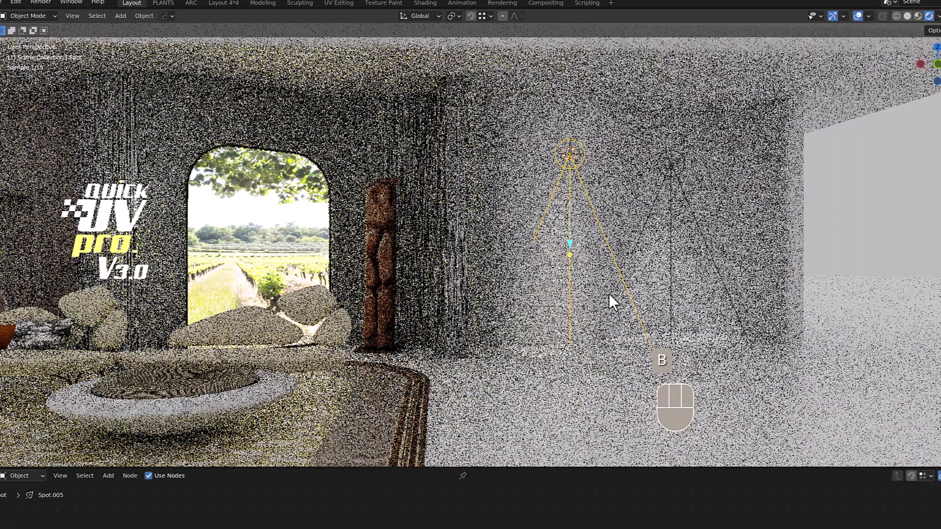
scroll("up", 3)
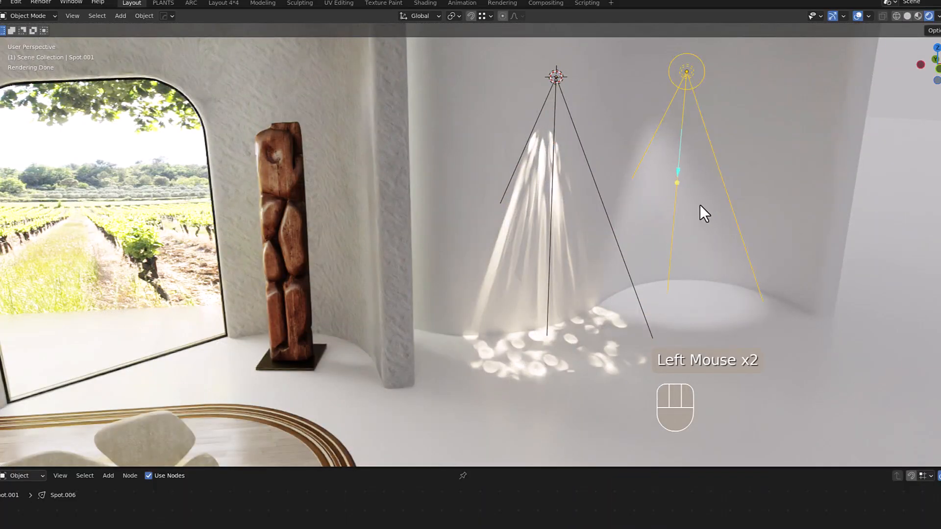
- Change the second light to a Point light with 550 W power
left_click_drag(705, 214, 569, 232)
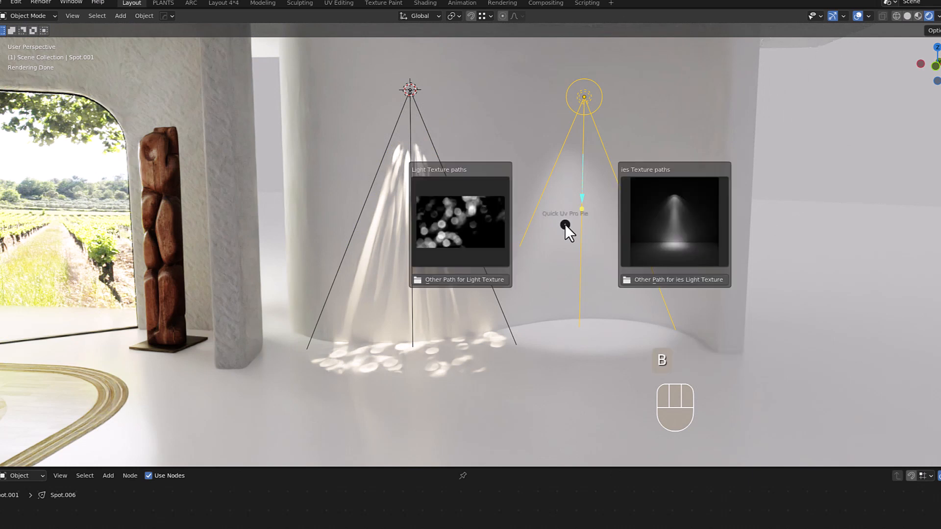
left_click(679, 280)
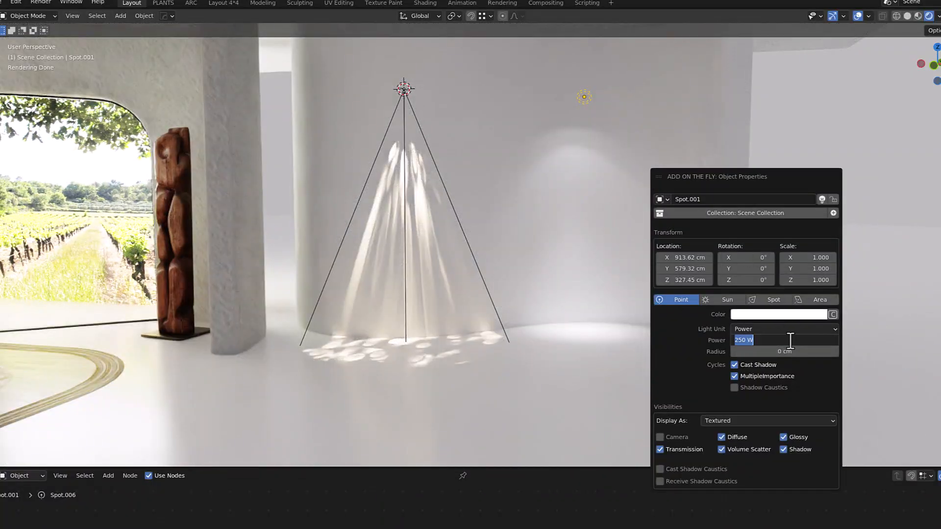
type("550")
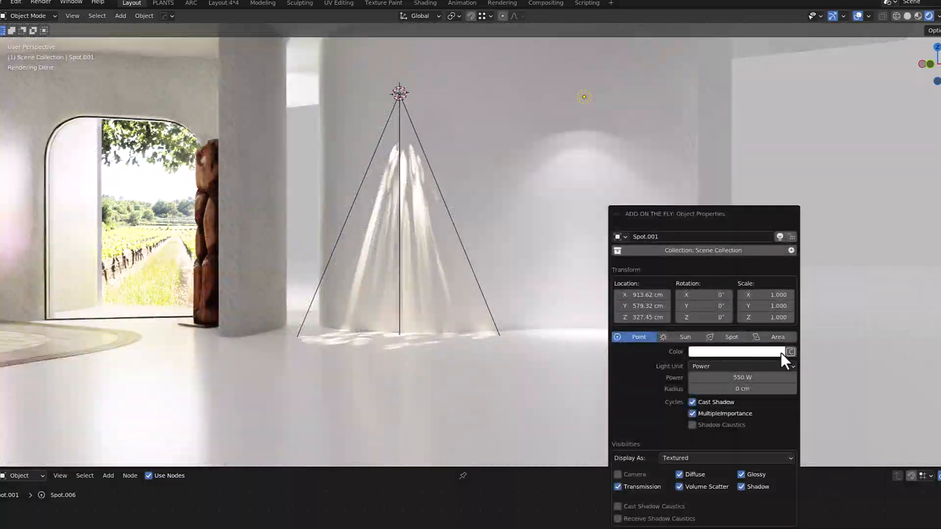
left_click(789, 352)
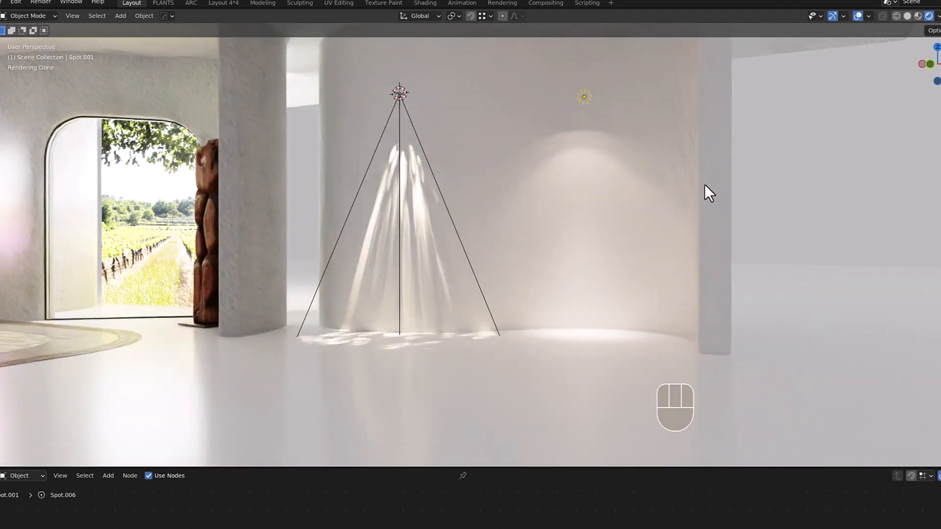
scroll("up", 3)
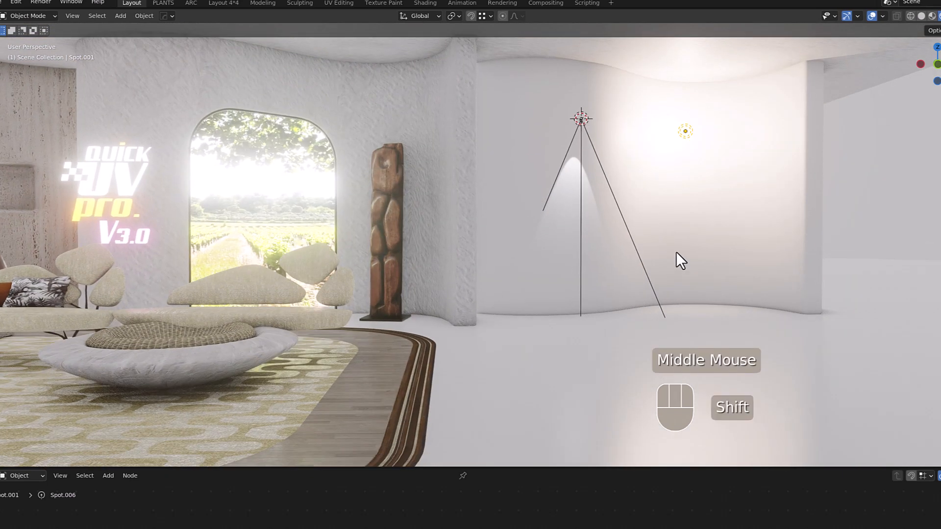
left_click_drag(678, 261, 751, 273)
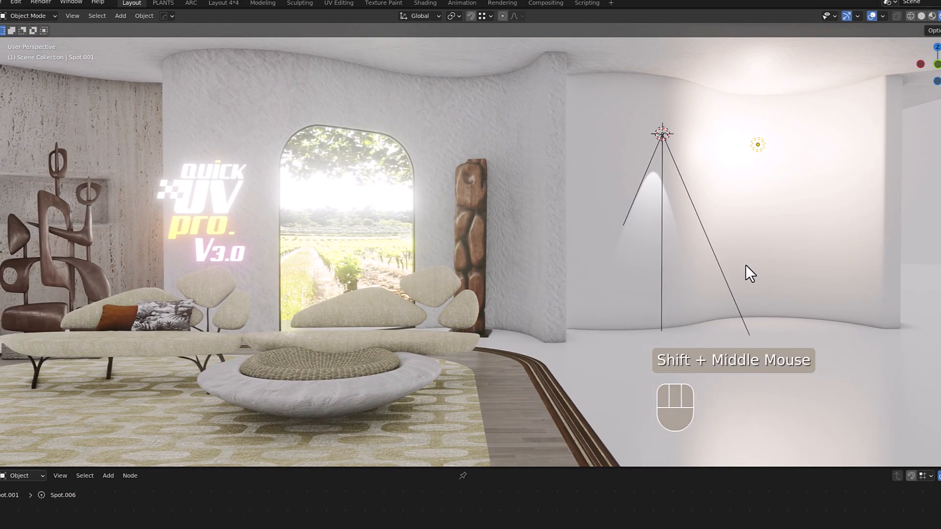